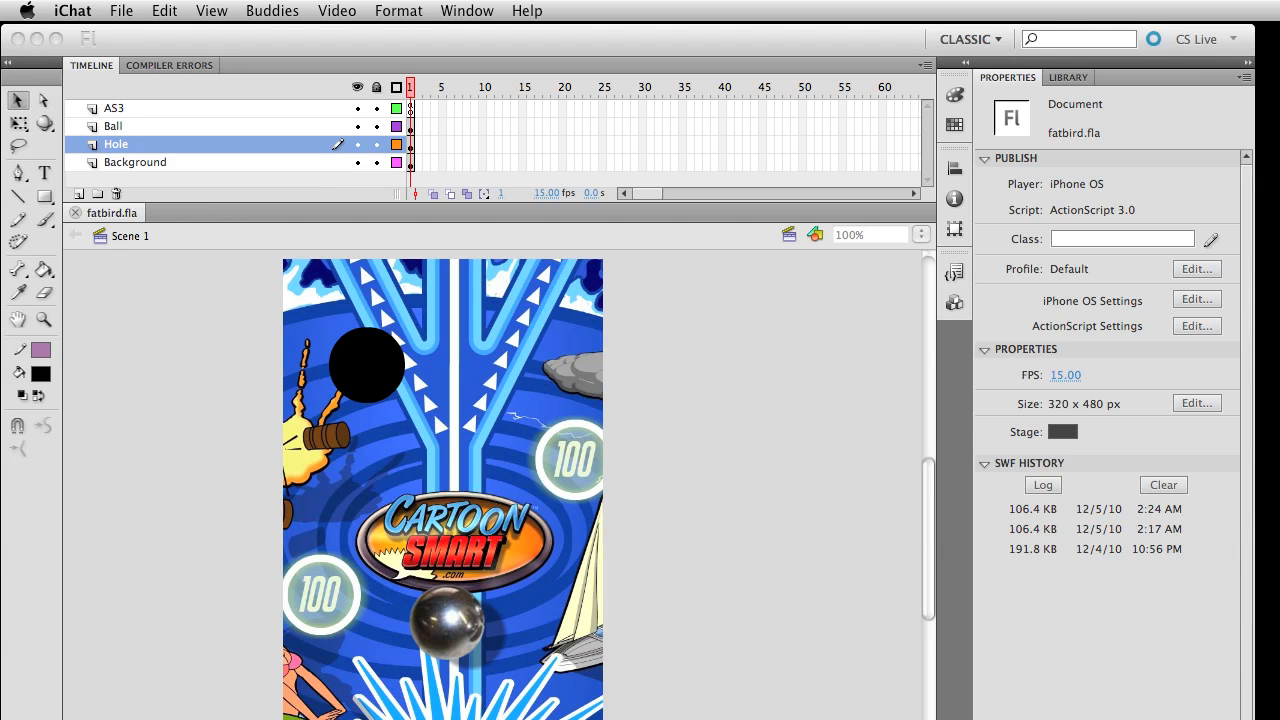
{"action": "mouse_move", "coordinate": [1195, 310]}
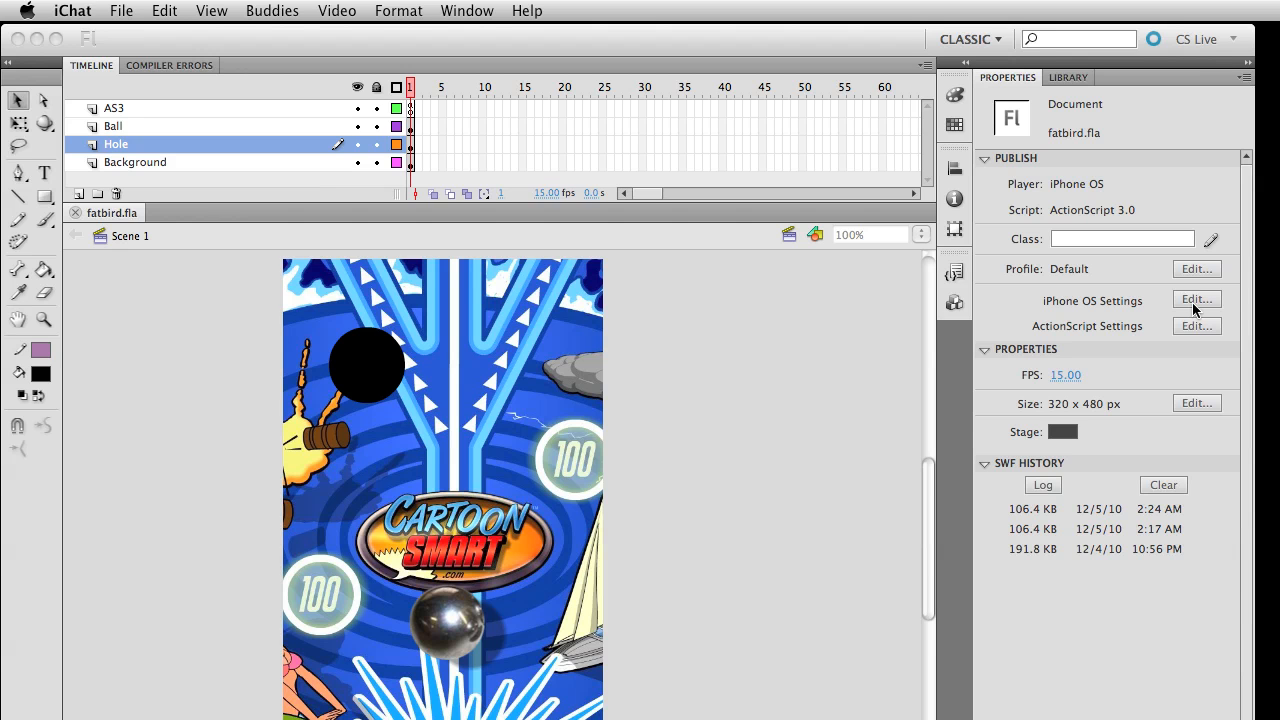
{"action": "mouse_move", "coordinate": [390, 412]}
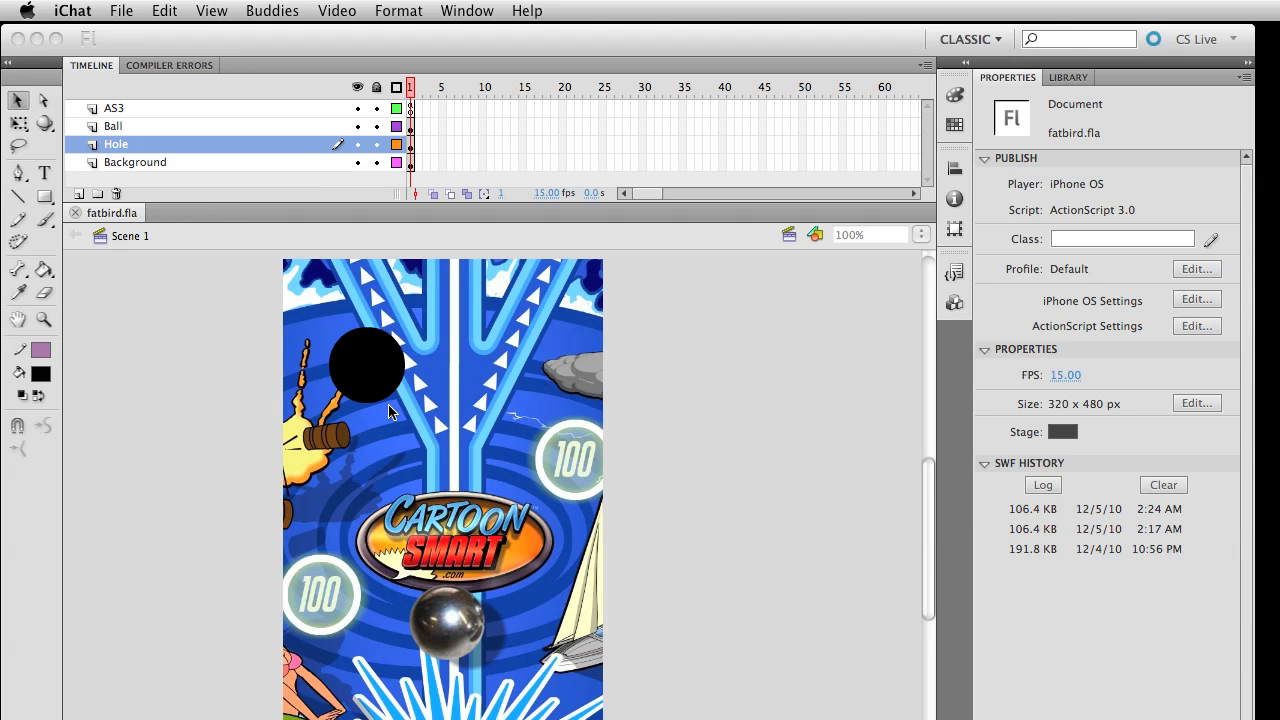
{"action": "mouse_move", "coordinate": [947, 461]}
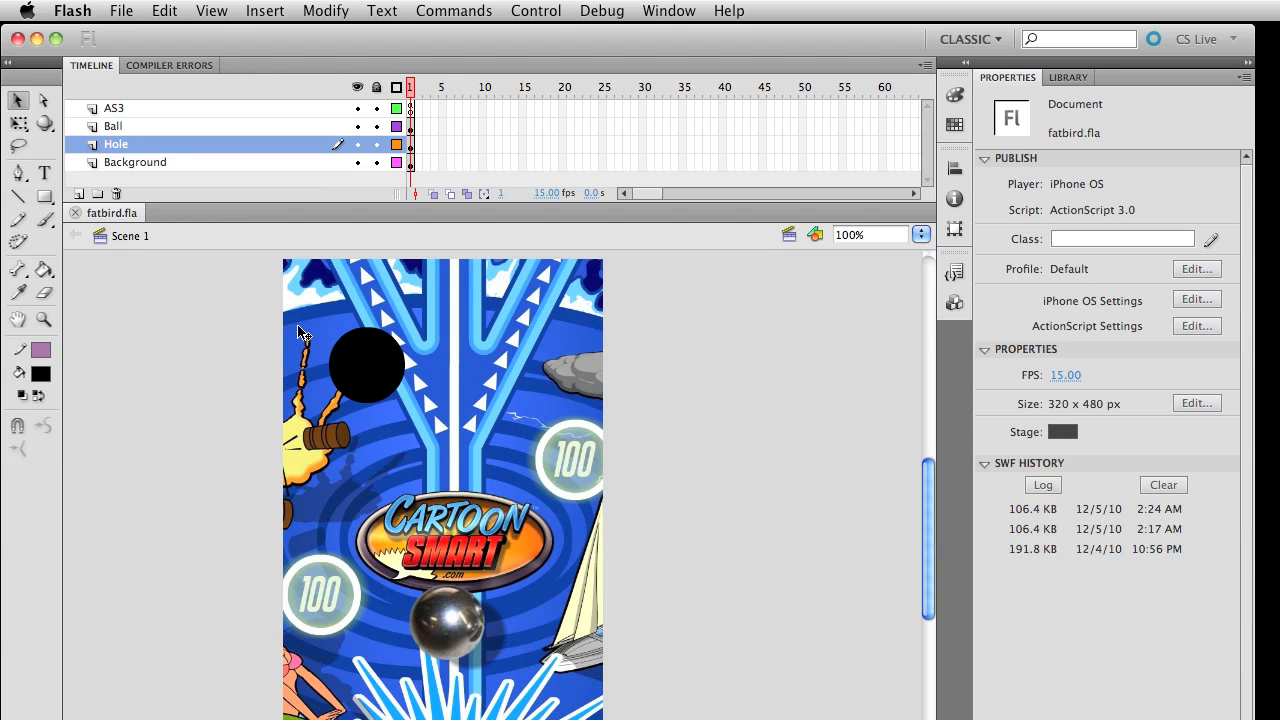
Open and cancel the New Document dialog without creating a document, then reopen the File menu
{"action": "left_click", "coordinate": [121, 11]}
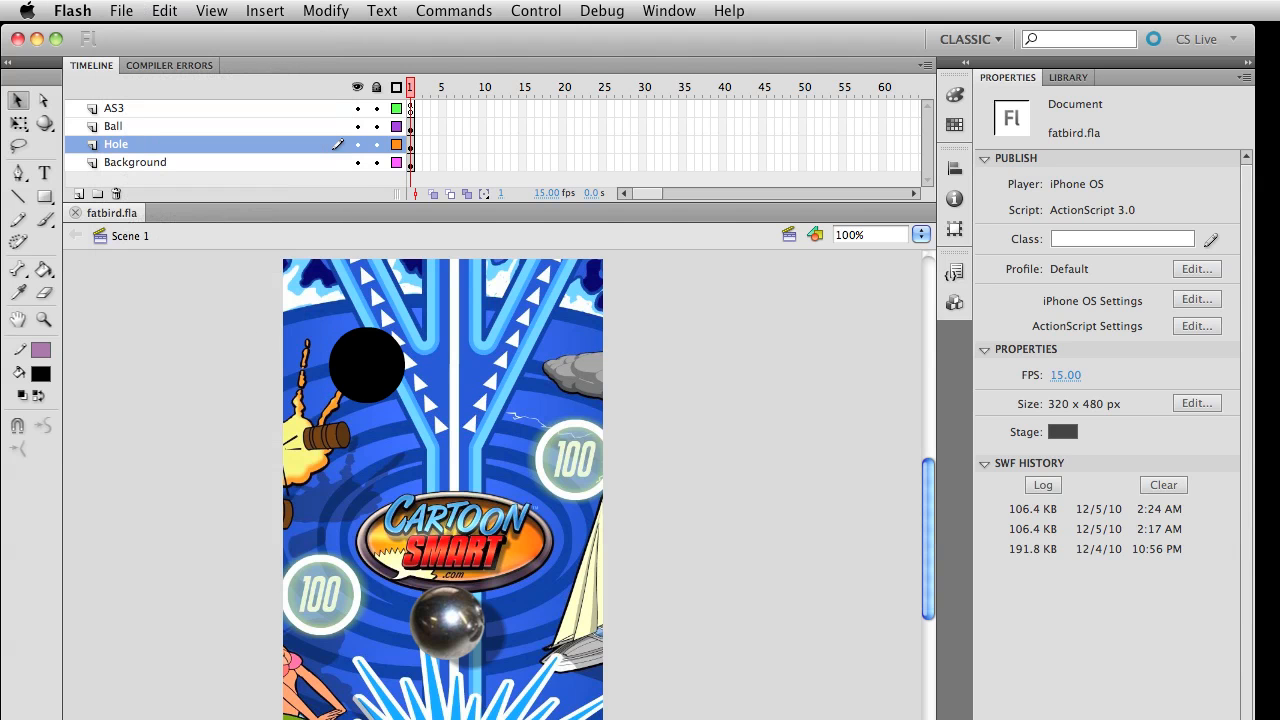
{"action": "left_click", "coordinate": [121, 11]}
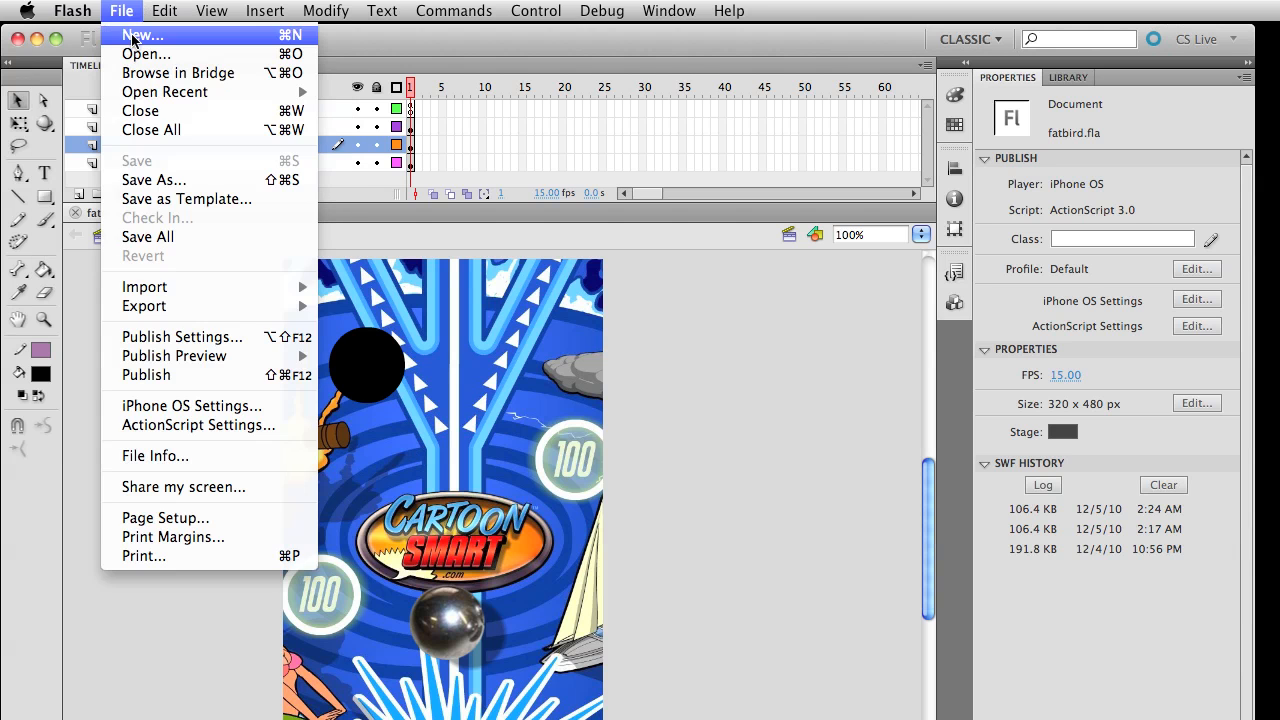
{"action": "left_click", "coordinate": [142, 35]}
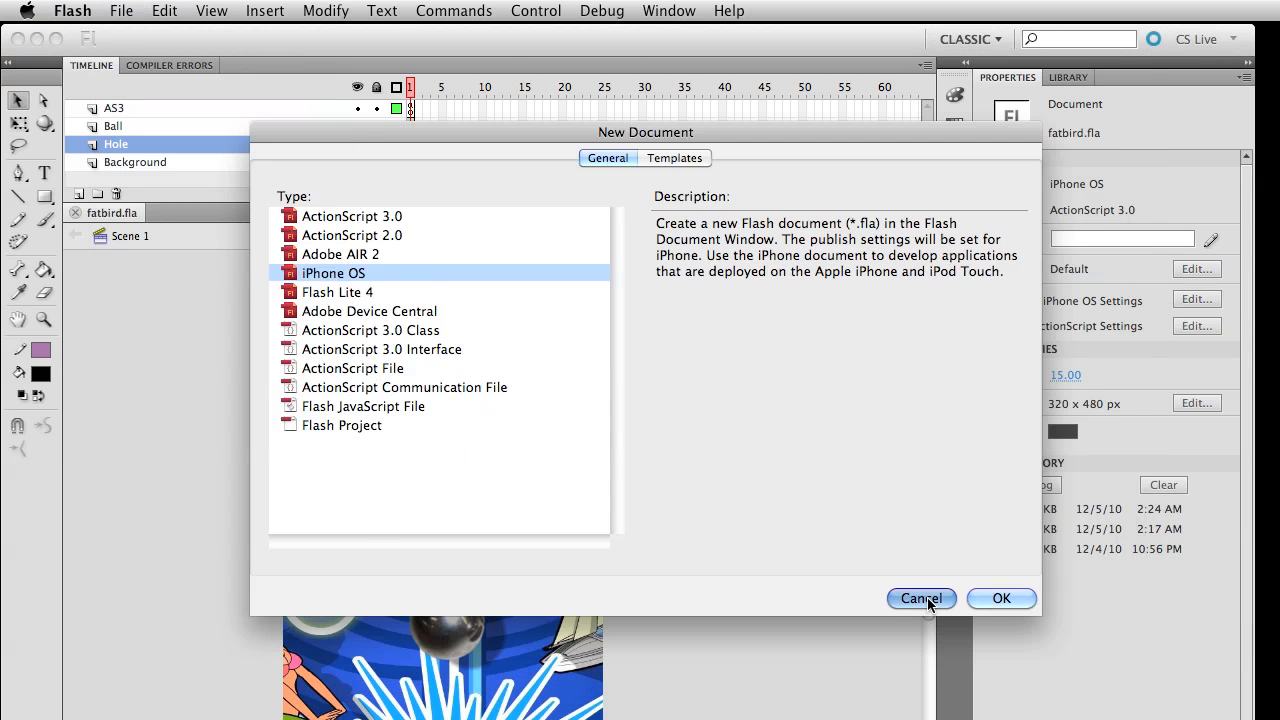
{"action": "left_click", "coordinate": [920, 598]}
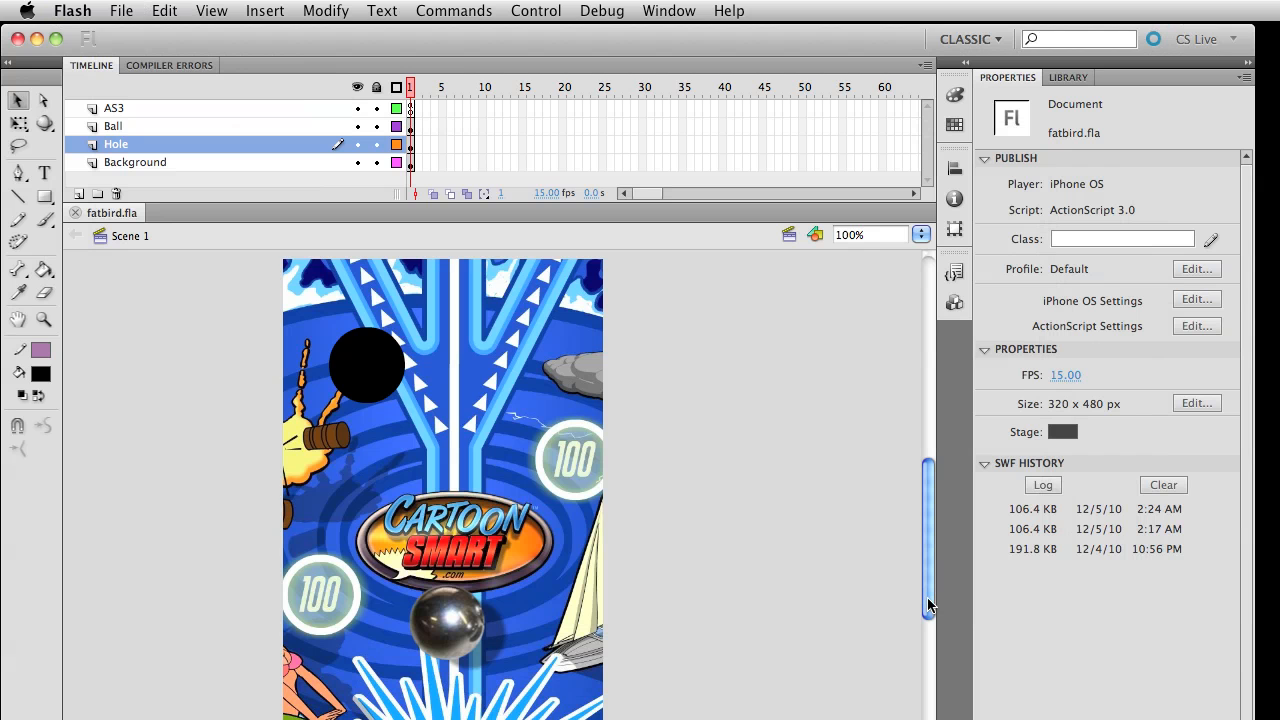
{"action": "mouse_move", "coordinate": [247, 8]}
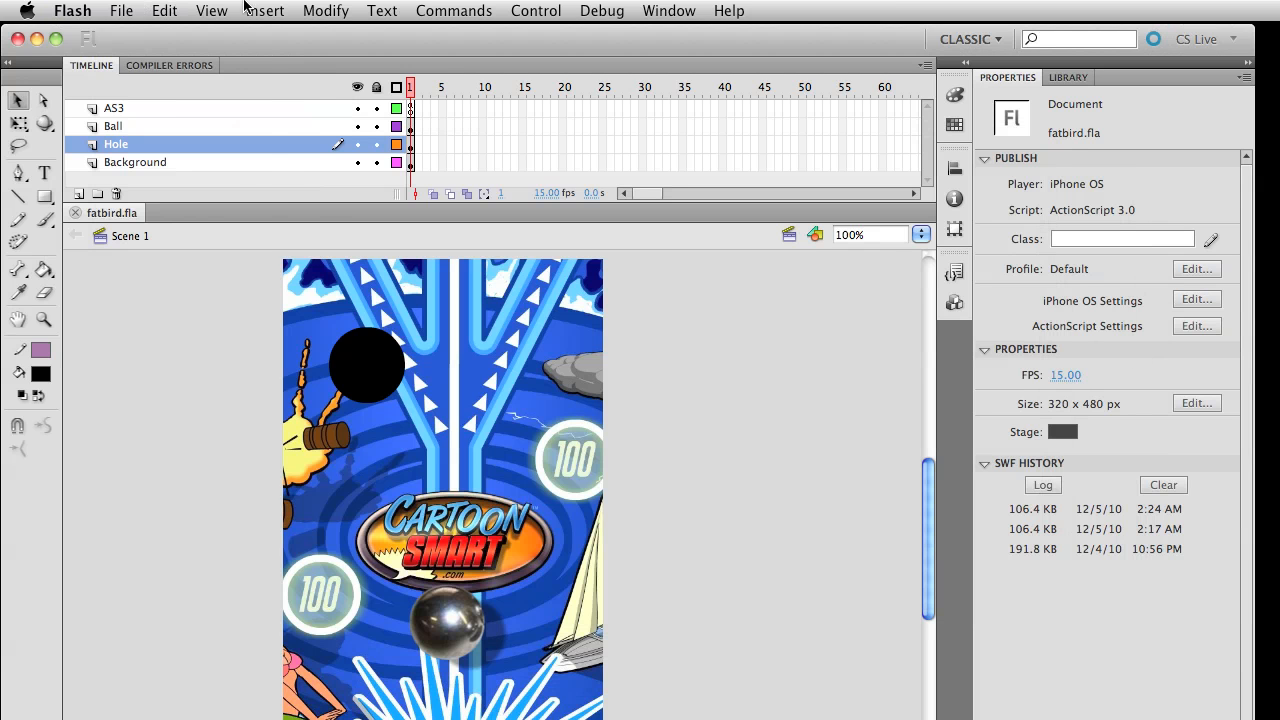
{"action": "left_click", "coordinate": [121, 11]}
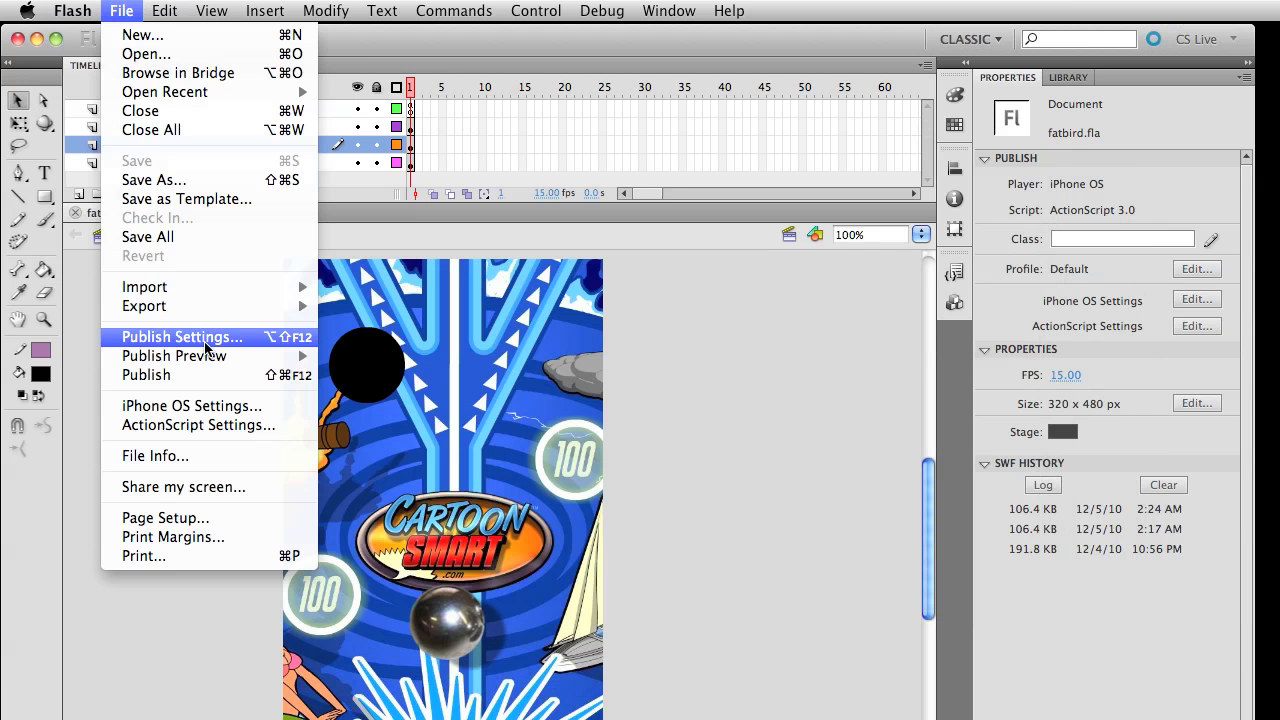
Open the iPhone OS player settings from Publish Settings, showing FatBird.ipa and app name fatbird
{"action": "left_click", "coordinate": [182, 336]}
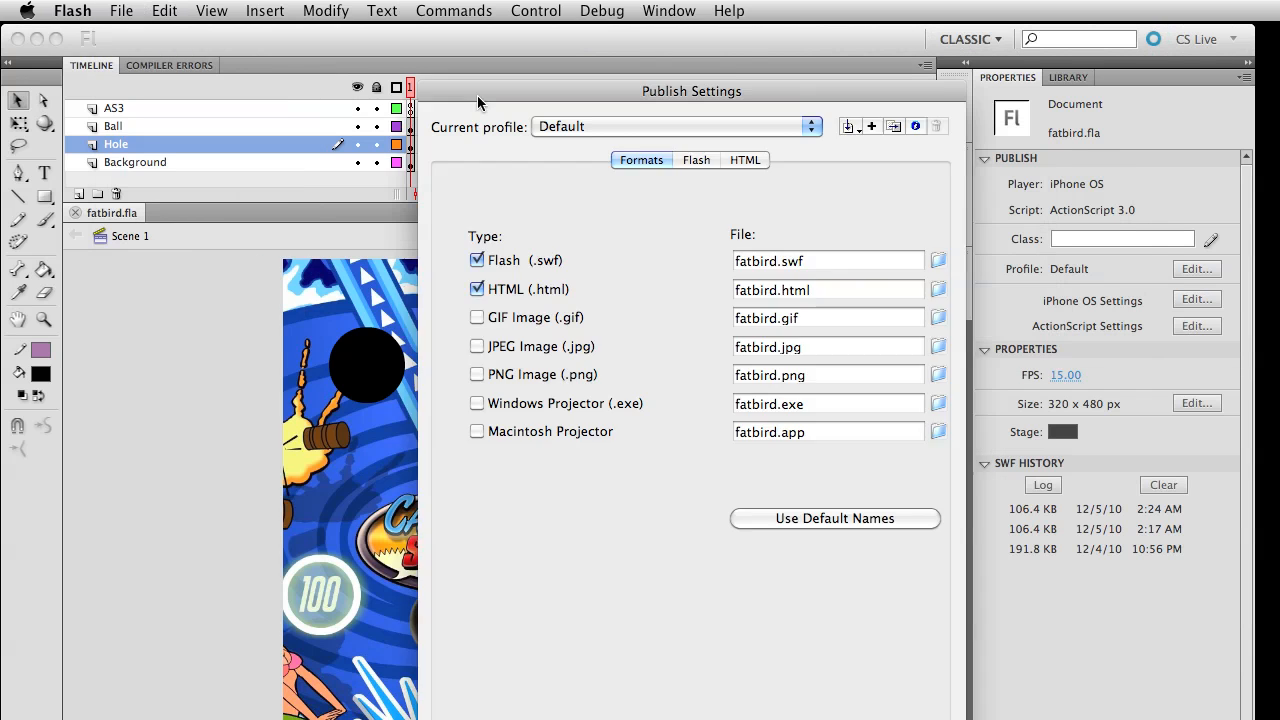
{"action": "left_click", "coordinate": [695, 159]}
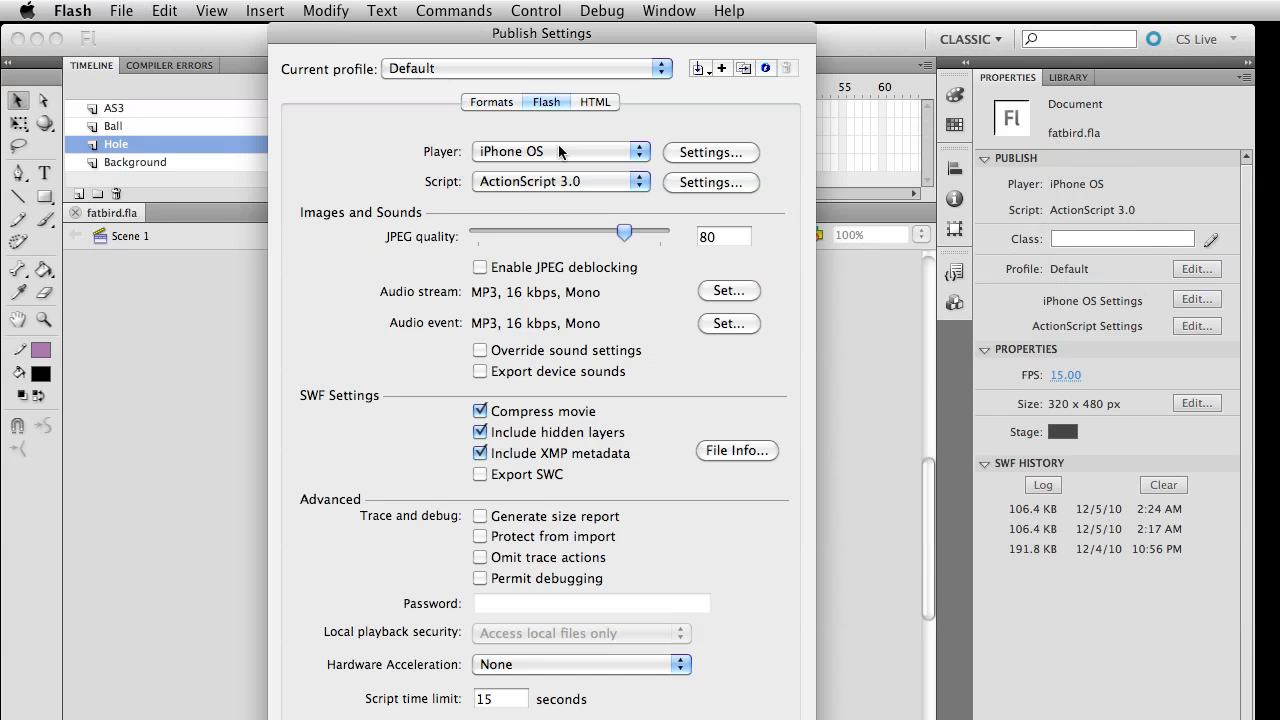
{"action": "mouse_move", "coordinate": [238, 138]}
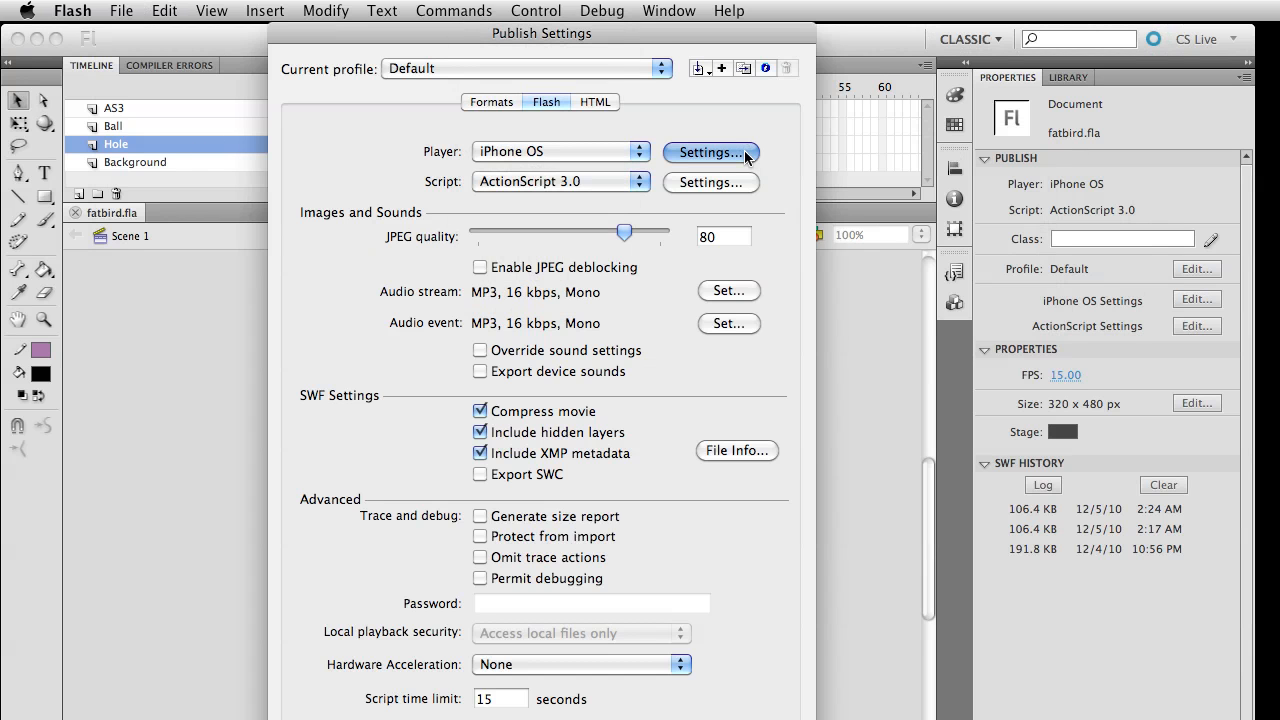
{"action": "left_click", "coordinate": [710, 152]}
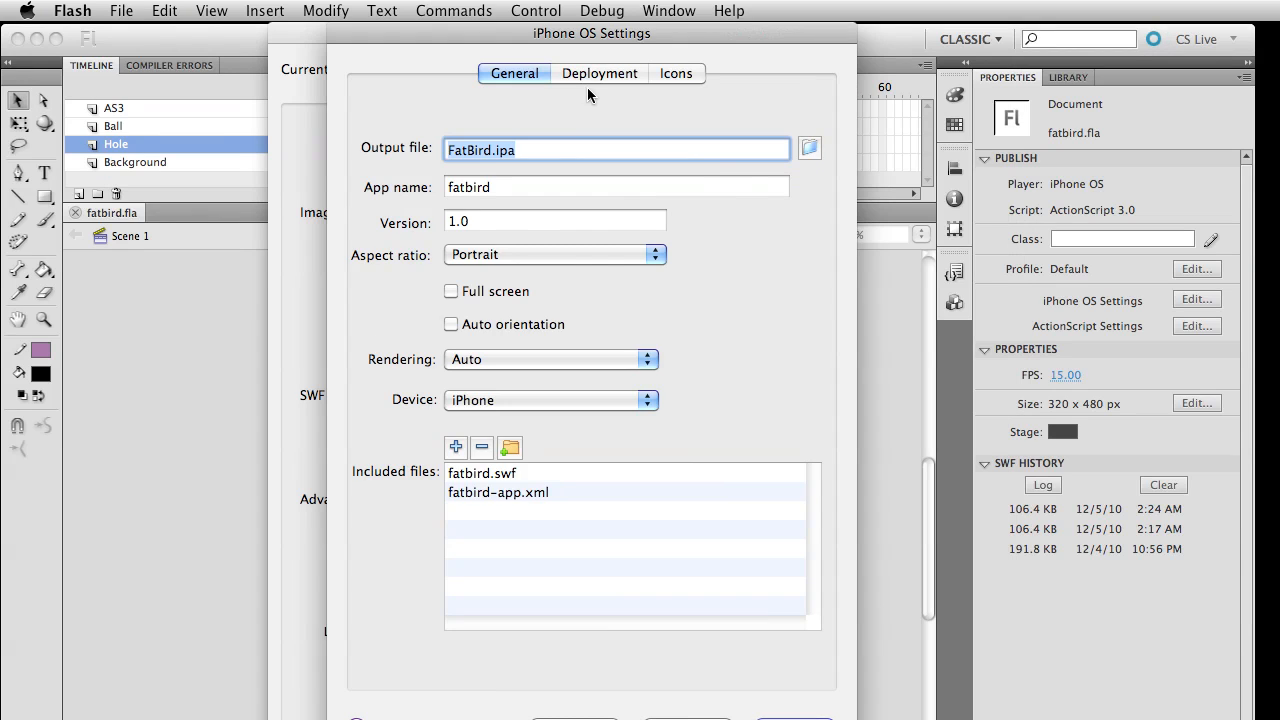
{"action": "left_click", "coordinate": [599, 73]}
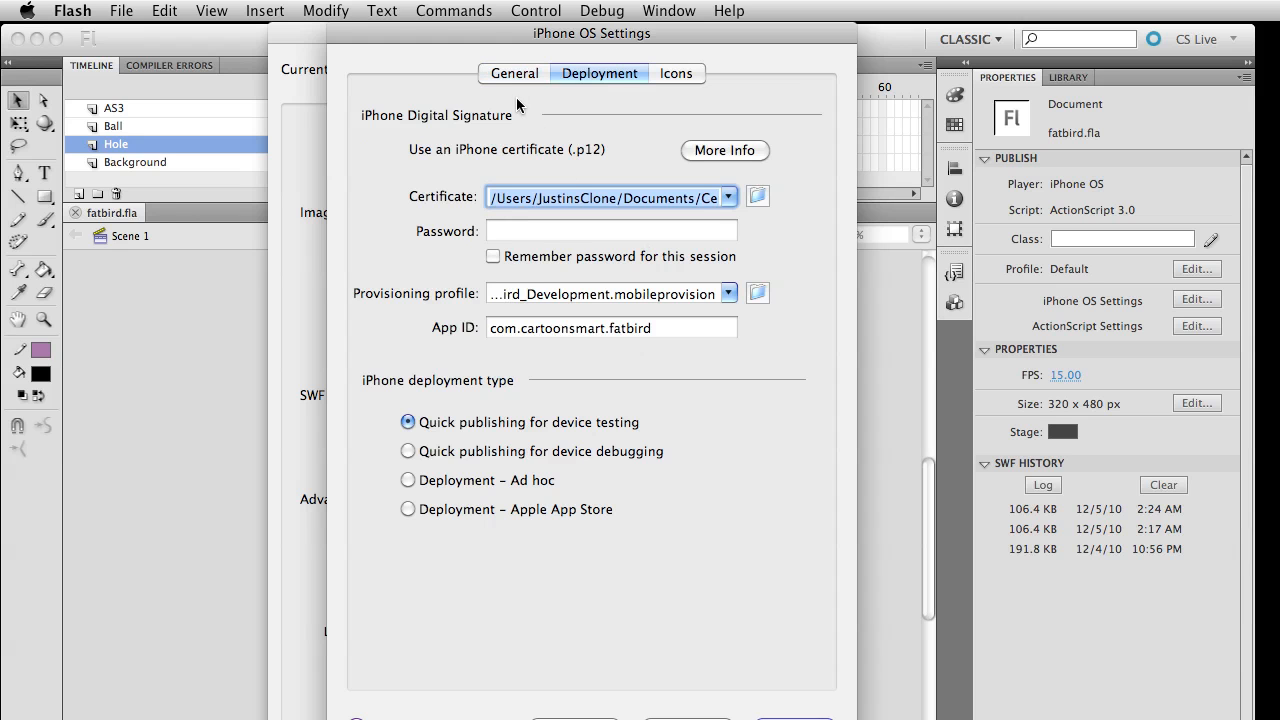
{"action": "left_click", "coordinate": [513, 73]}
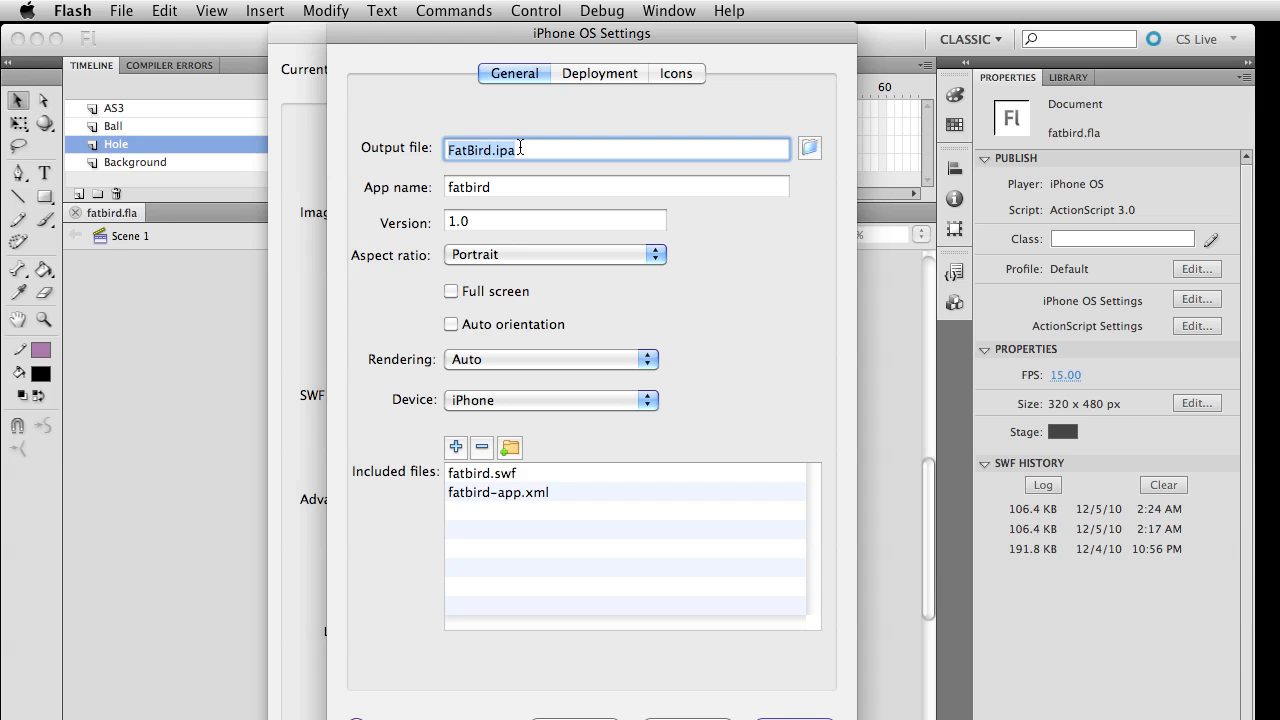
{"action": "left_click", "coordinate": [616, 186]}
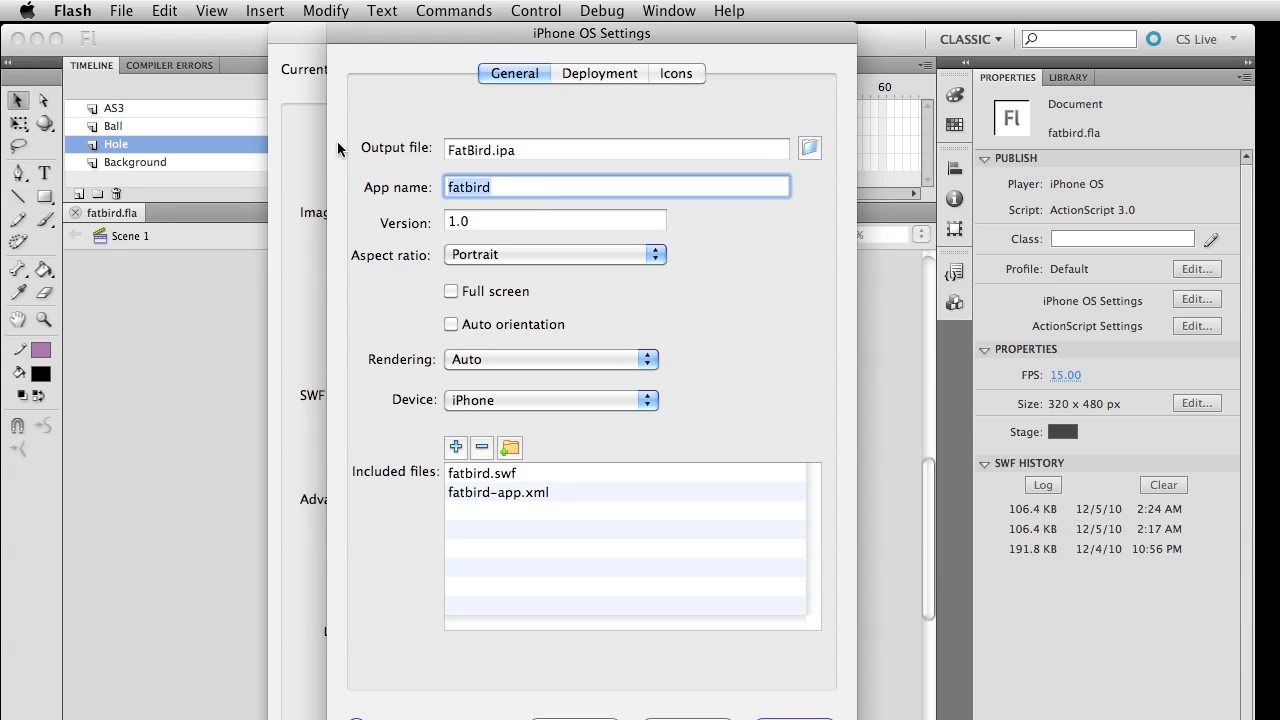
{"action": "left_click", "coordinate": [555, 221]}
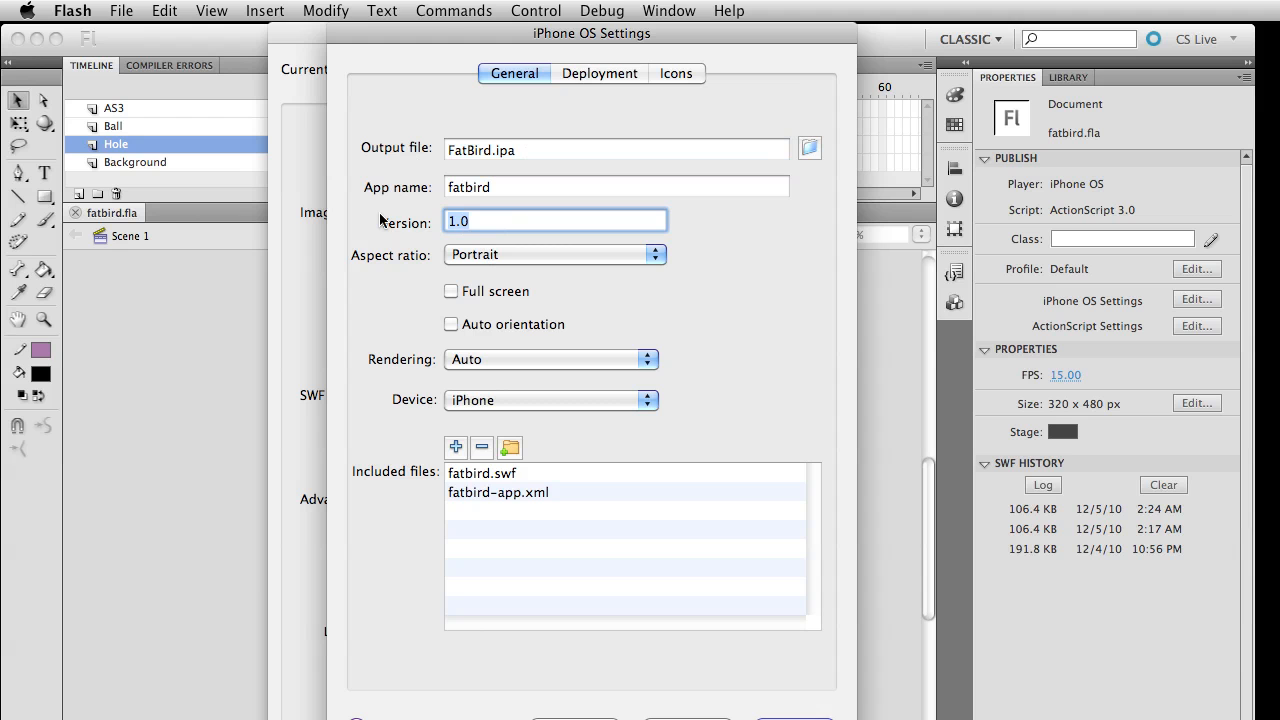
{"action": "mouse_move", "coordinate": [581, 264]}
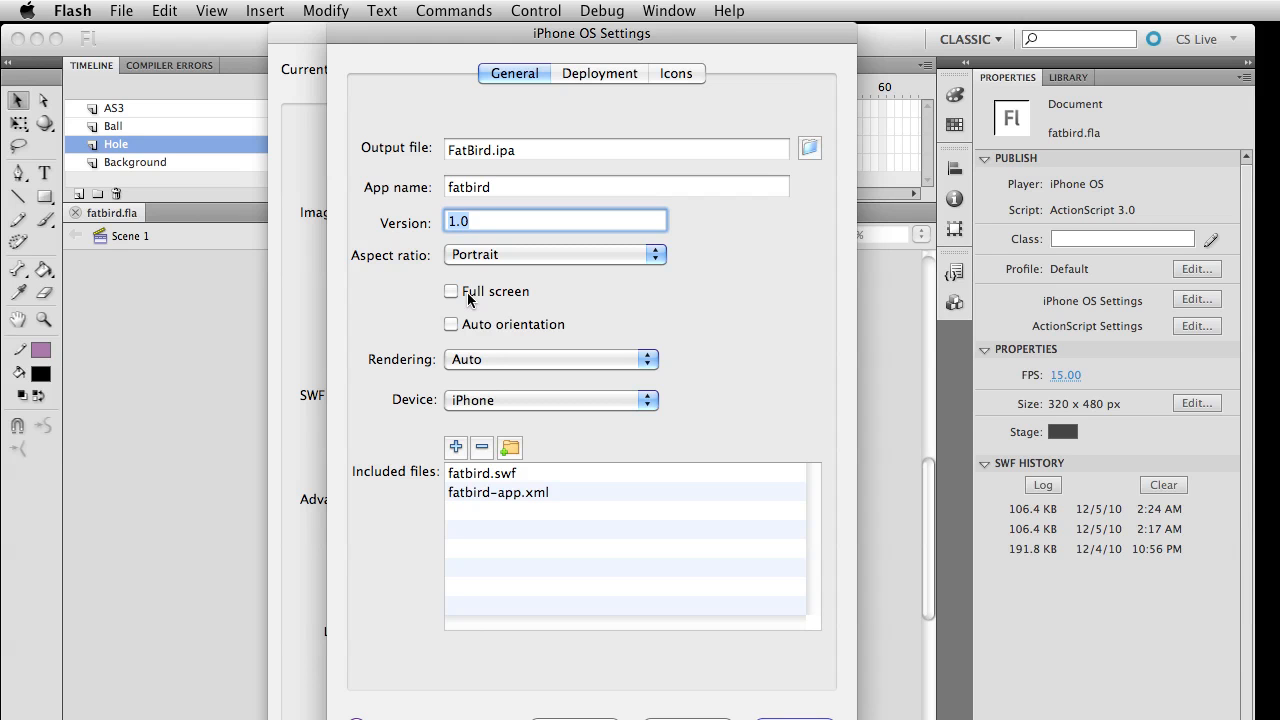
{"action": "mouse_move", "coordinate": [480, 365]}
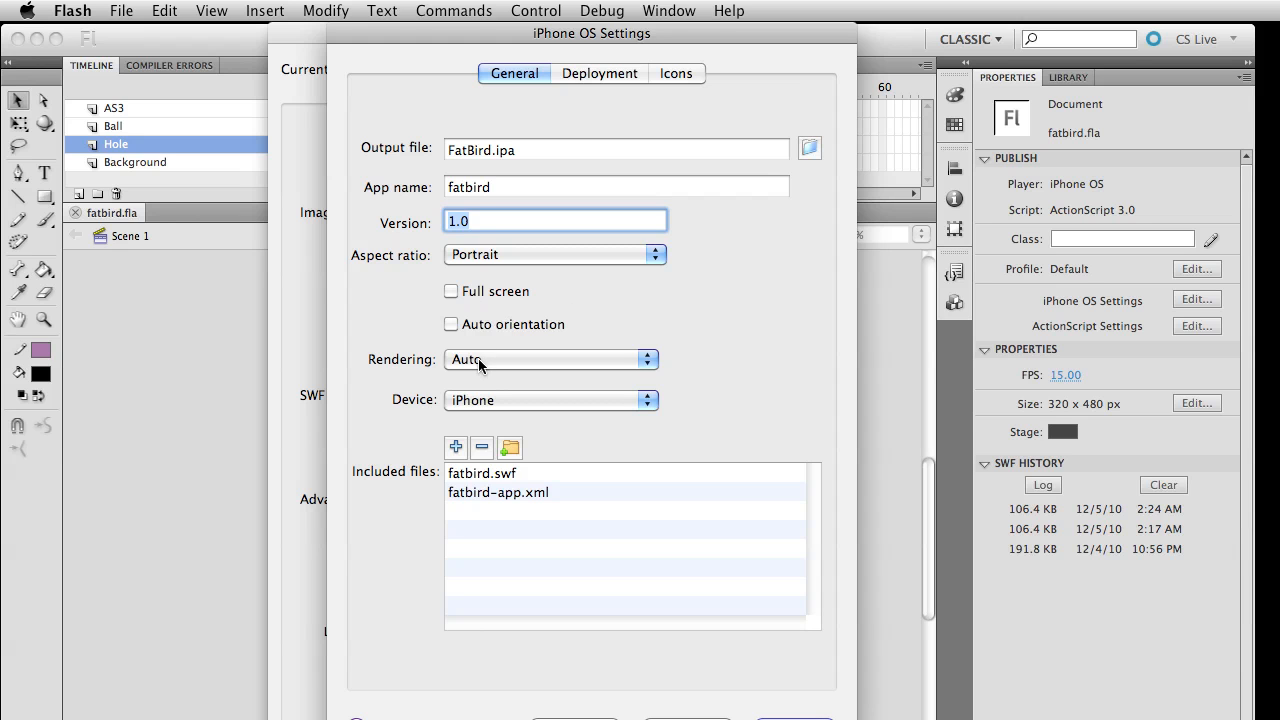
{"action": "left_click", "coordinate": [548, 359]}
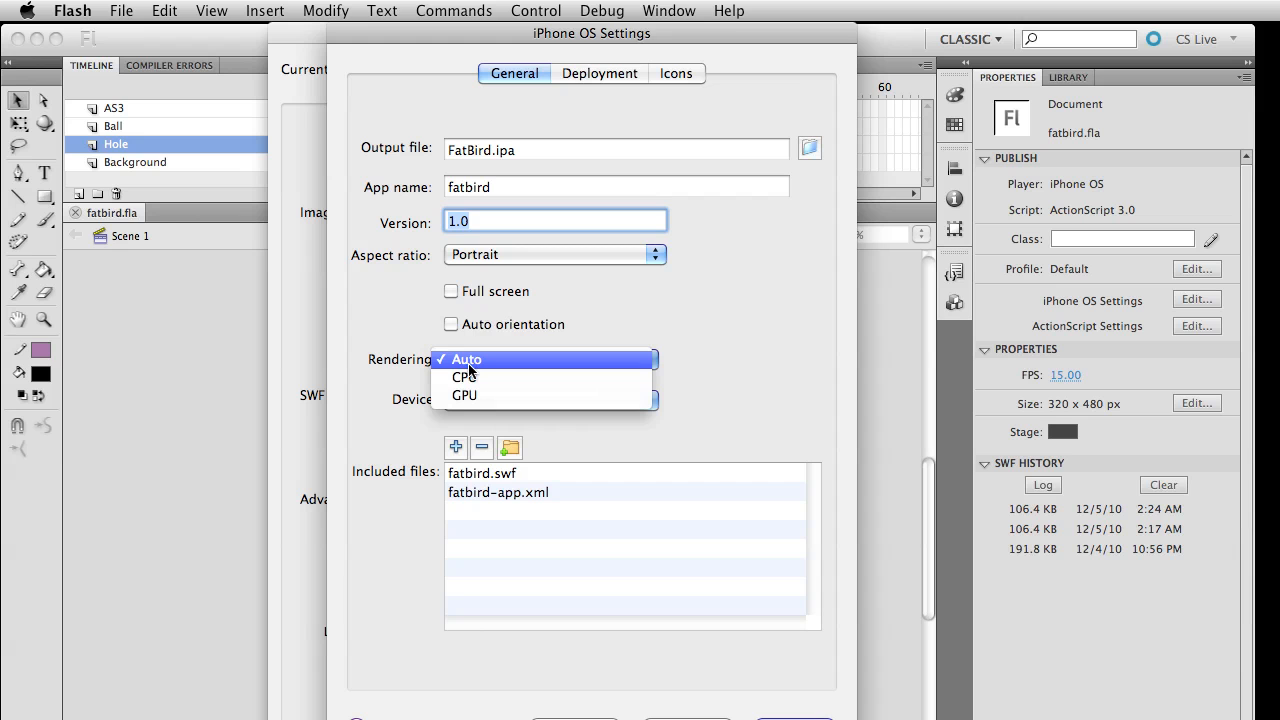
{"action": "mouse_move", "coordinate": [462, 373]}
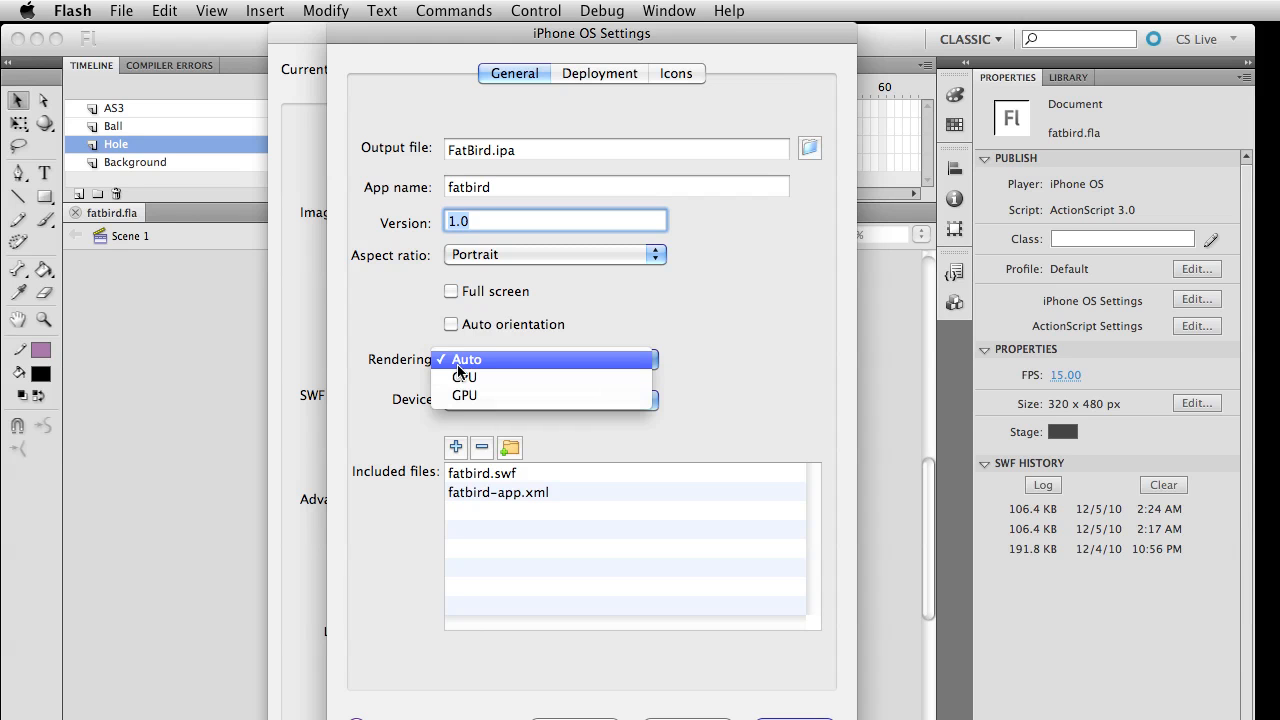
{"action": "mouse_move", "coordinate": [492, 377]}
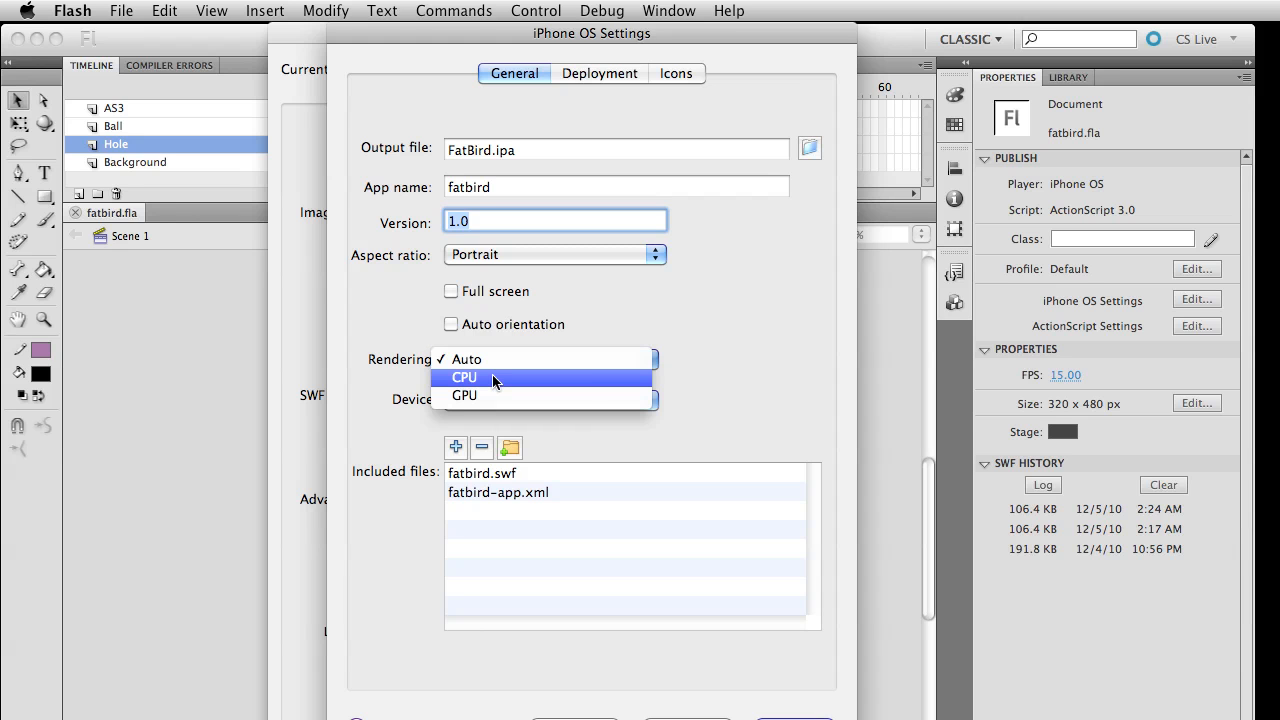
{"action": "left_click", "coordinate": [466, 358]}
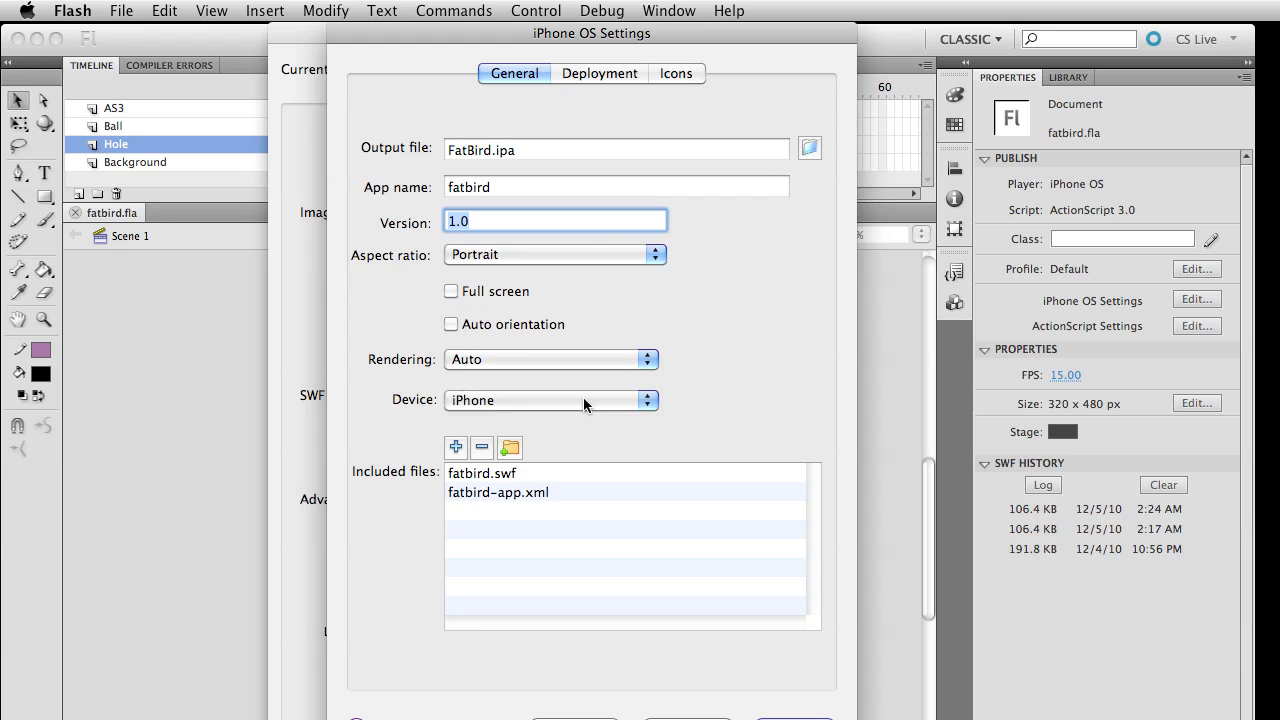
{"action": "left_click", "coordinate": [550, 400]}
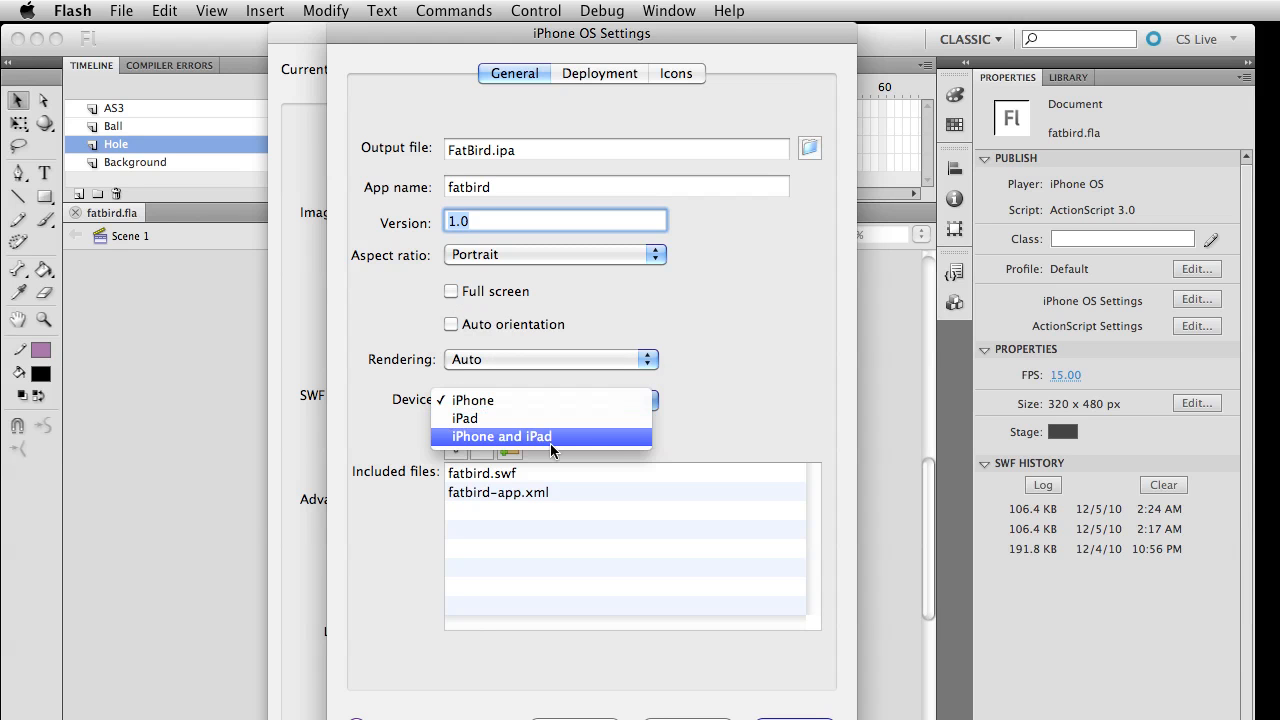
{"action": "left_click", "coordinate": [472, 399]}
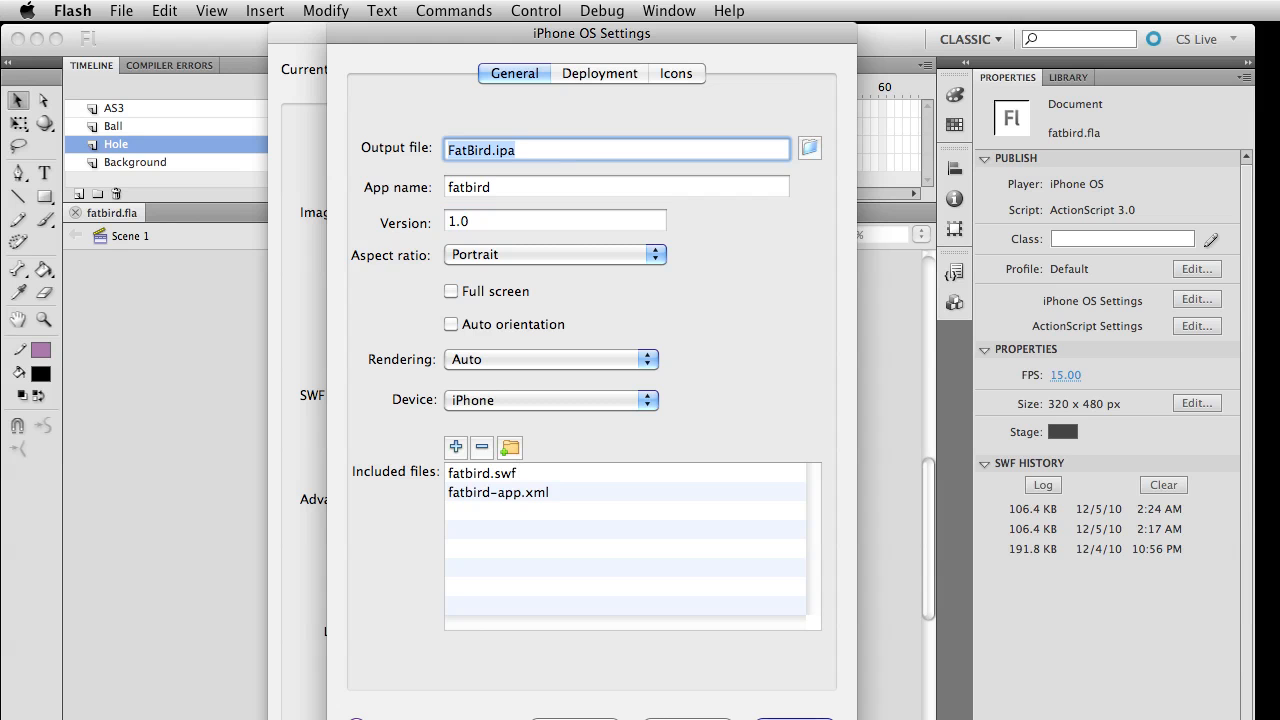
Bring up Apple's iOS Developer Program page on developer.apple.com in Safari
{"action": "left_click", "coordinate": [599, 73]}
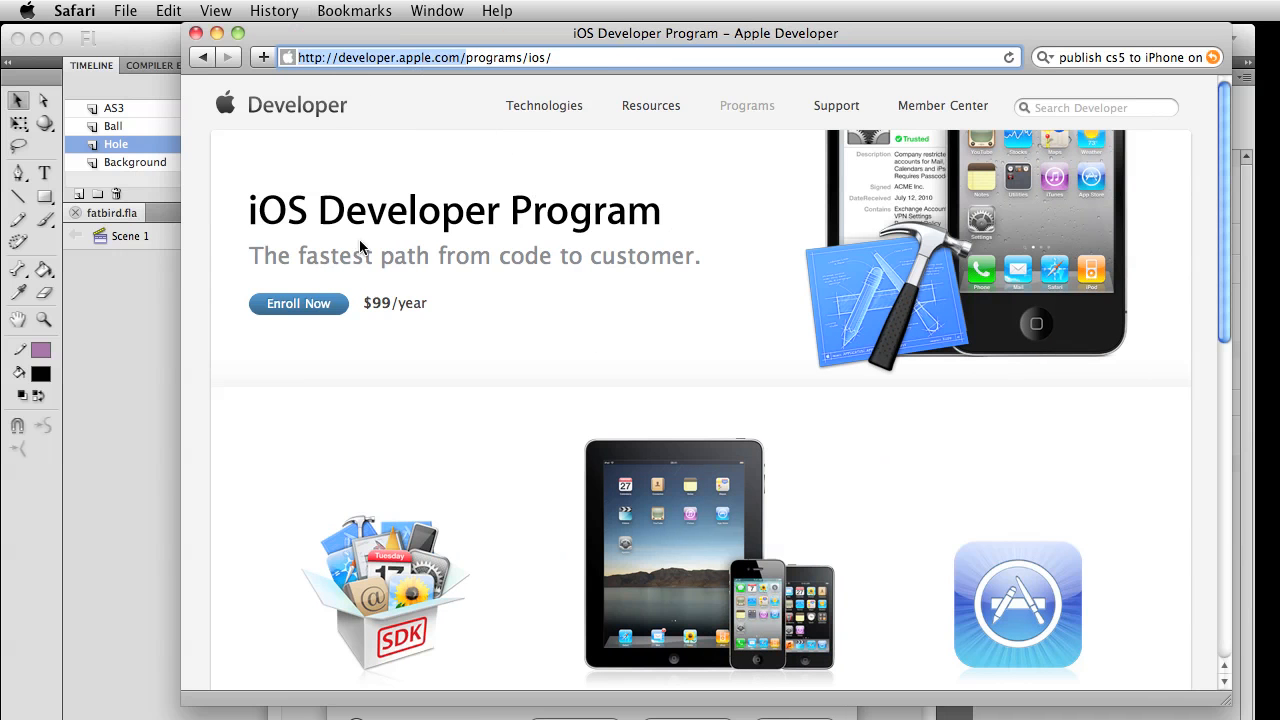
{"action": "mouse_move", "coordinate": [298, 303]}
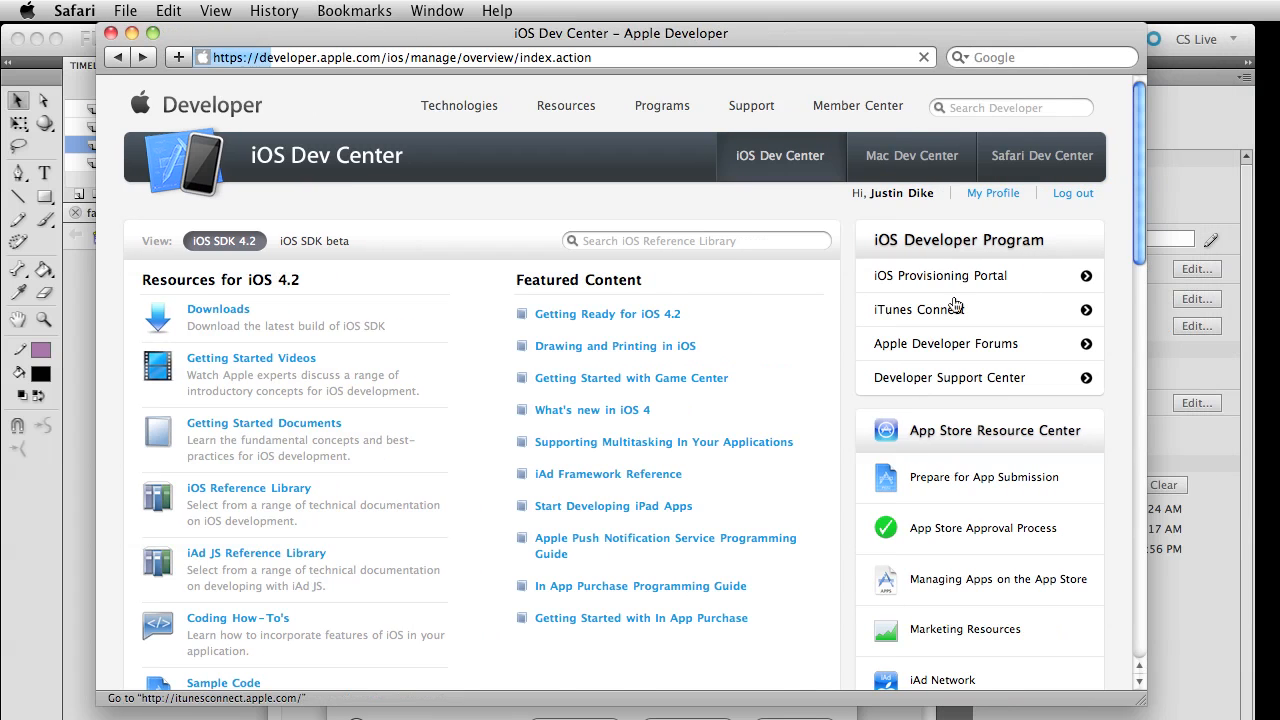
Download the development certificate developer_identity-2.cer from the Provisioning Portal's Certificates page
{"action": "left_click", "coordinate": [940, 275]}
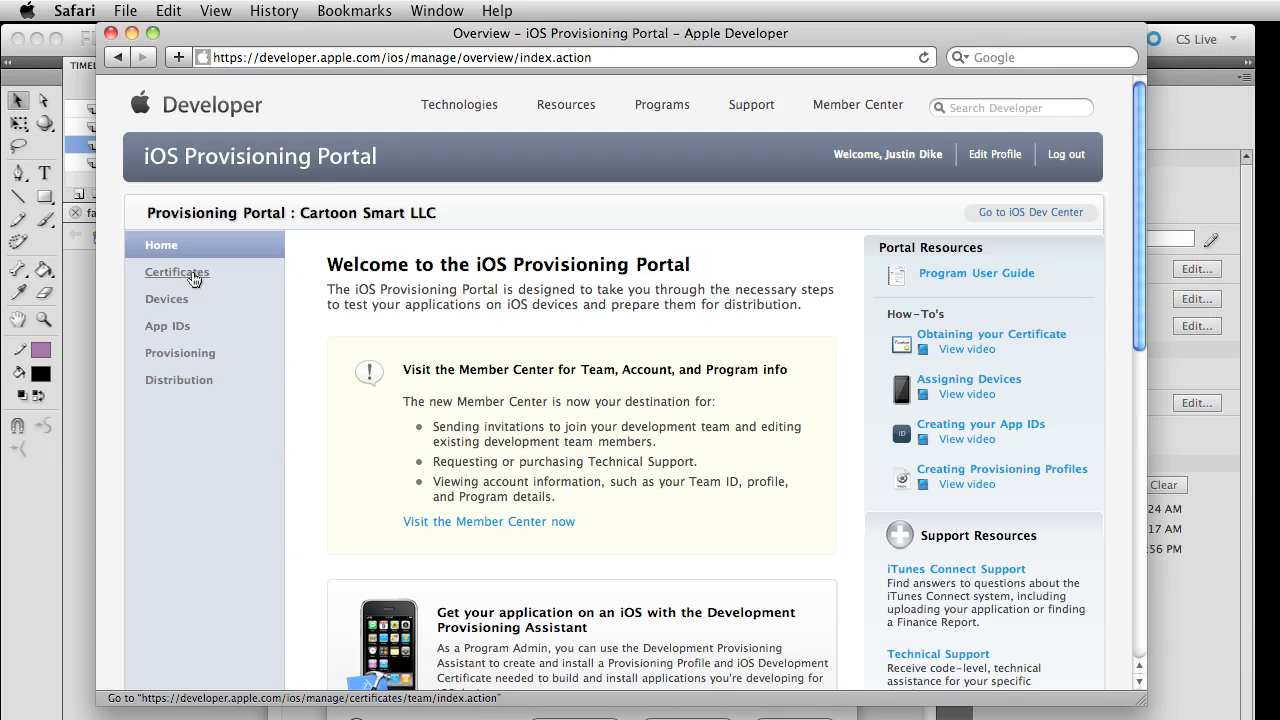
{"action": "left_click", "coordinate": [176, 272]}
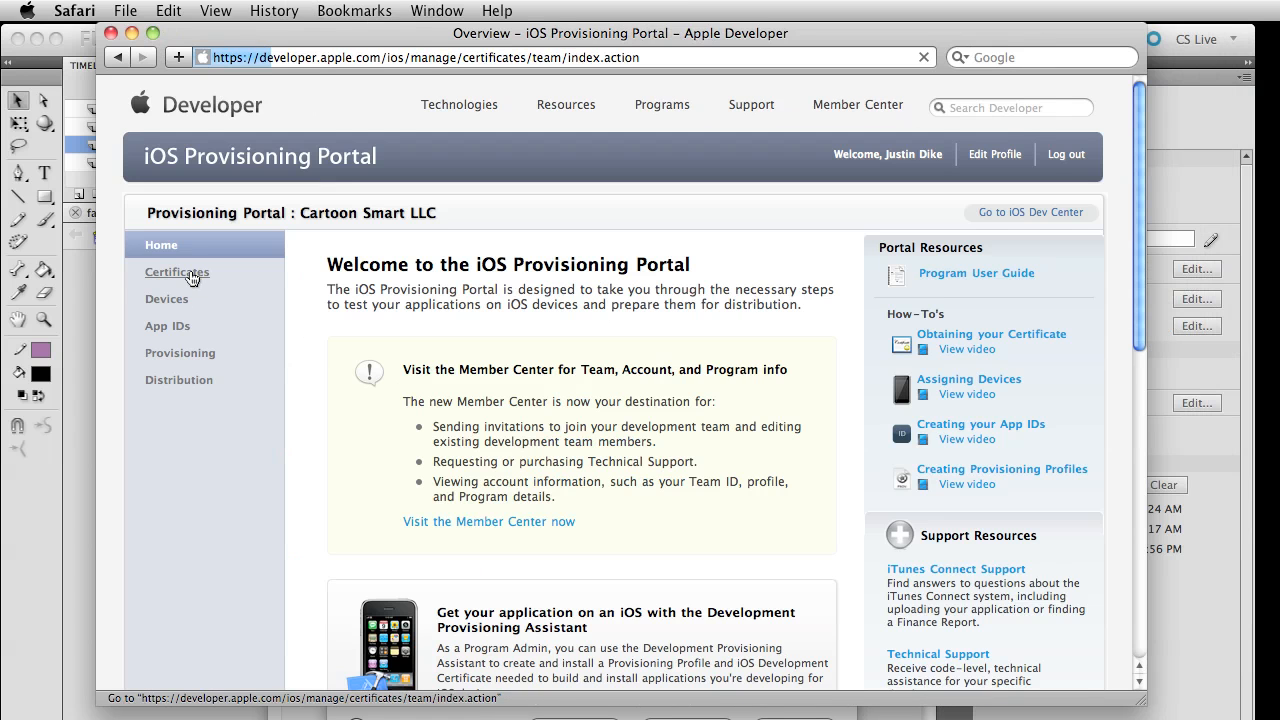
{"action": "left_click", "coordinate": [177, 272]}
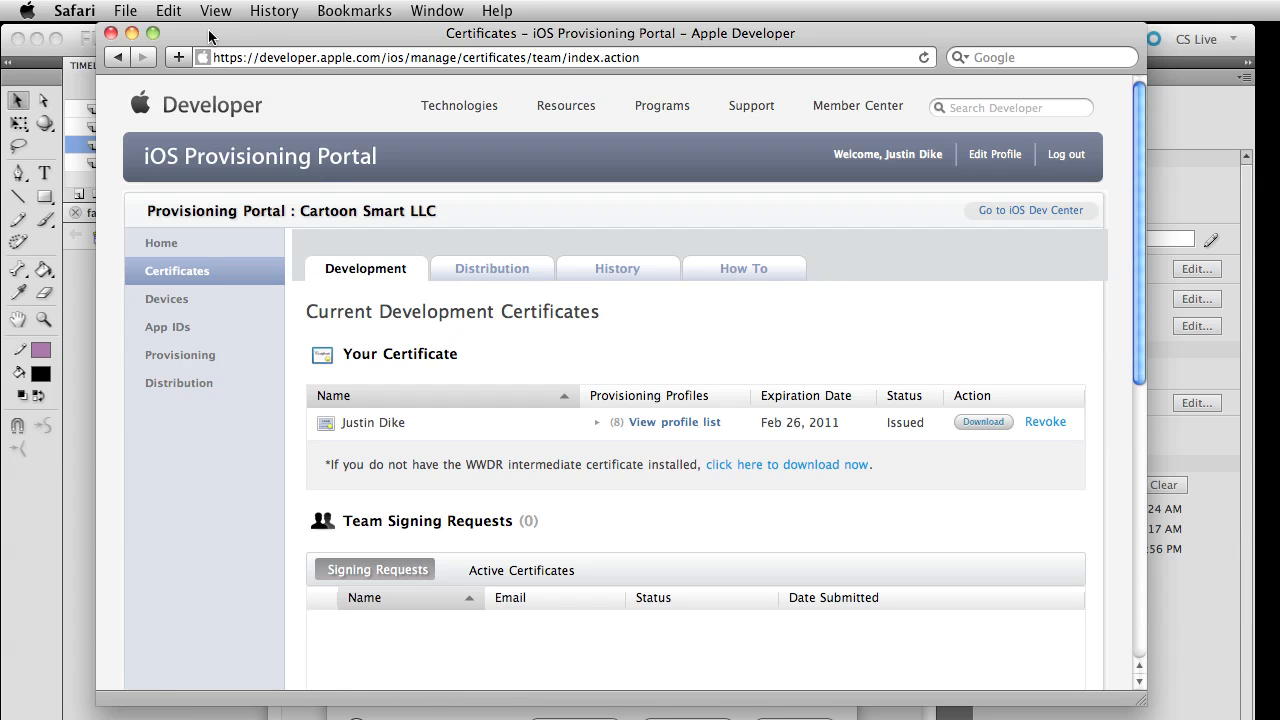
{"action": "mouse_move", "coordinate": [491, 268]}
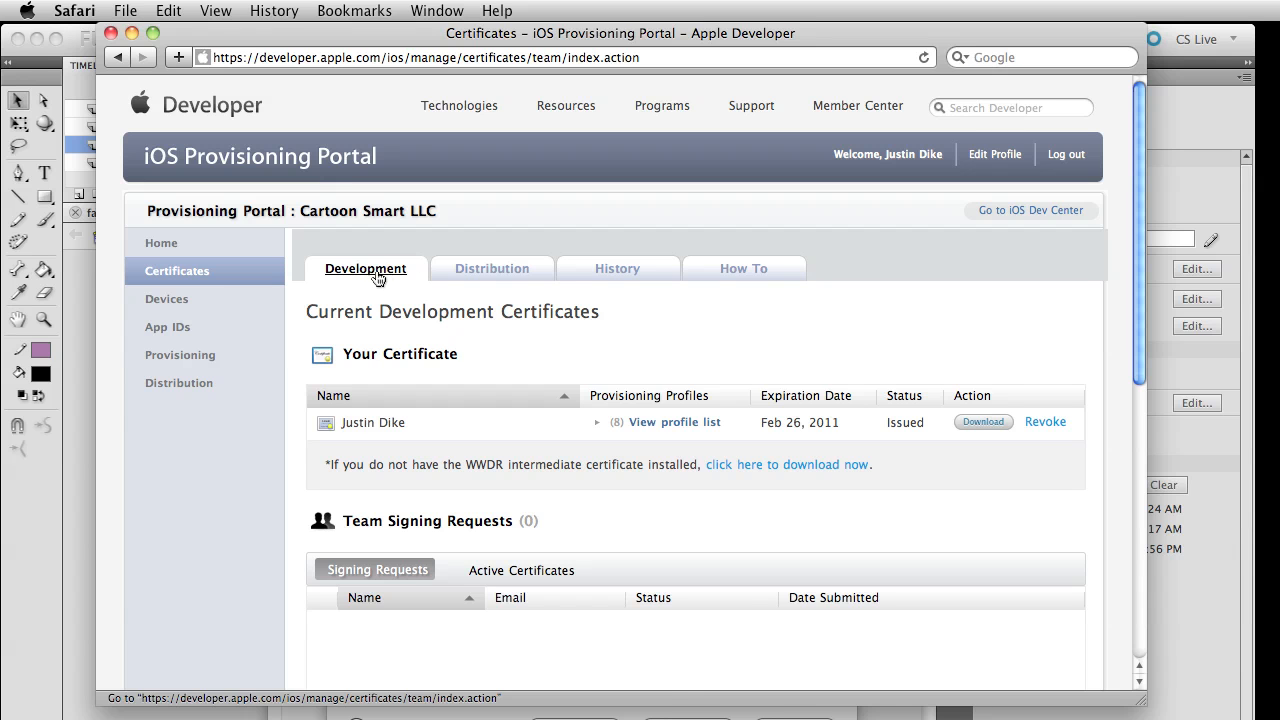
{"action": "mouse_move", "coordinate": [986, 441]}
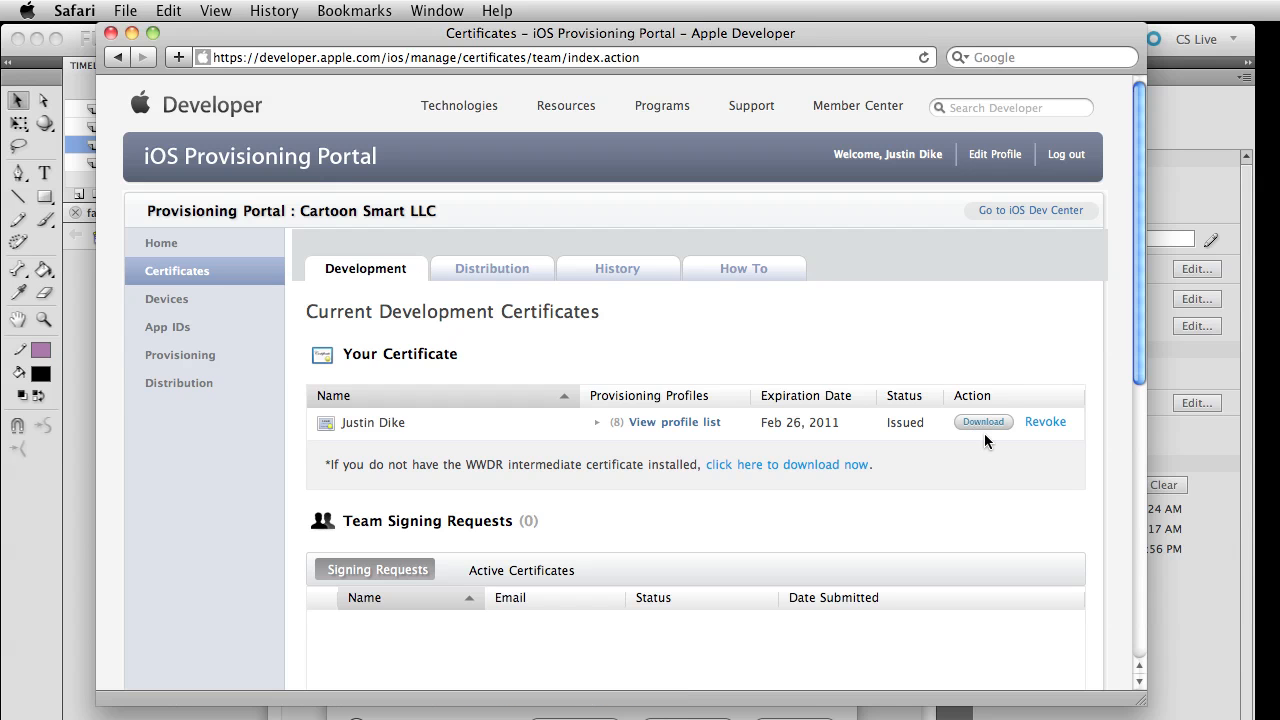
{"action": "mouse_move", "coordinate": [293, 35]}
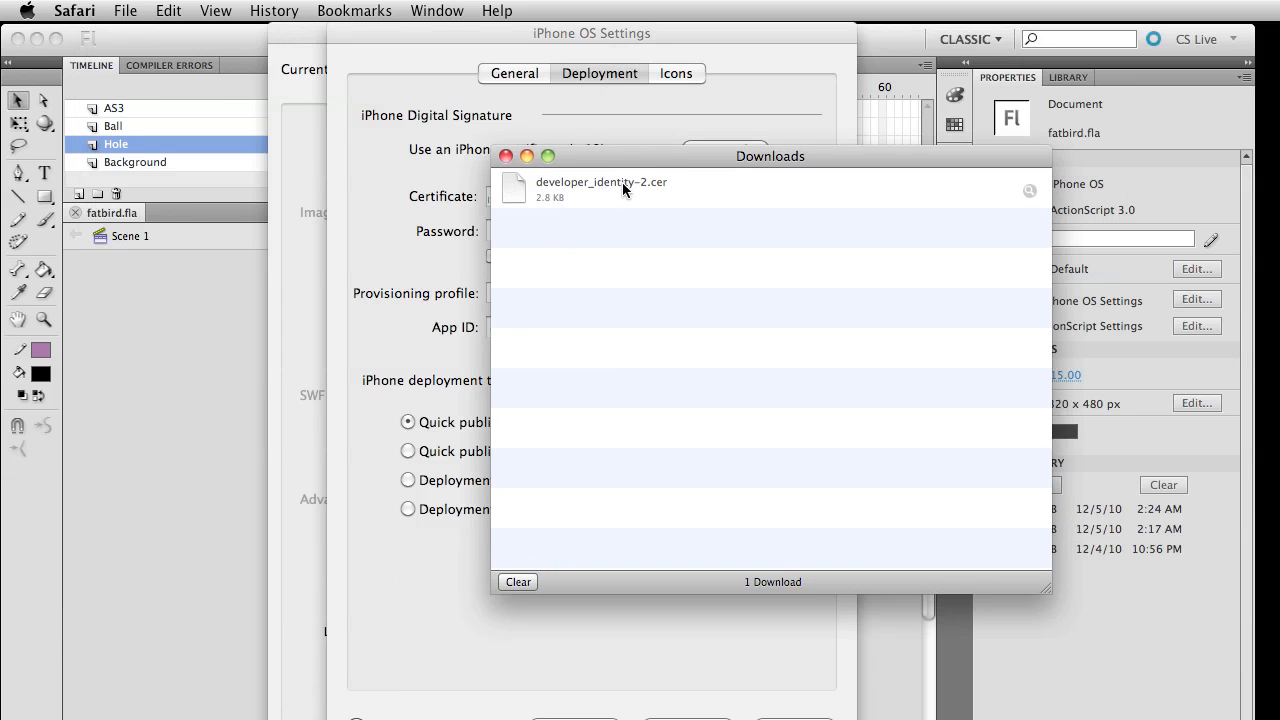
{"action": "mouse_move", "coordinate": [614, 166]}
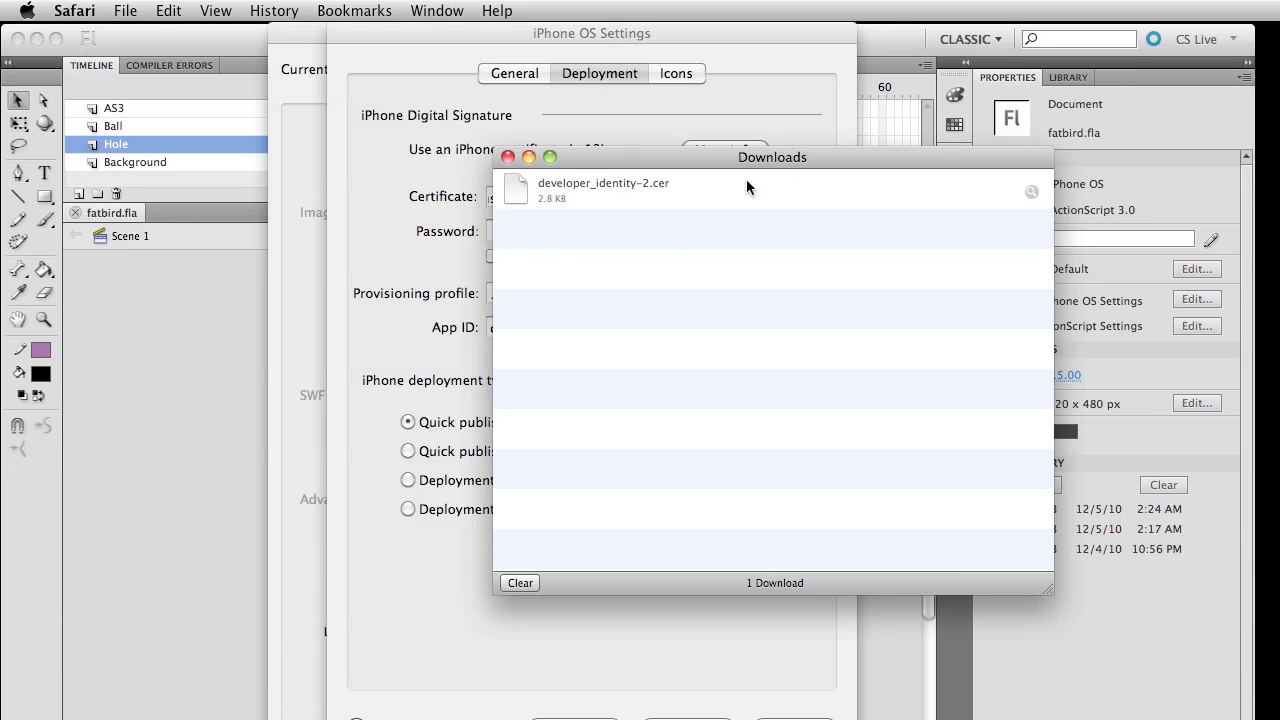
Open developer_identity-2.cer, adding it to the login keychain in Keychain Access
{"action": "left_click", "coordinate": [507, 157]}
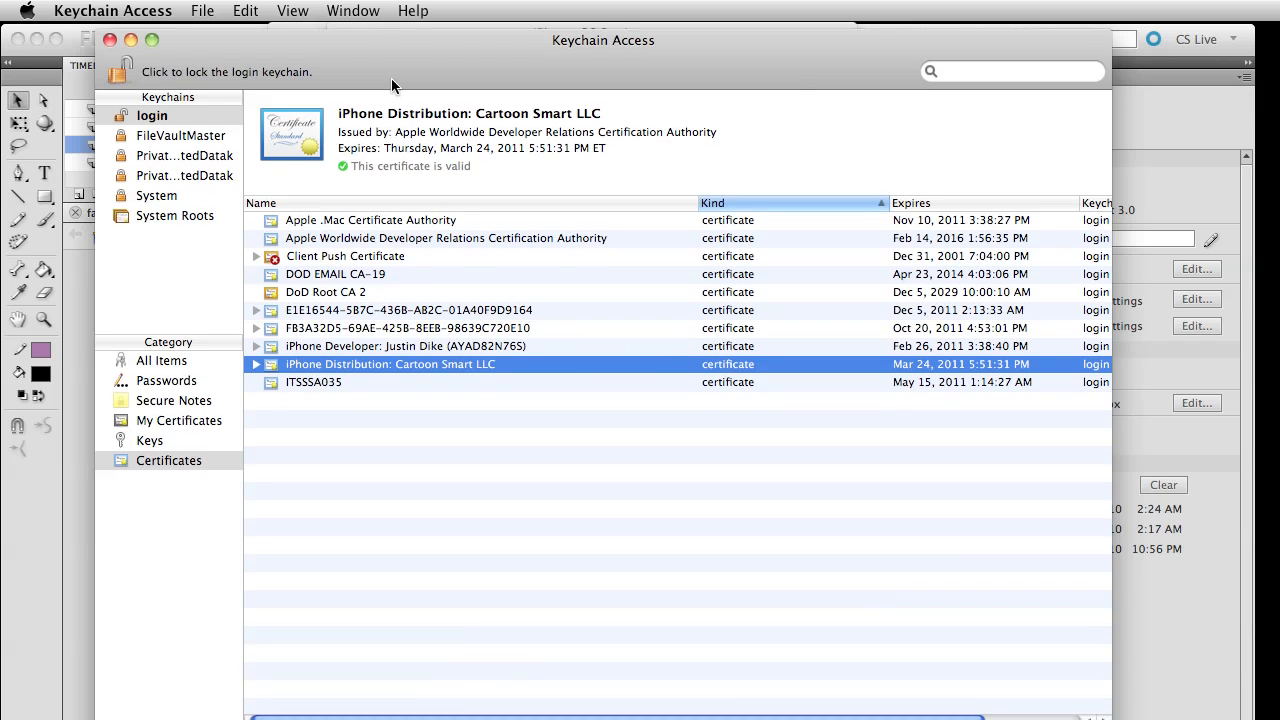
{"action": "mouse_move", "coordinate": [344, 374]}
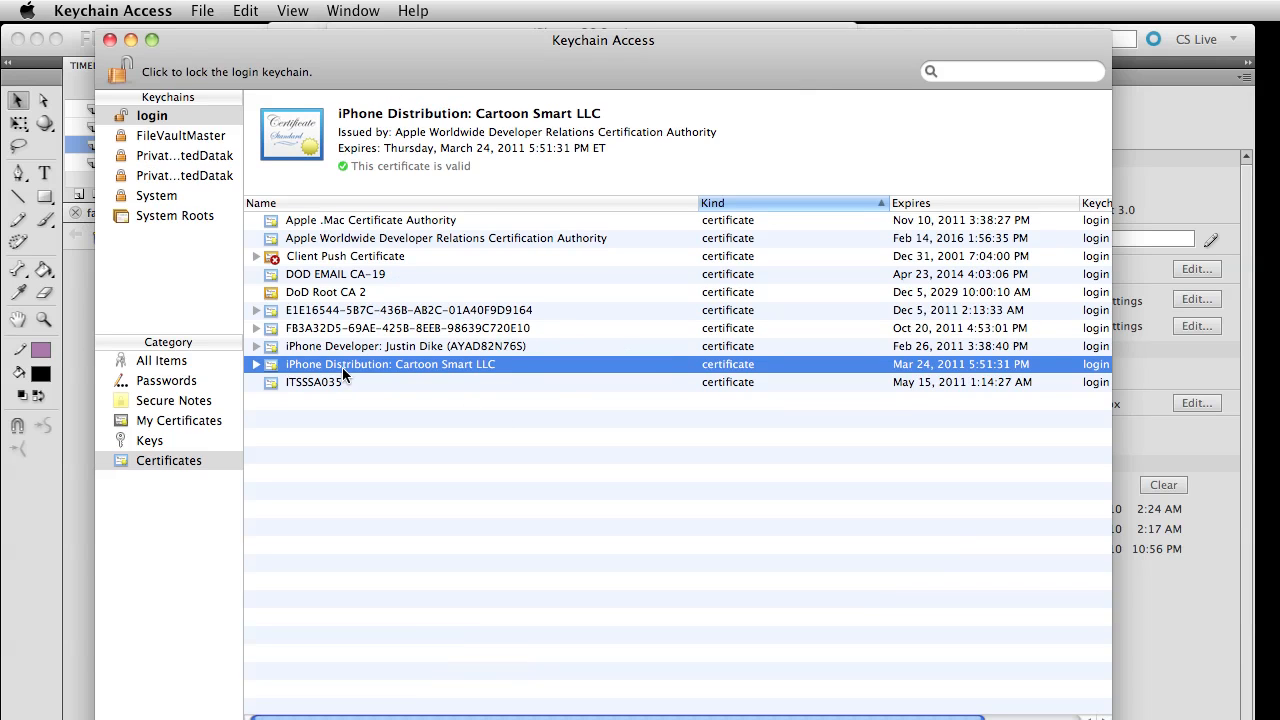
{"action": "mouse_move", "coordinate": [388, 370]}
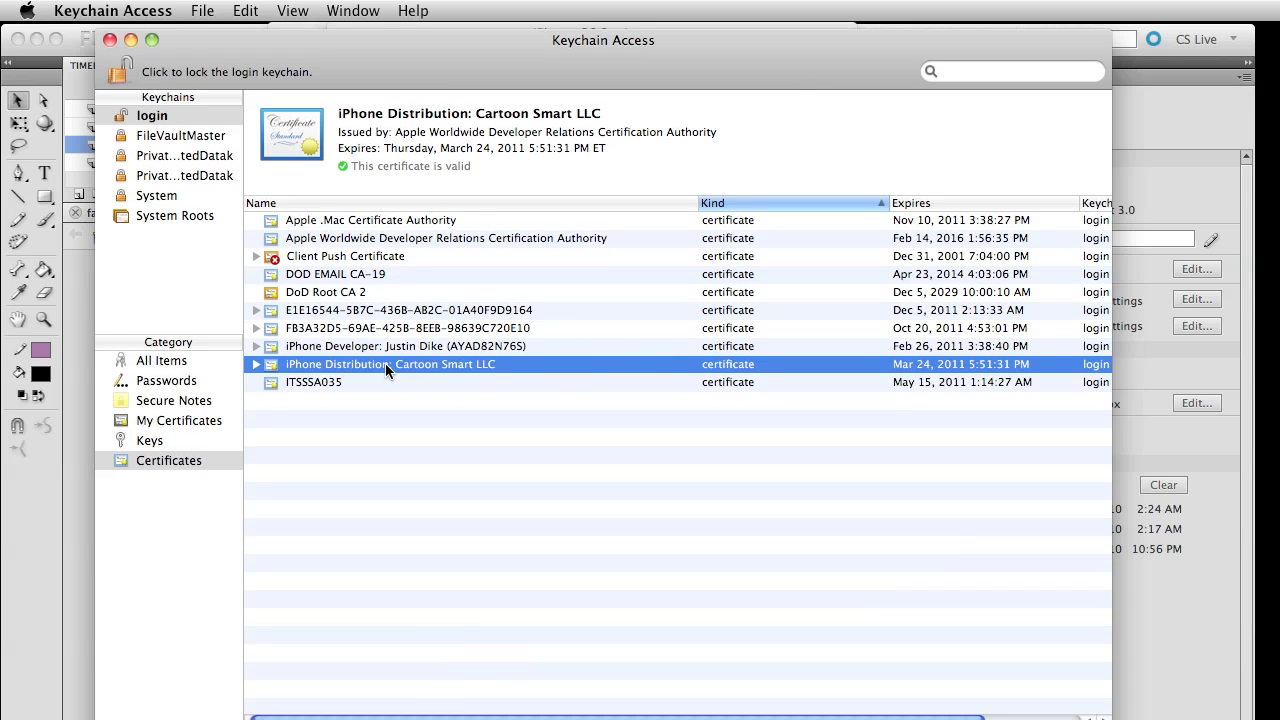
Export the iPhone Distribution: Cartoon Smart LLC certificate as Certificates.p12, reaching the password step
{"action": "left_click", "coordinate": [202, 11]}
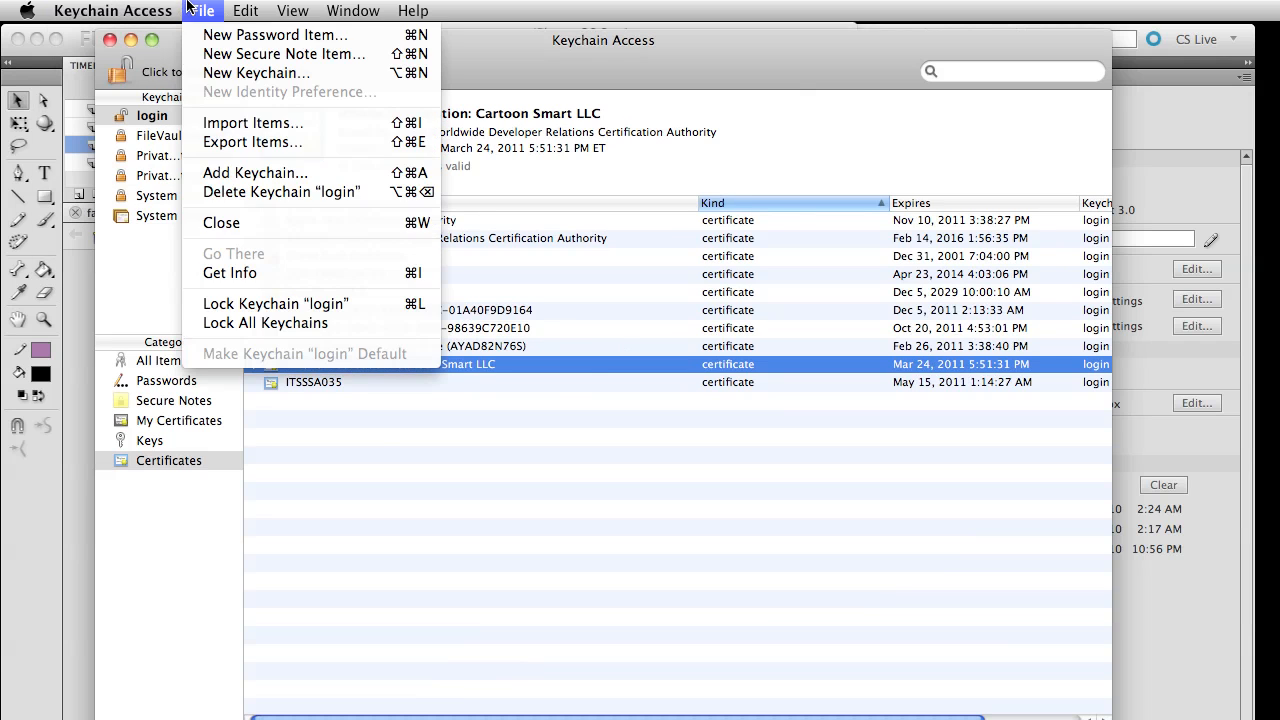
{"action": "mouse_move", "coordinate": [255, 273]}
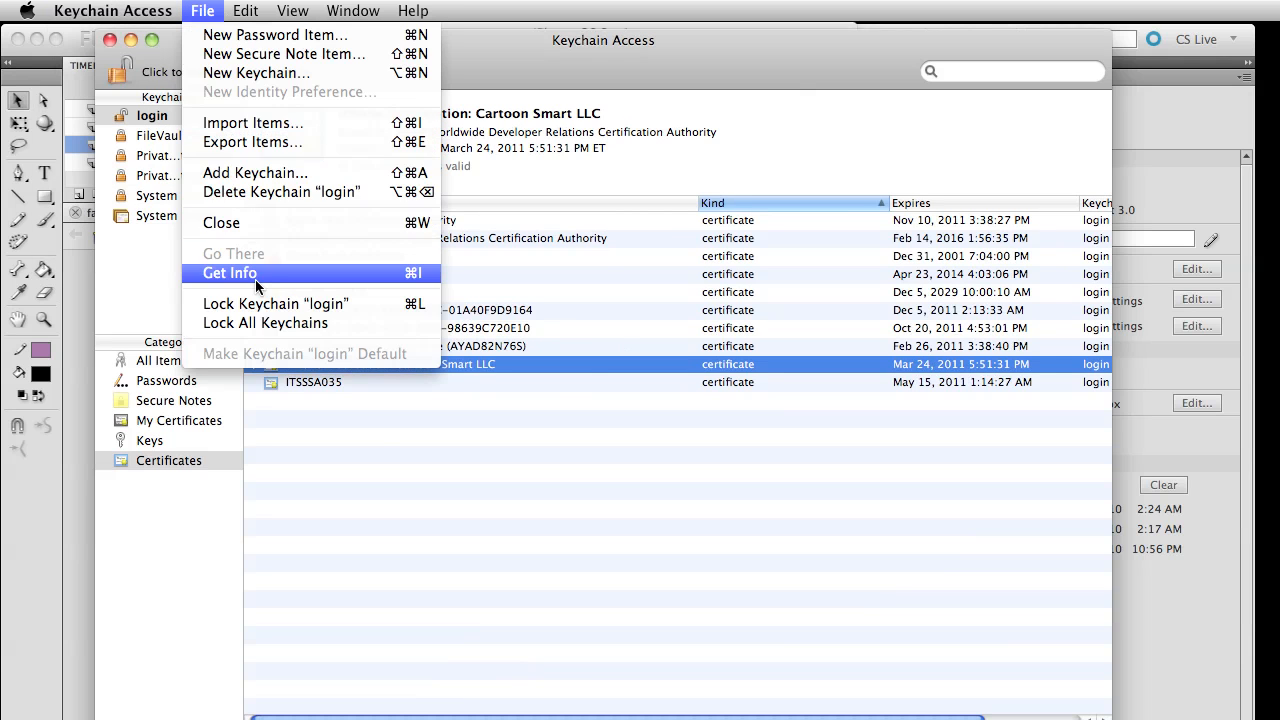
{"action": "left_click", "coordinate": [252, 141]}
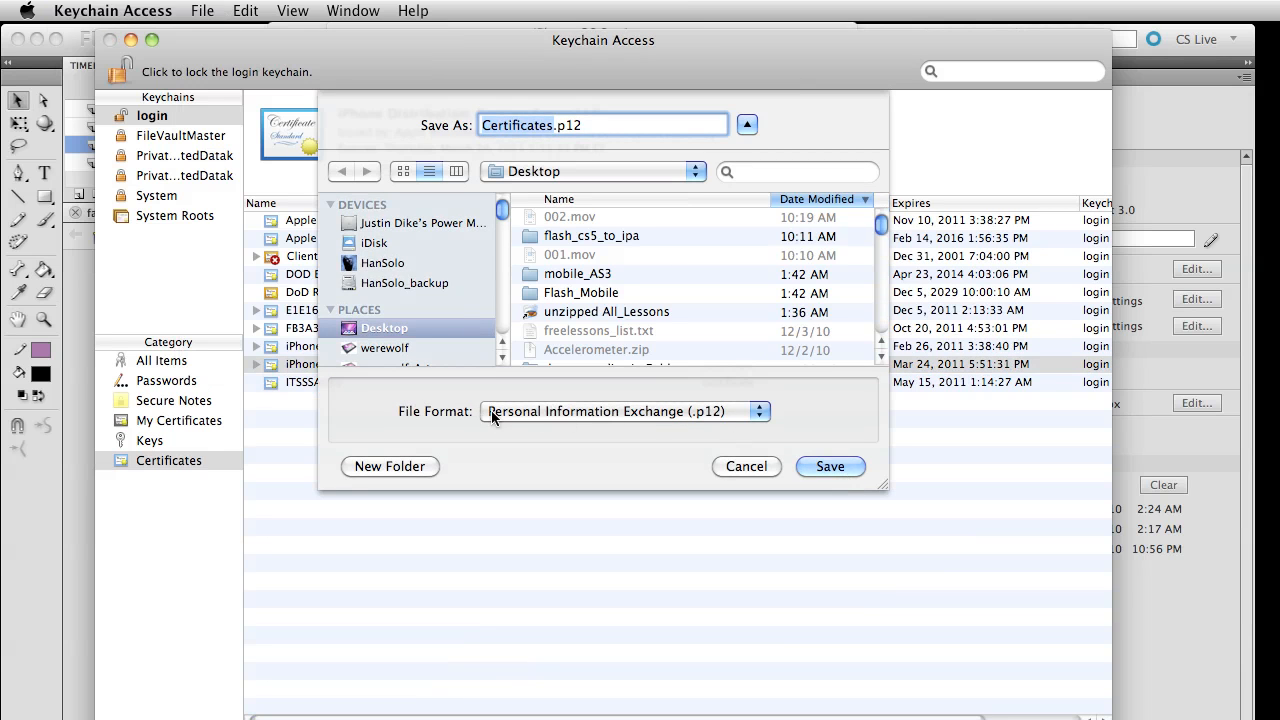
{"action": "mouse_move", "coordinate": [707, 417]}
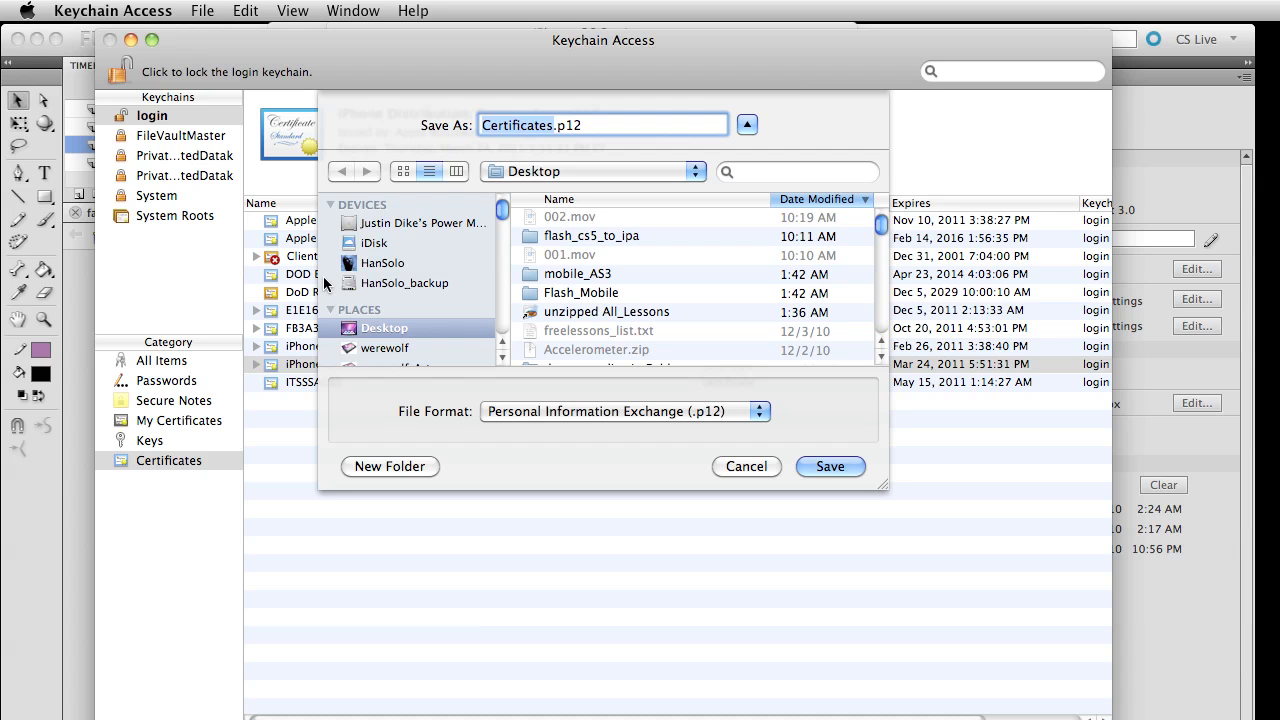
{"action": "scroll", "scroll_direction": "down", "scroll_amount": 3}
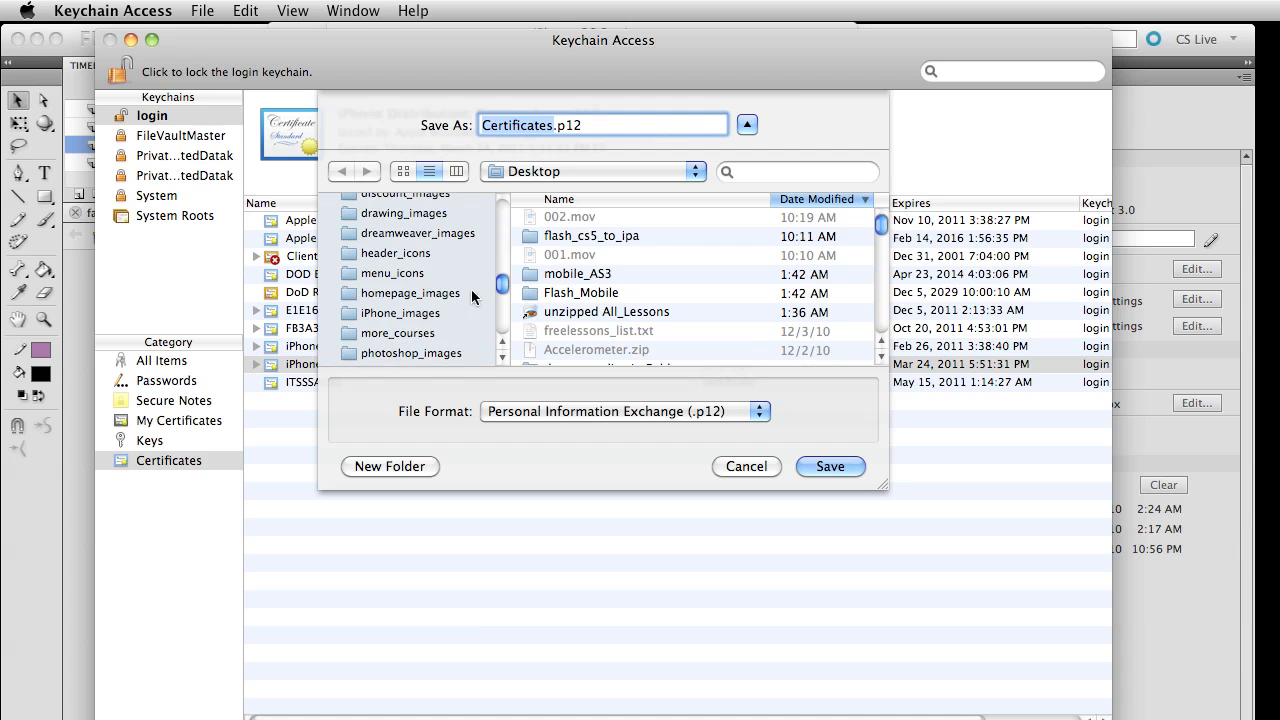
{"action": "mouse_move", "coordinate": [920, 533]}
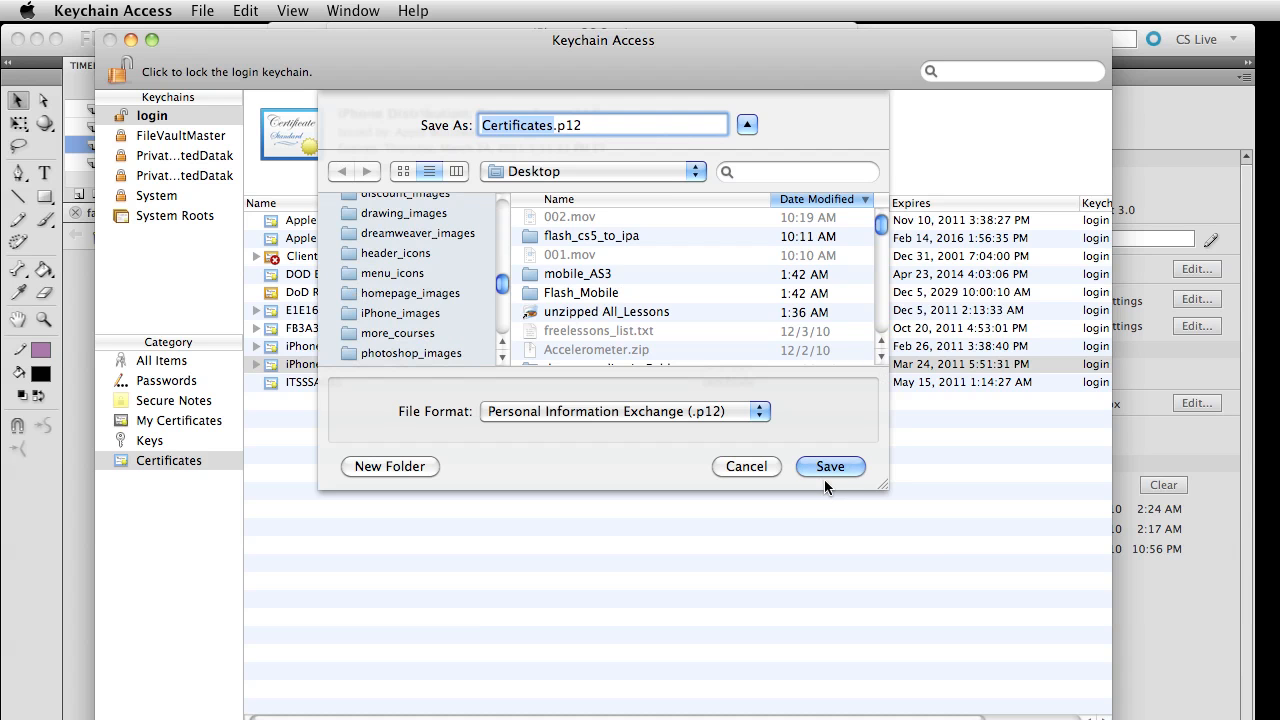
{"action": "left_click", "coordinate": [829, 466]}
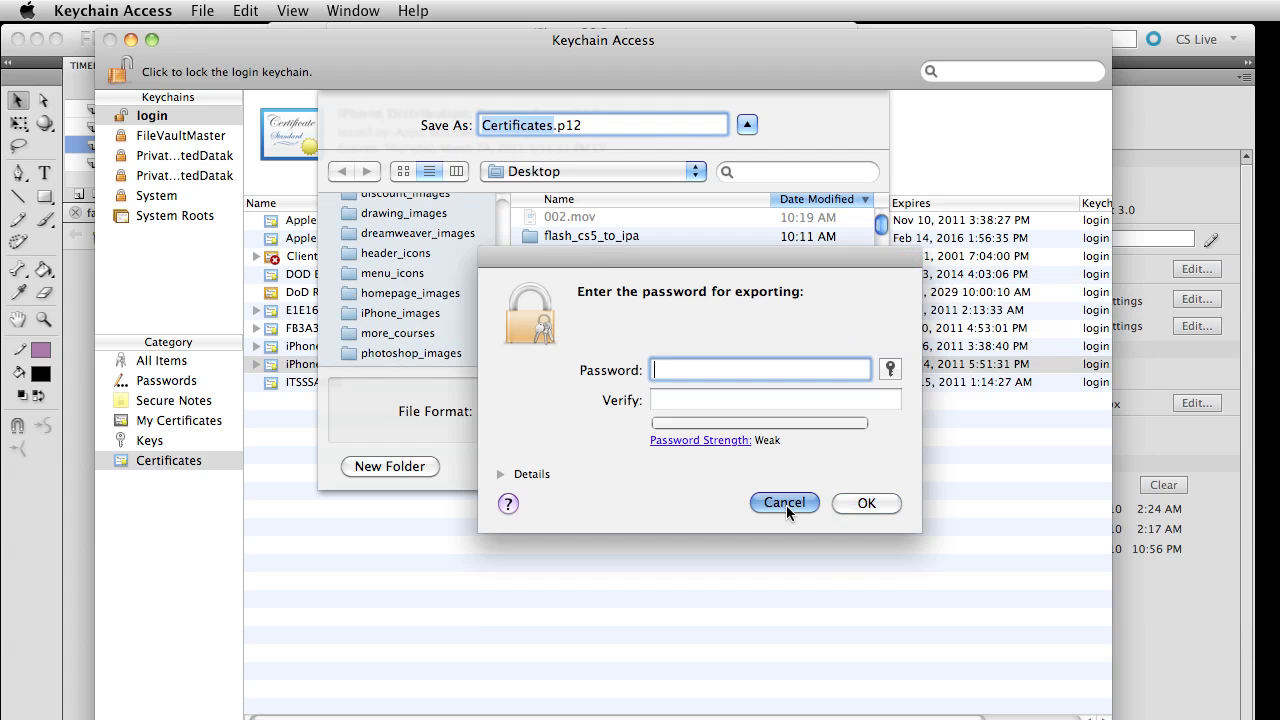
{"action": "left_click", "coordinate": [784, 502]}
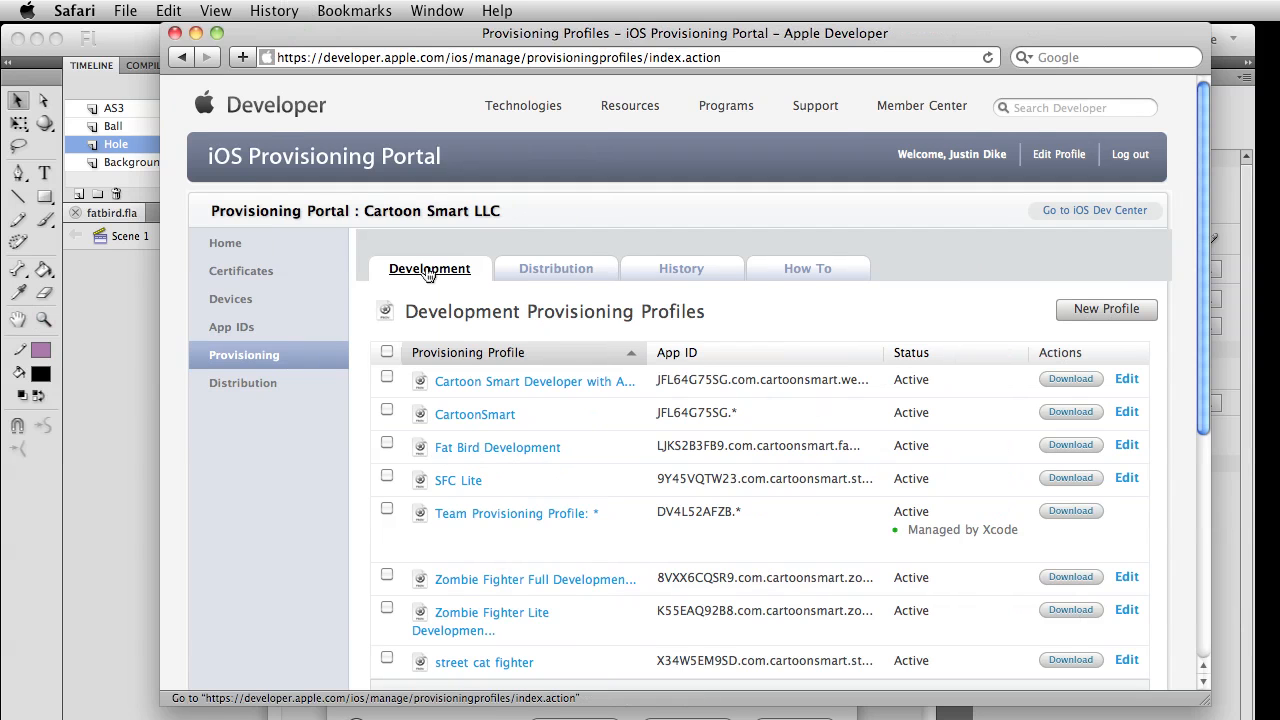
{"action": "mouse_move", "coordinate": [408, 280]}
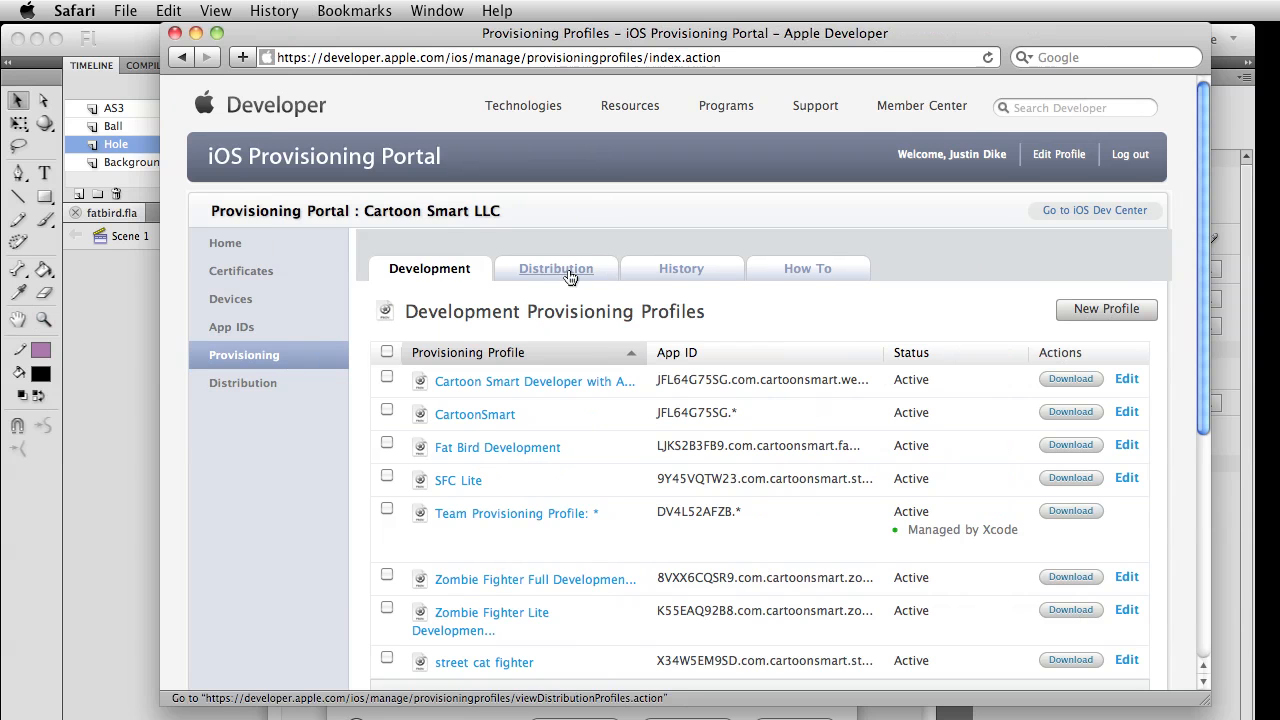
{"action": "mouse_move", "coordinate": [557, 272]}
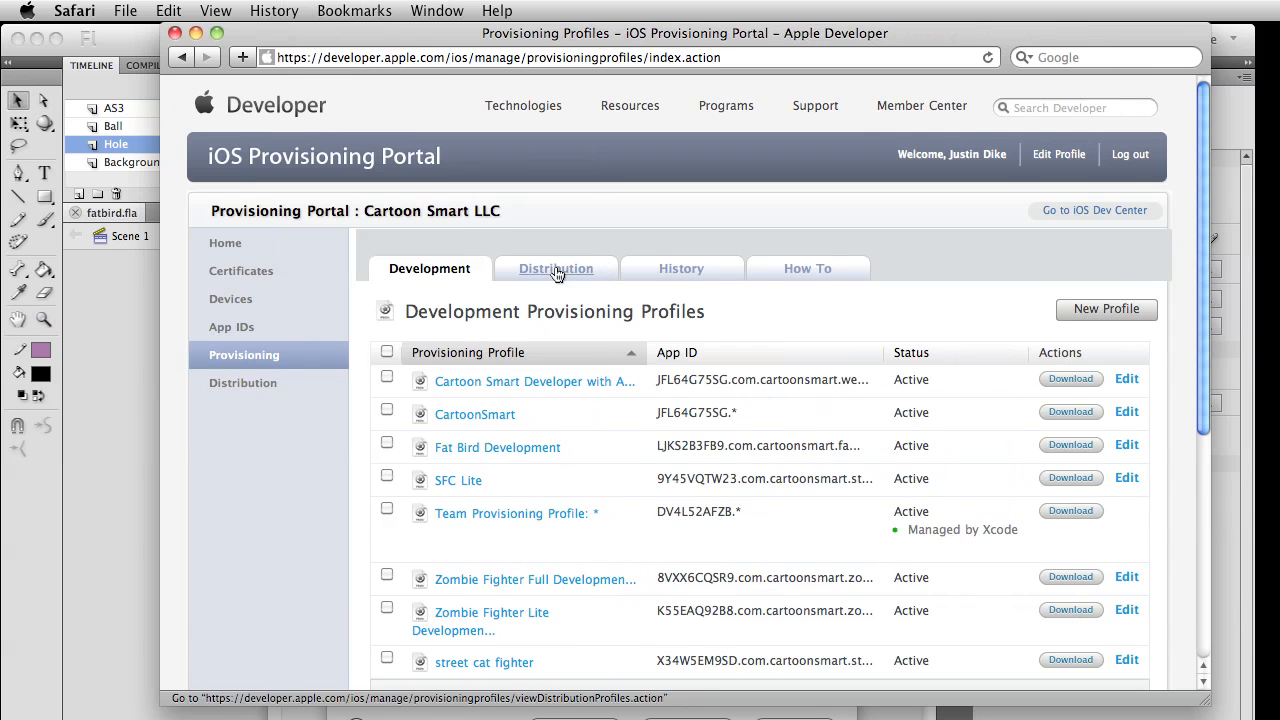
Download the Fat Bird Distribution provisioning profile from the portal's Distribution tab
{"action": "left_click", "coordinate": [555, 268]}
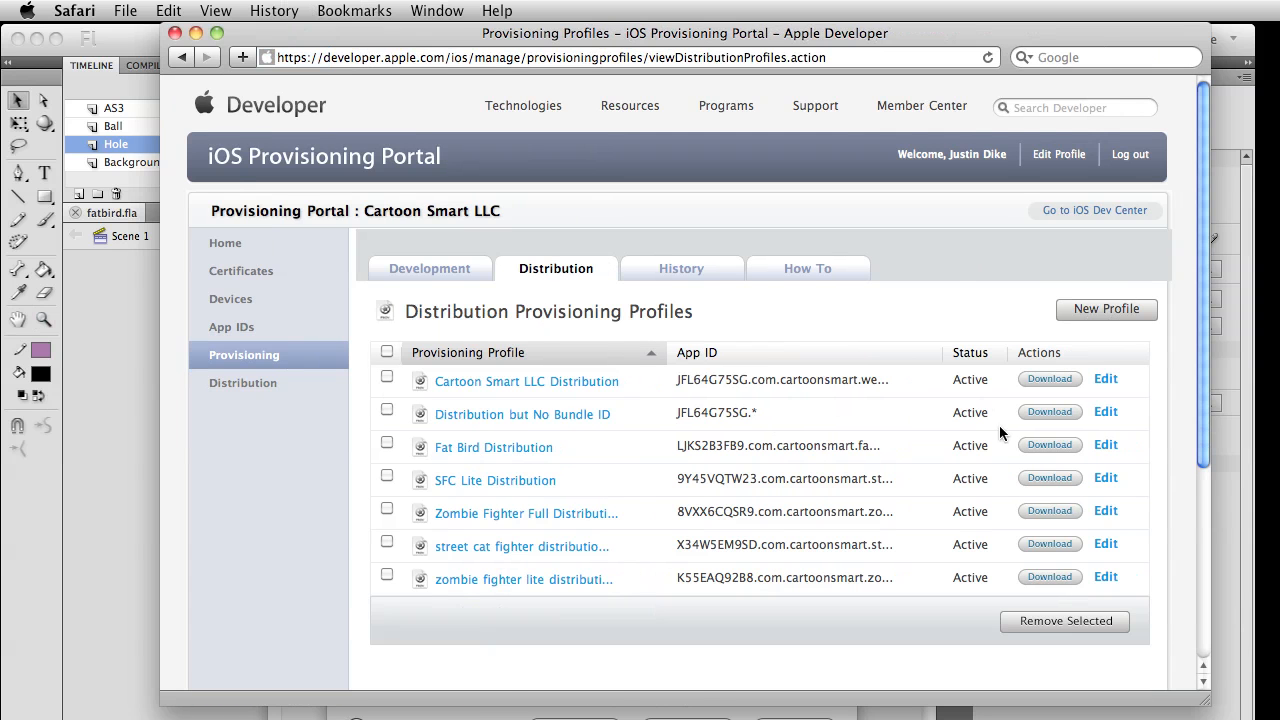
{"action": "mouse_move", "coordinate": [196, 534]}
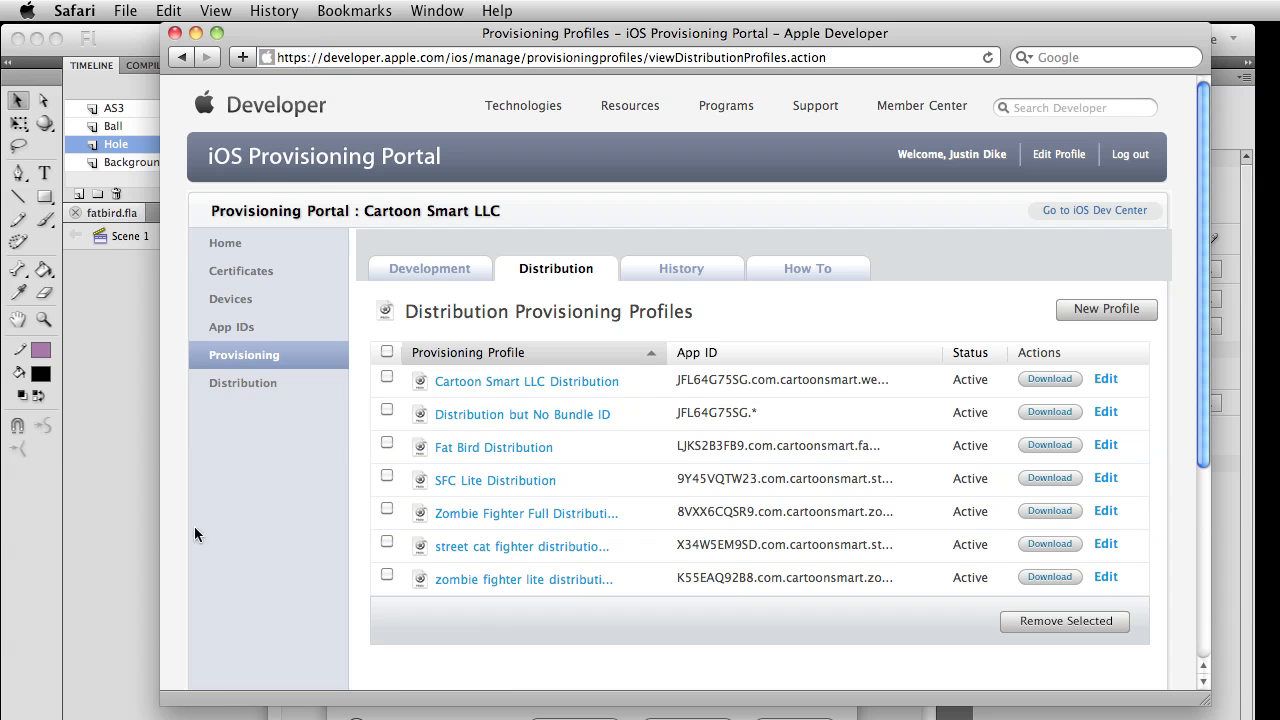
{"action": "left_click", "coordinate": [355, 11]}
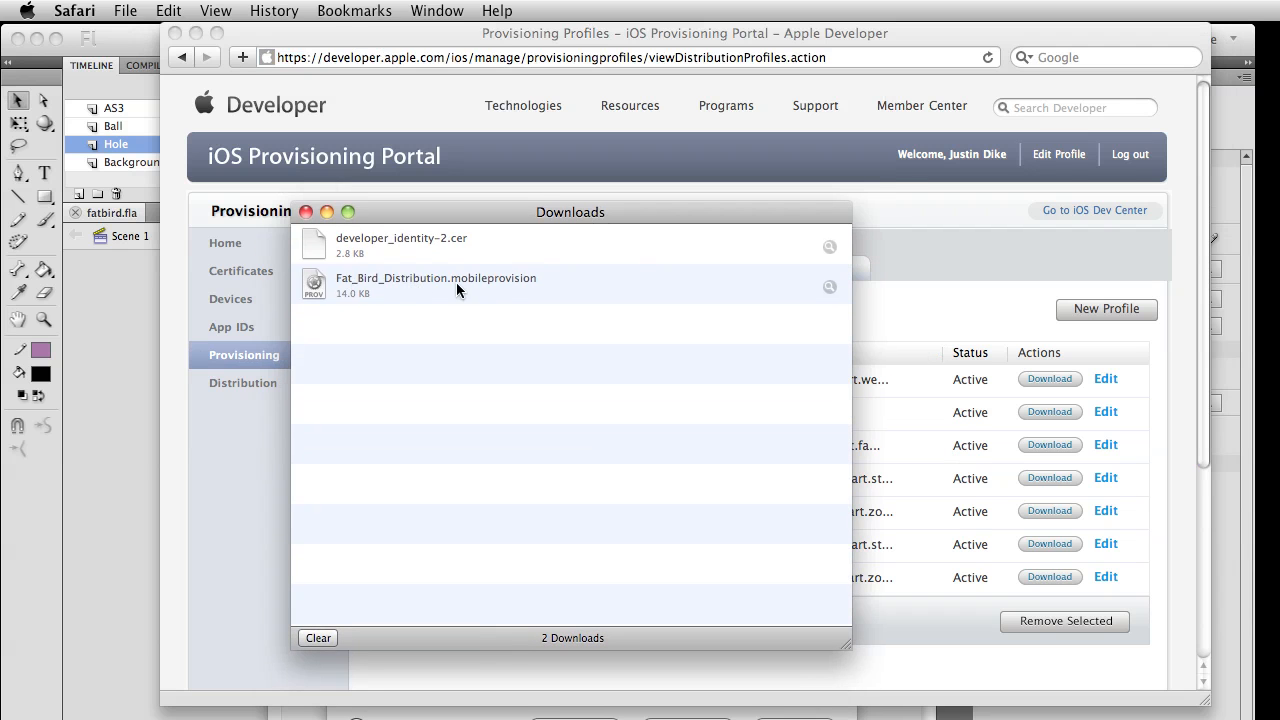
{"action": "mouse_move", "coordinate": [835, 302]}
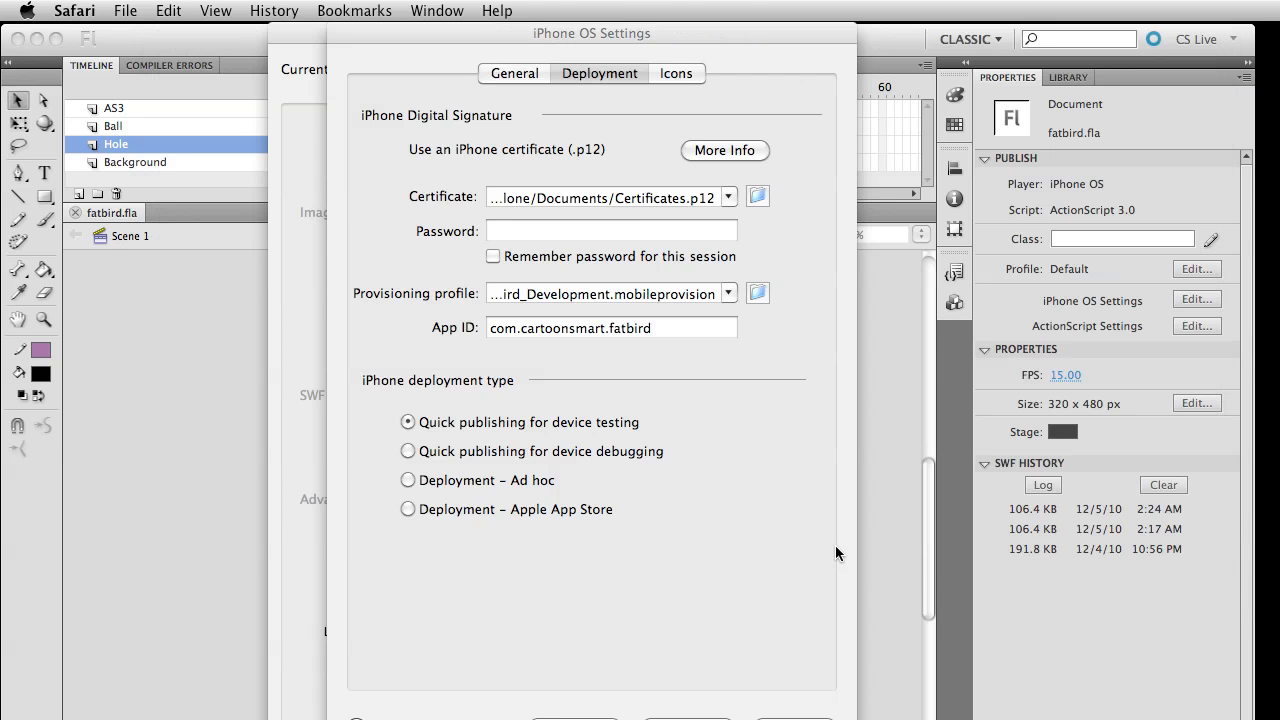
Select the certificate password field and pick a provisioning profile from Documents
{"action": "left_click", "coordinate": [610, 231]}
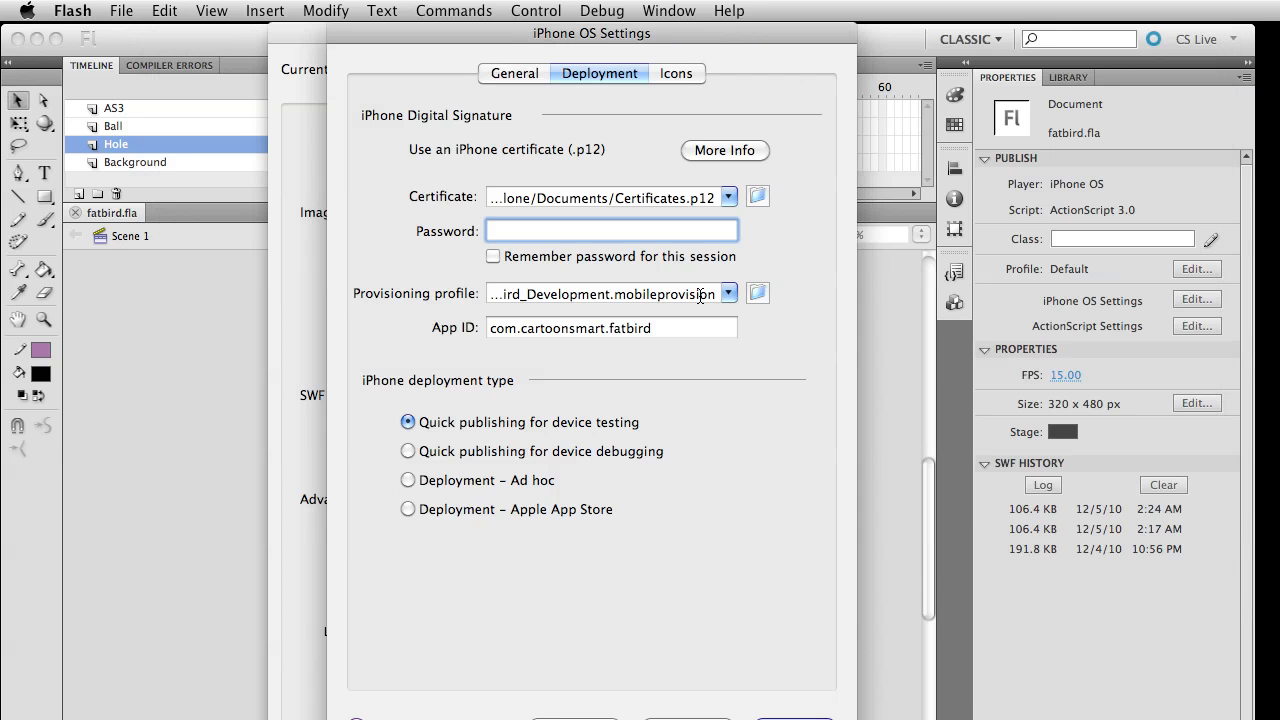
{"action": "left_click", "coordinate": [600, 293]}
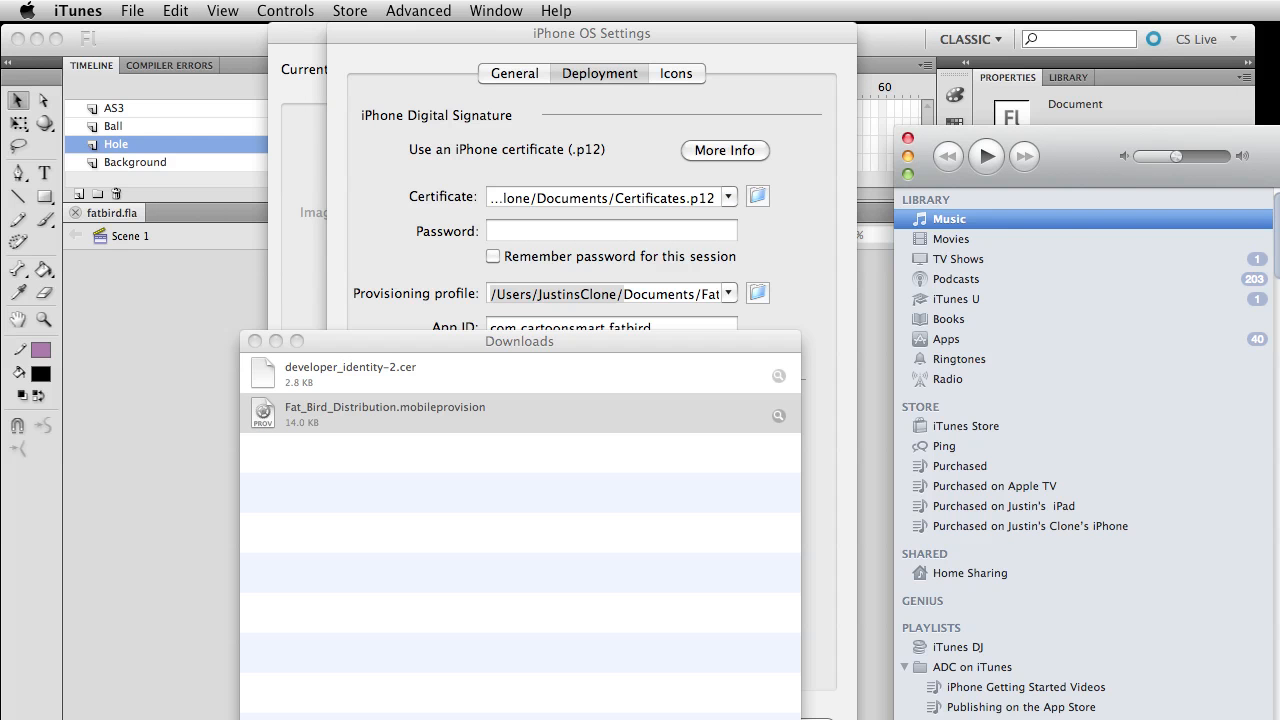
Bring iTunes forward with its File menu, and close Safari's Downloads window
{"action": "left_click", "coordinate": [967, 426]}
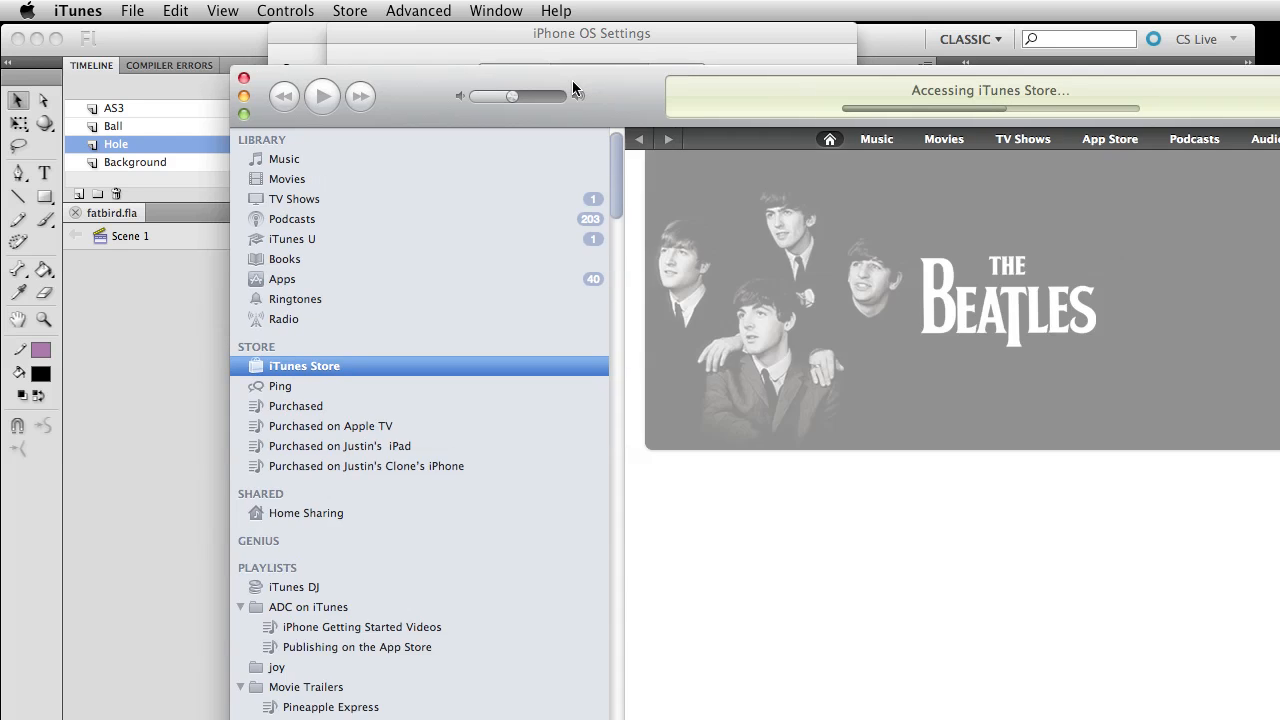
{"action": "left_click", "coordinate": [131, 11]}
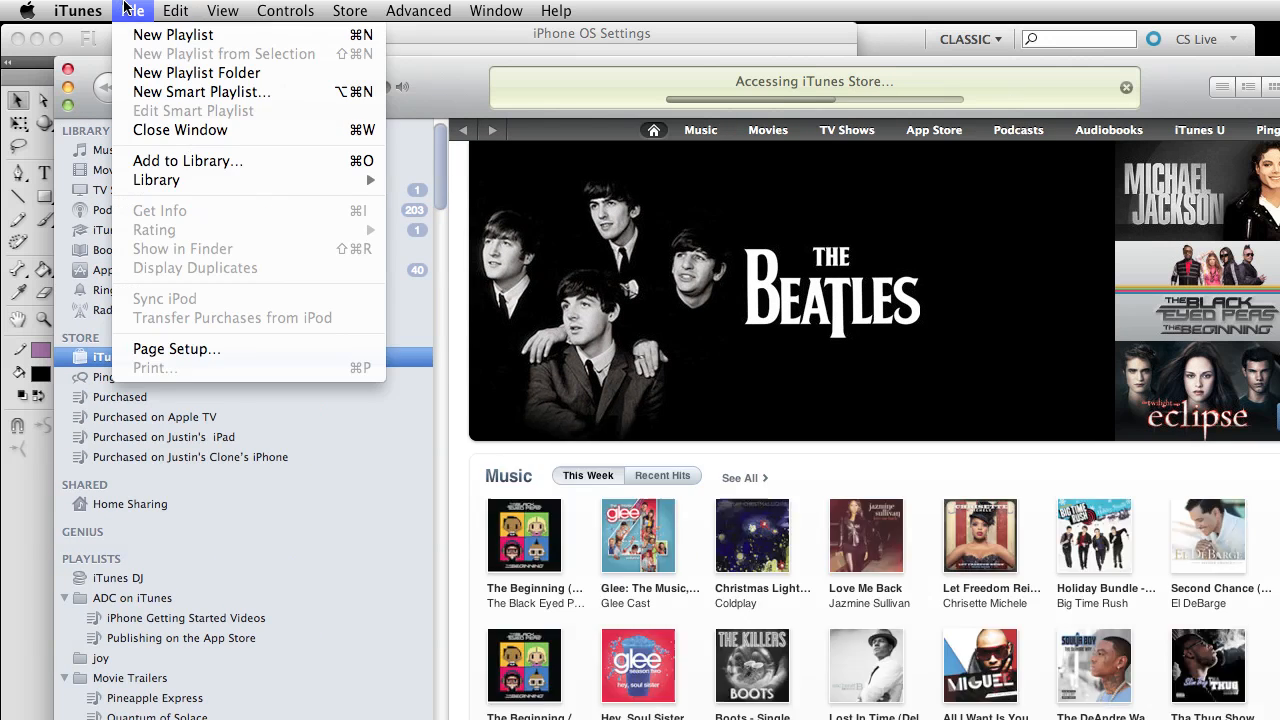
{"action": "mouse_move", "coordinate": [156, 180]}
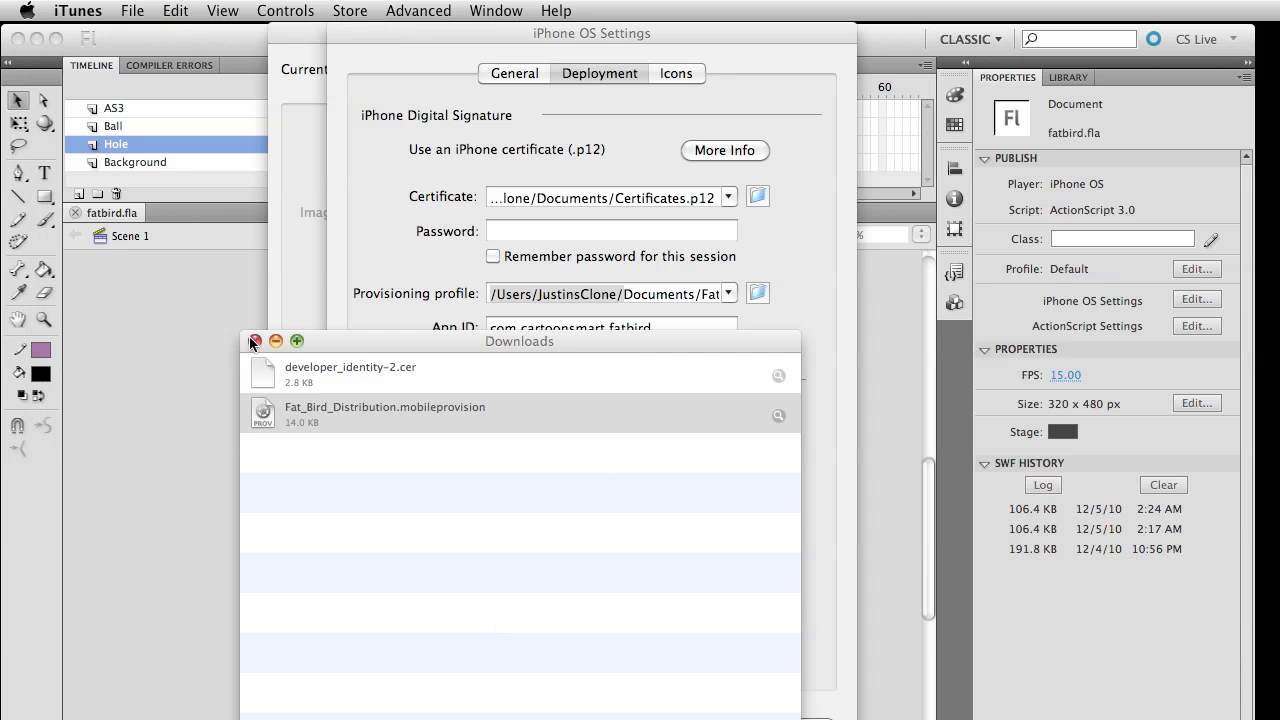
{"action": "left_click", "coordinate": [255, 341]}
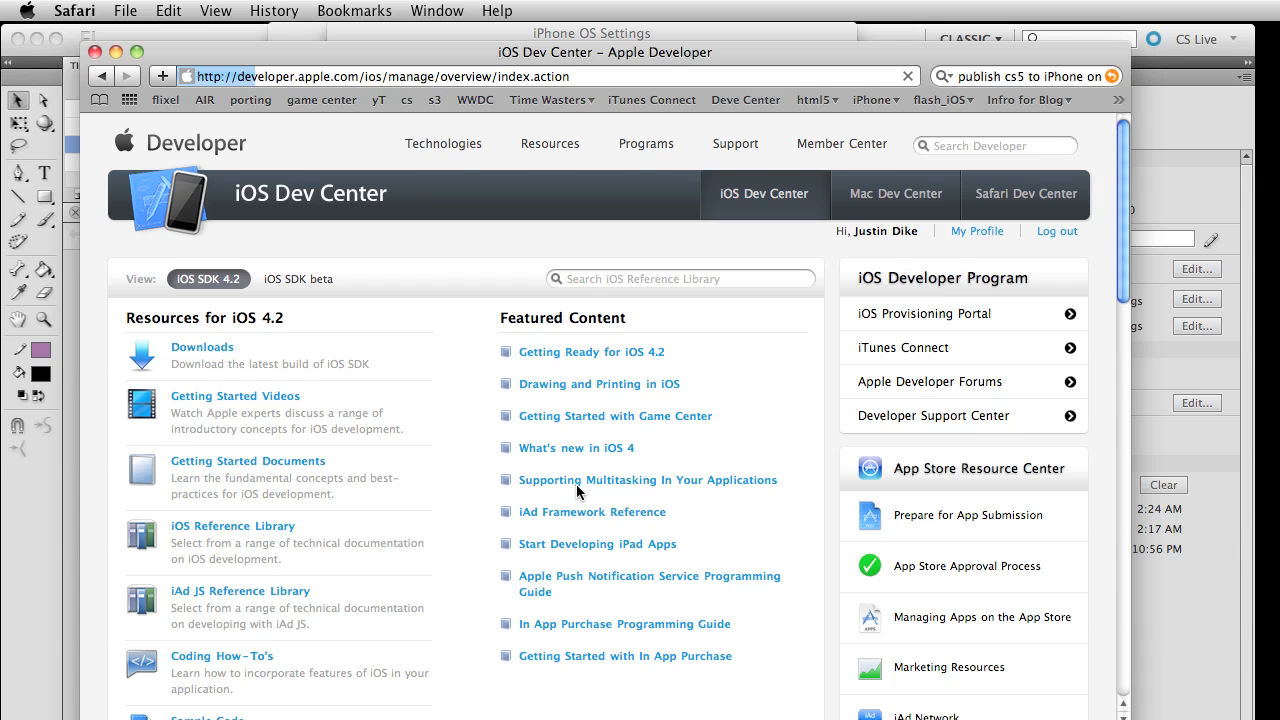
Open FatBird's App ID configuration page, showing bundle identifier com.cartoonsmart.fatbird
{"action": "left_click", "coordinate": [923, 313]}
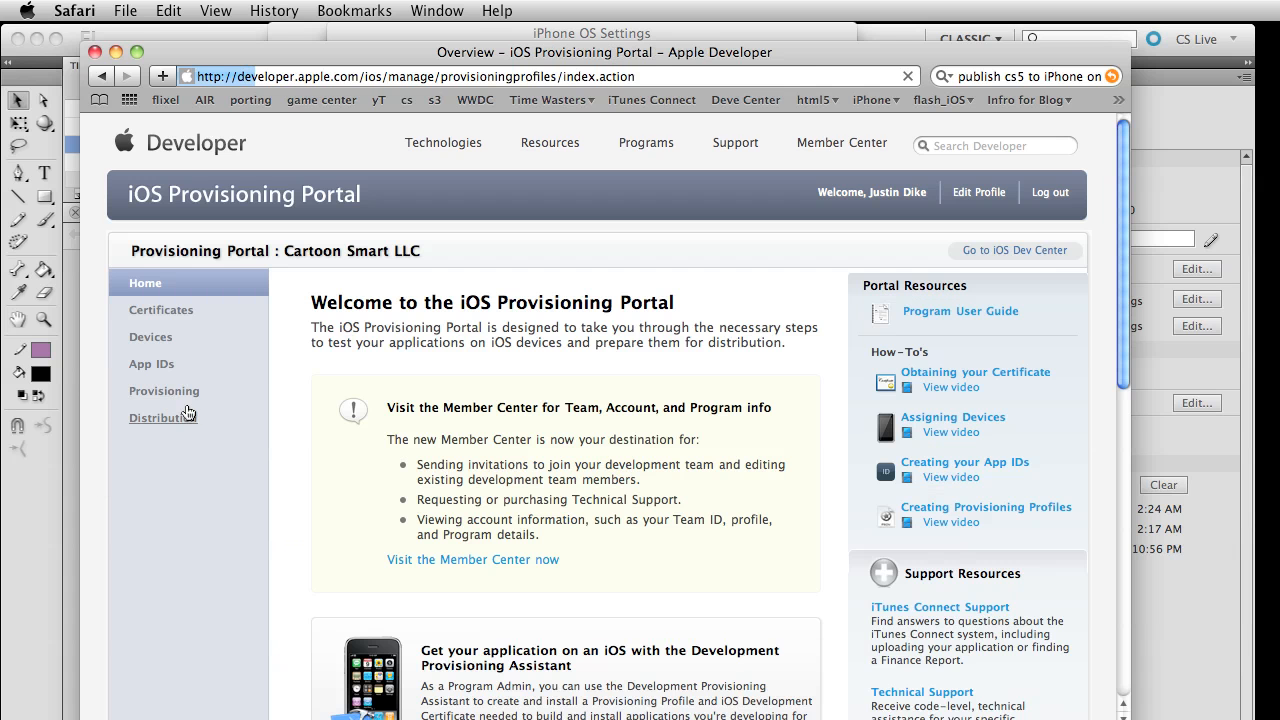
{"action": "left_click", "coordinate": [151, 363]}
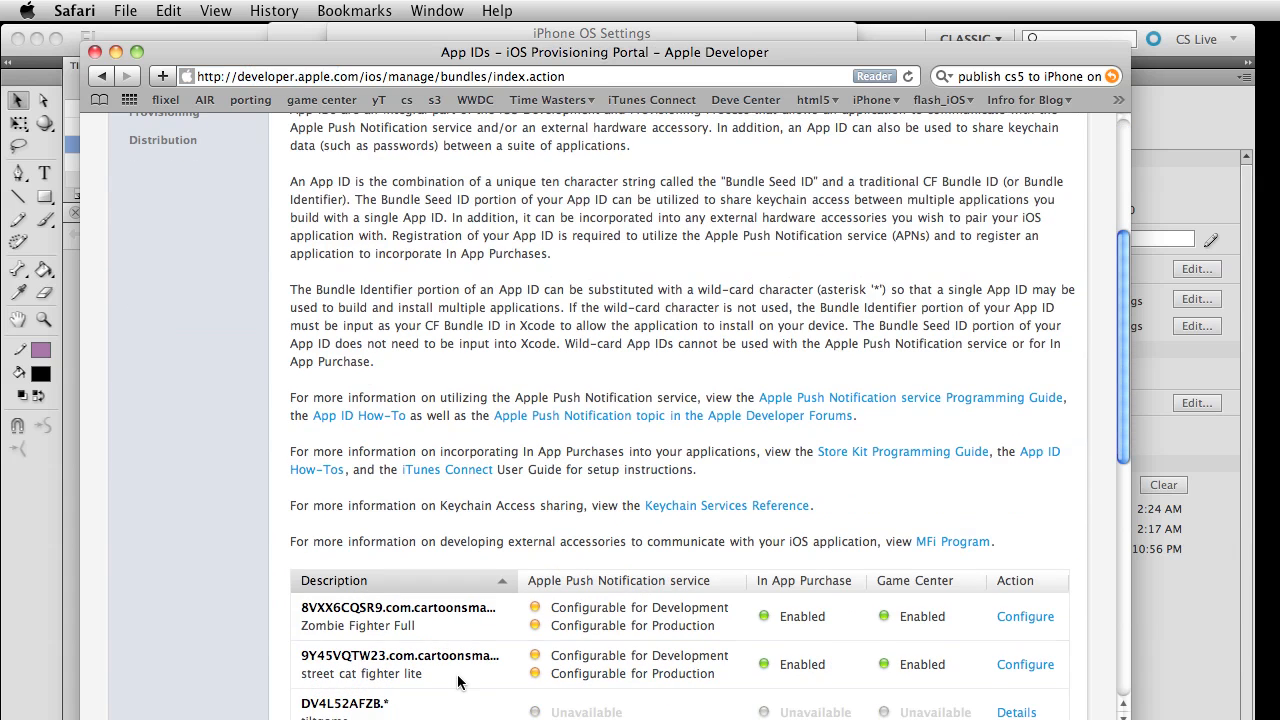
{"action": "scroll", "scroll_direction": "down", "scroll_amount": 3}
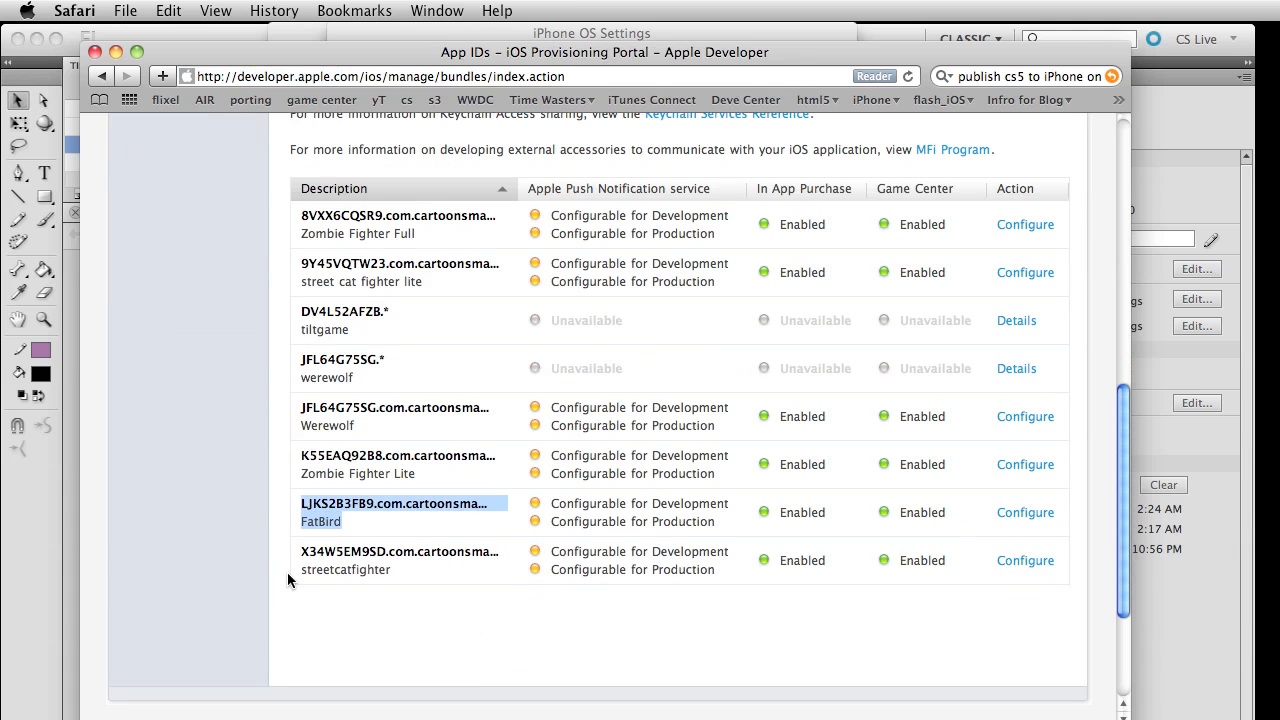
{"action": "left_click", "coordinate": [1025, 512]}
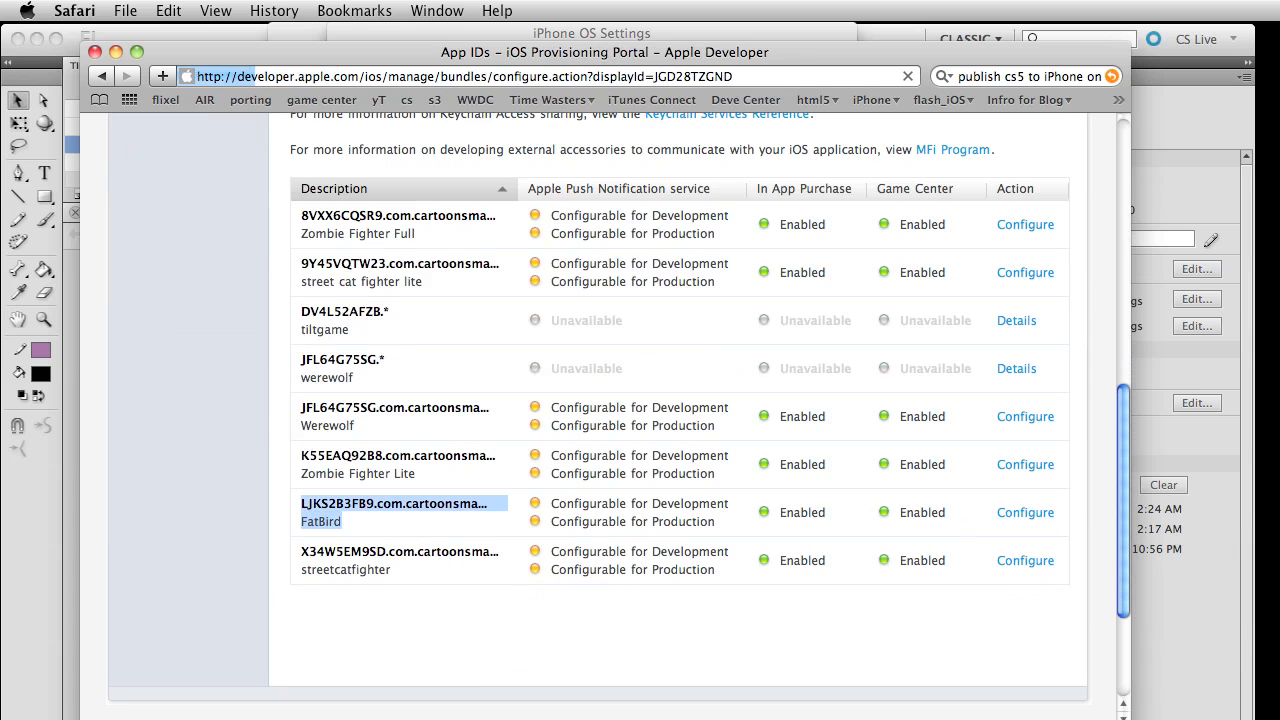
{"action": "left_click", "coordinate": [1024, 512]}
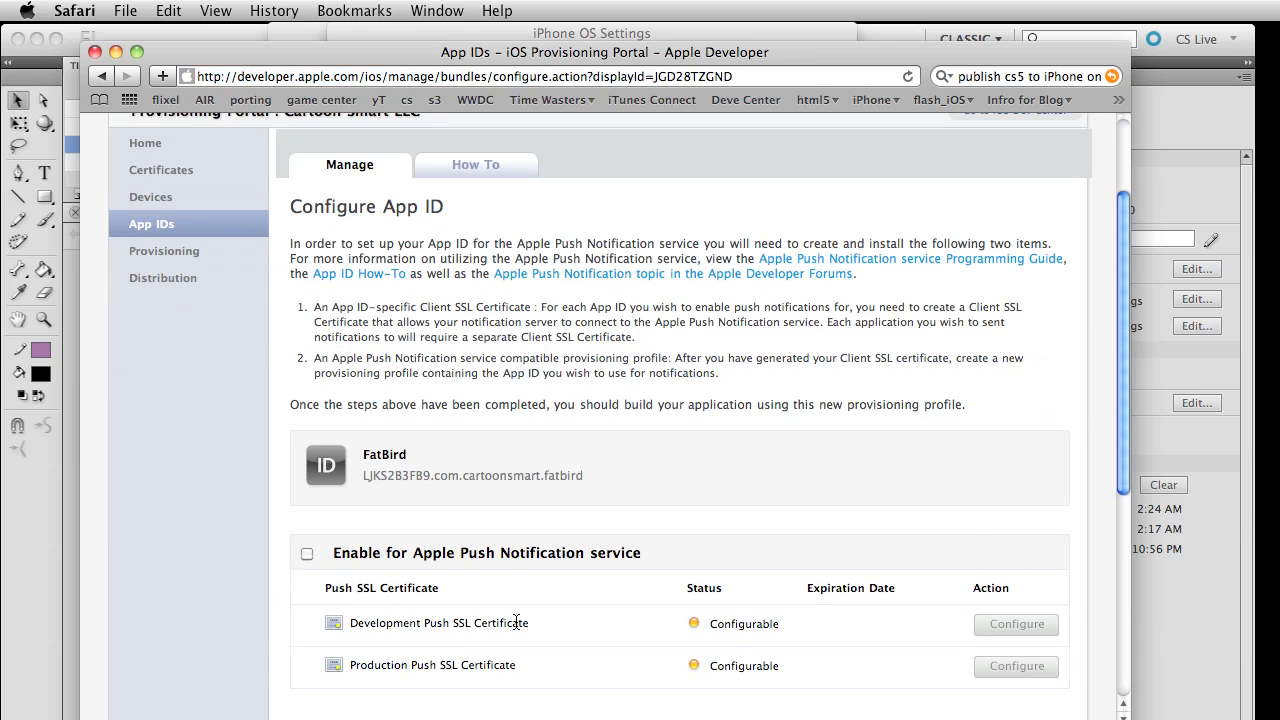
{"action": "mouse_move", "coordinate": [1123, 448]}
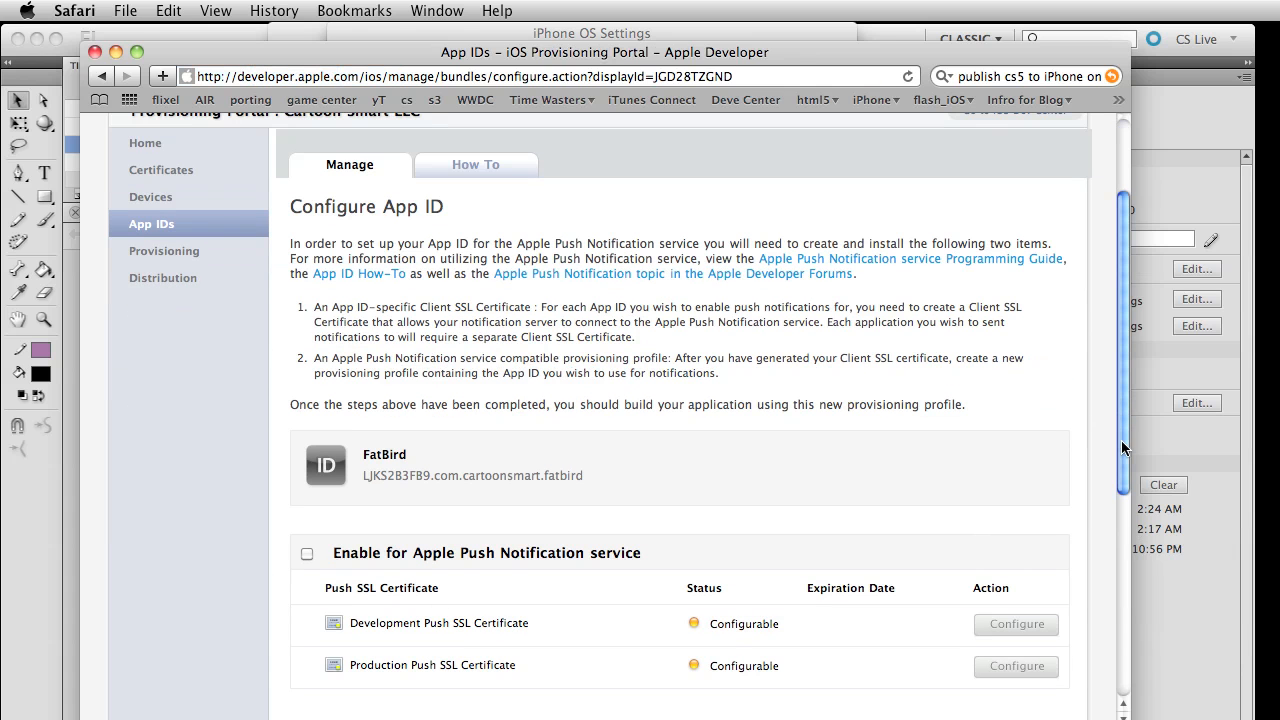
{"action": "mouse_move", "coordinate": [598, 478]}
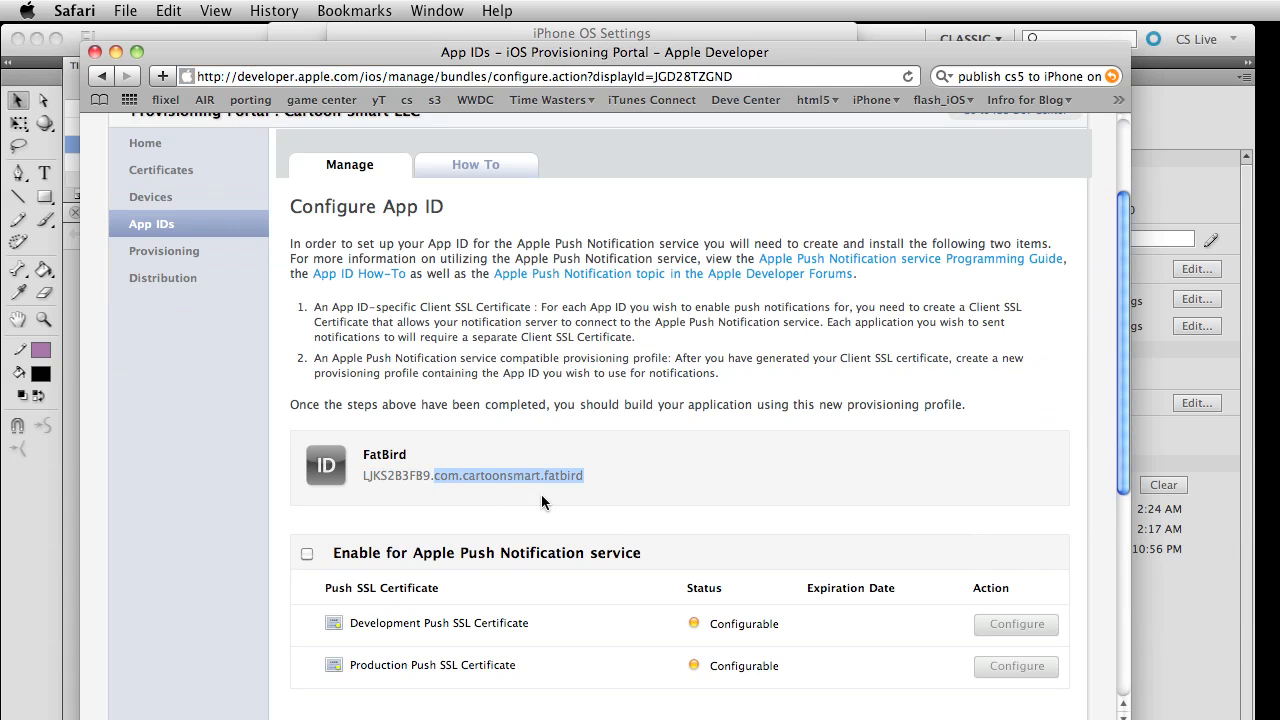
{"action": "mouse_move", "coordinate": [497, 460]}
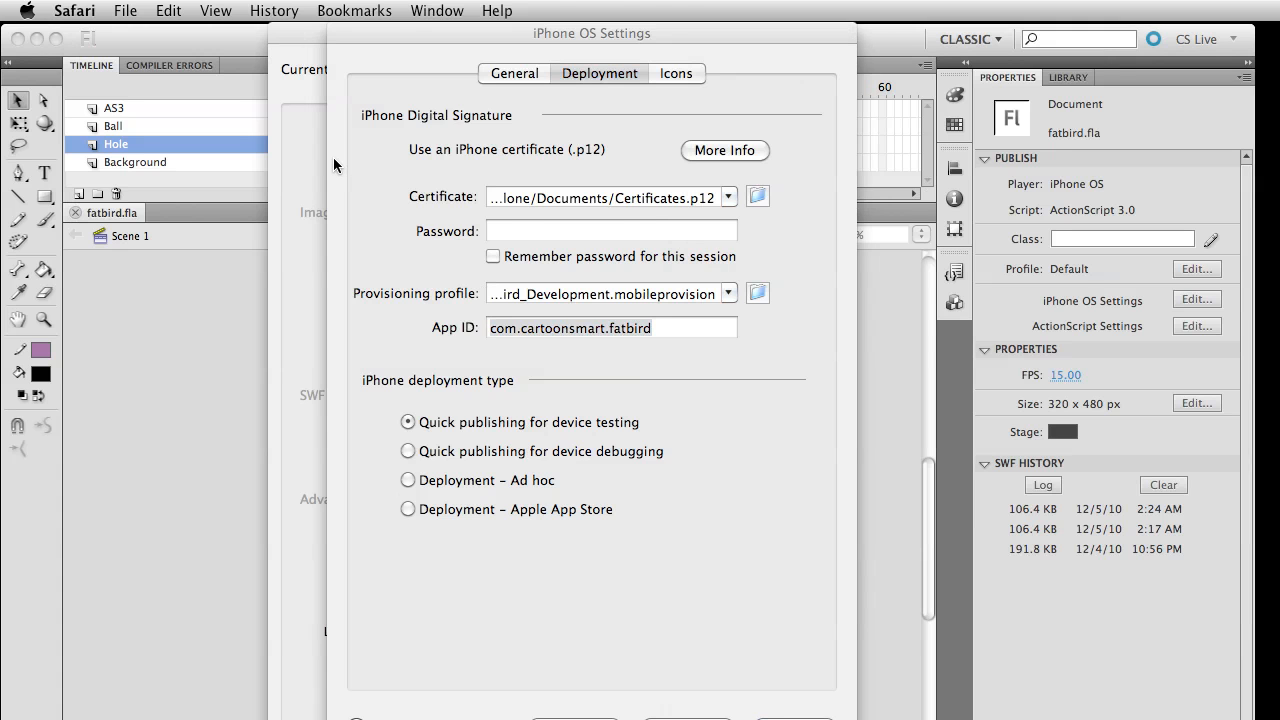
Check the 29x29 and 512x512 icon images and empty 48x48 slot, then confirm with OK
{"action": "left_click", "coordinate": [676, 73]}
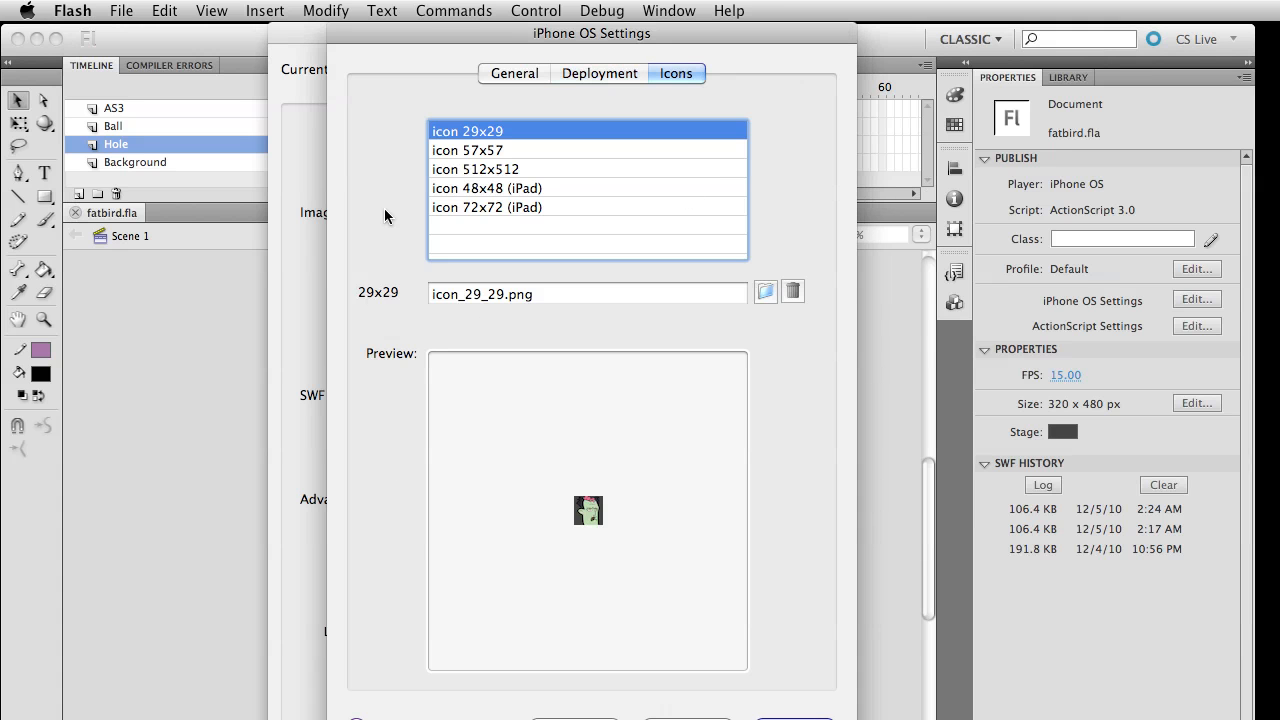
{"action": "mouse_move", "coordinate": [546, 233]}
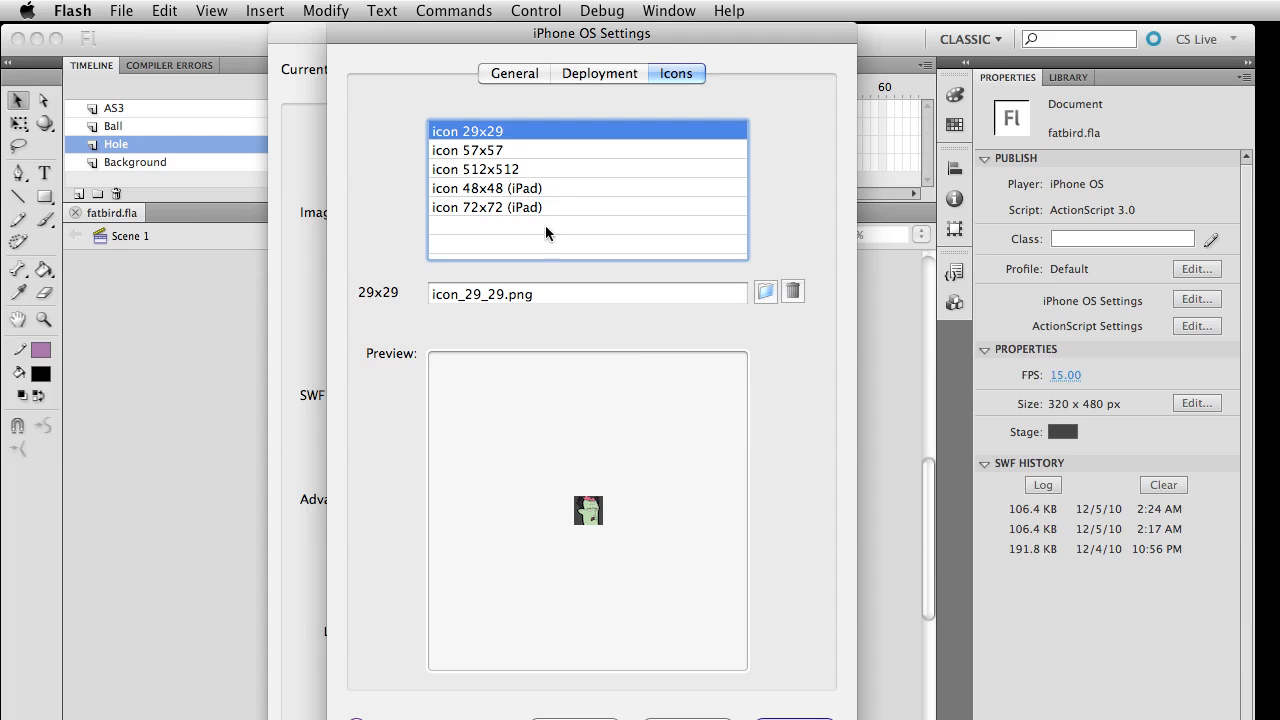
{"action": "left_click", "coordinate": [488, 169]}
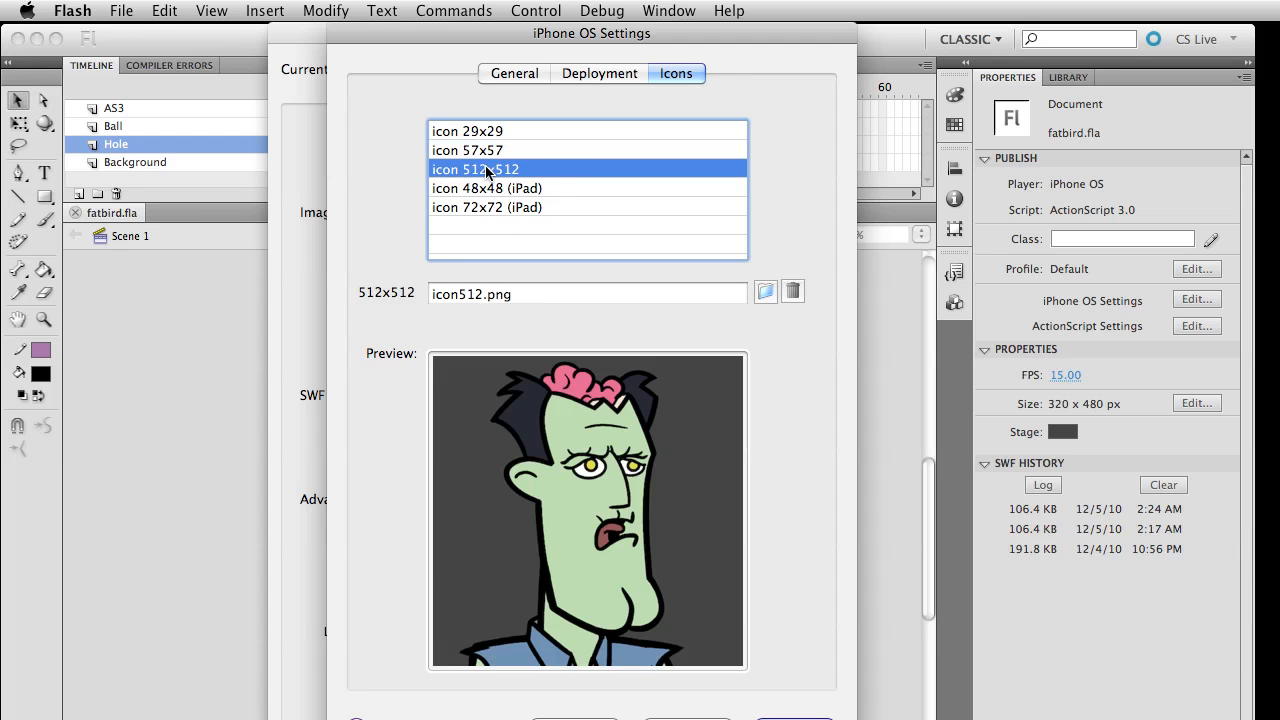
{"action": "left_click", "coordinate": [487, 188]}
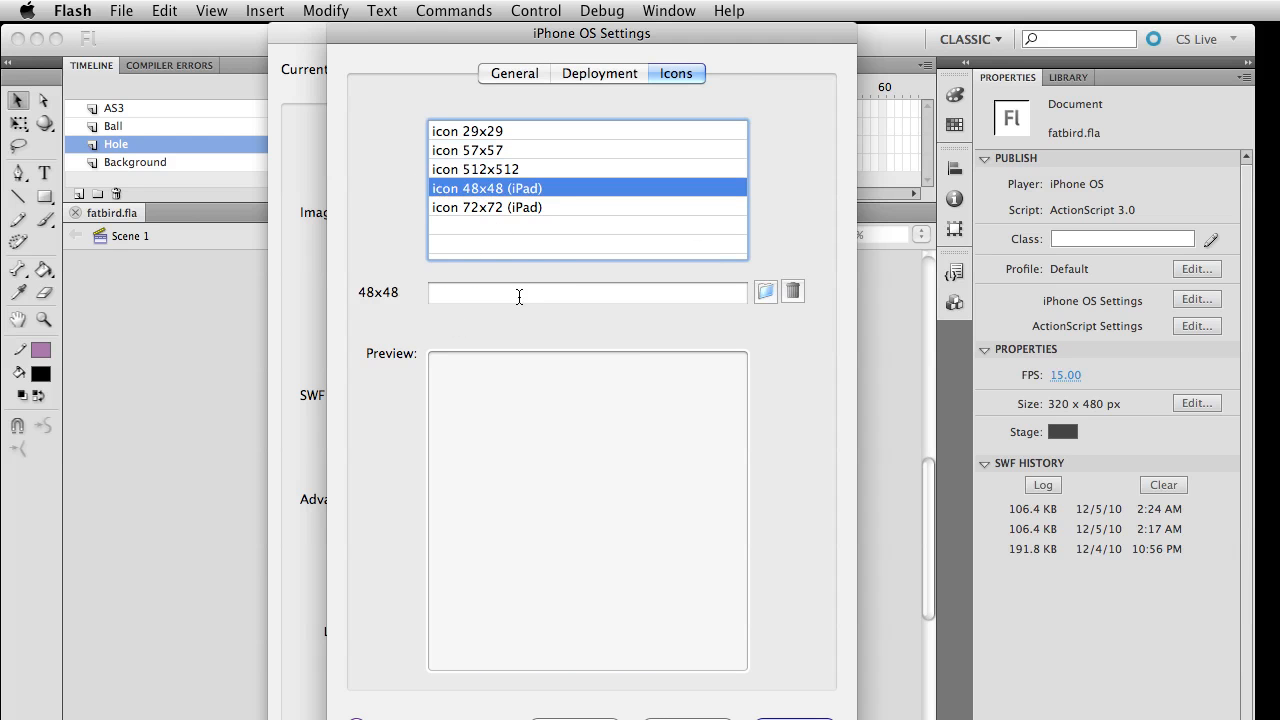
{"action": "left_click", "coordinate": [765, 291]}
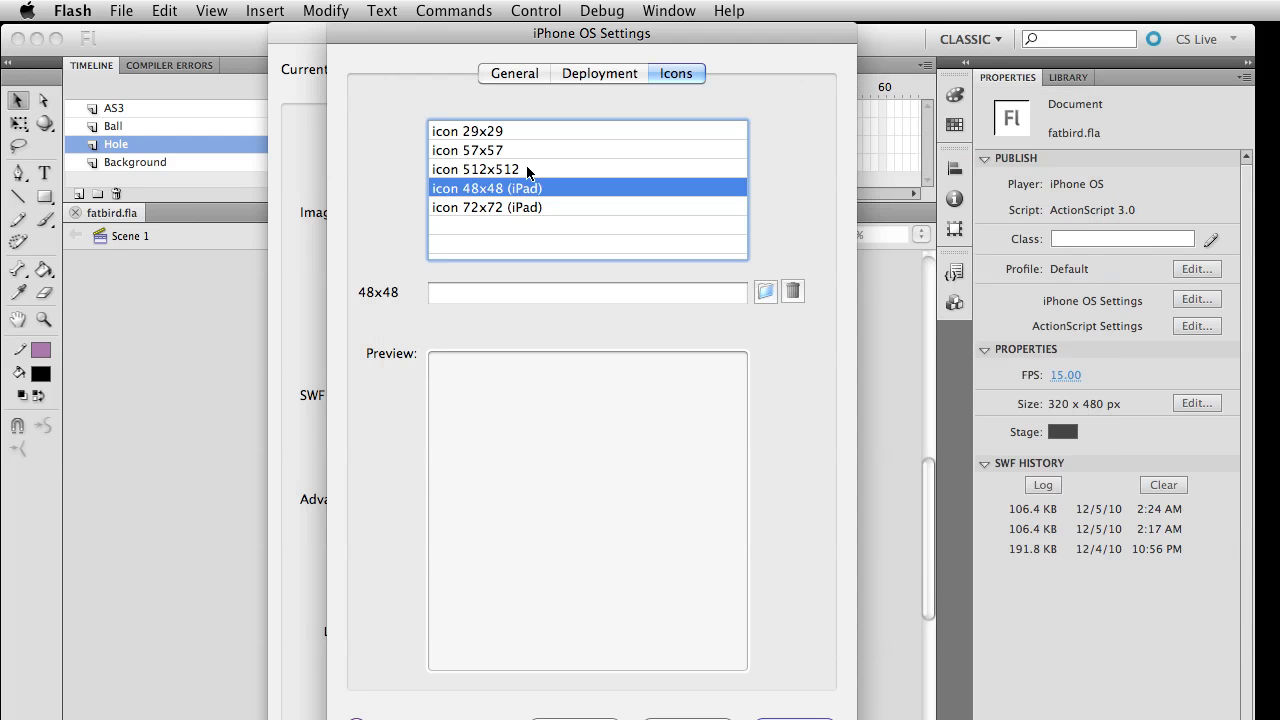
{"action": "left_click", "coordinate": [474, 169]}
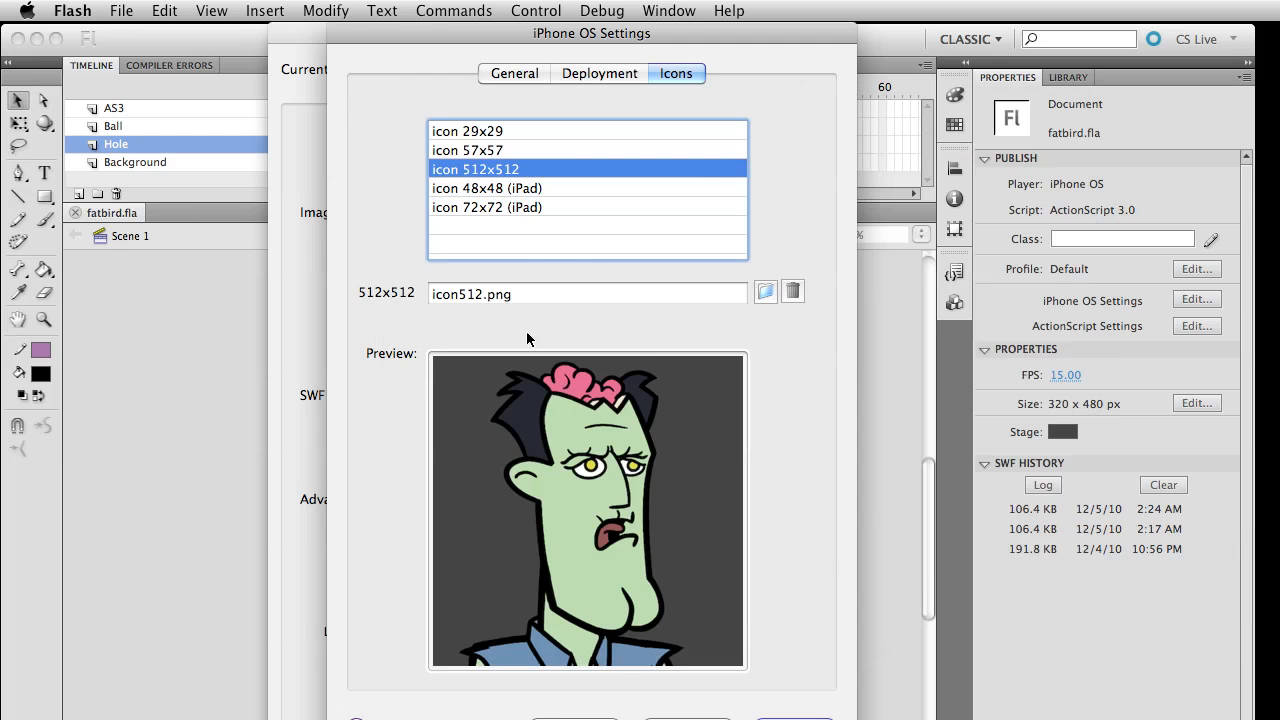
{"action": "left_click", "coordinate": [467, 131]}
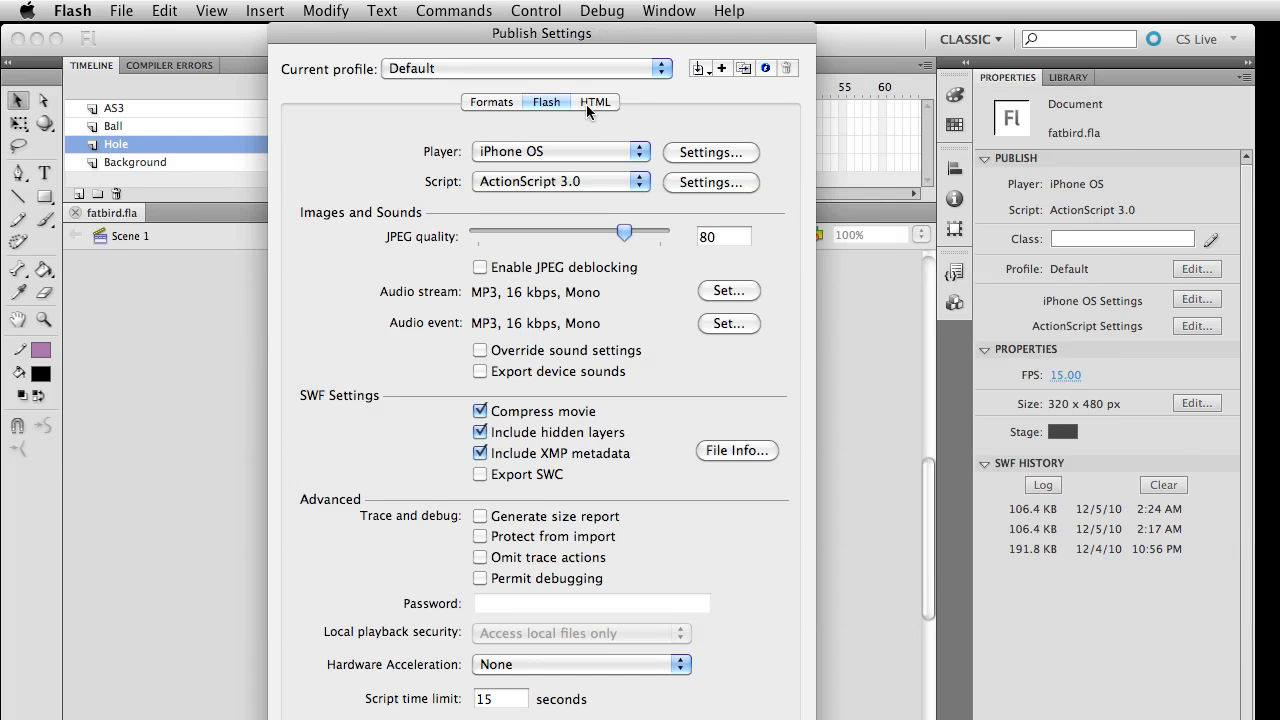
{"action": "left_click", "coordinate": [710, 152]}
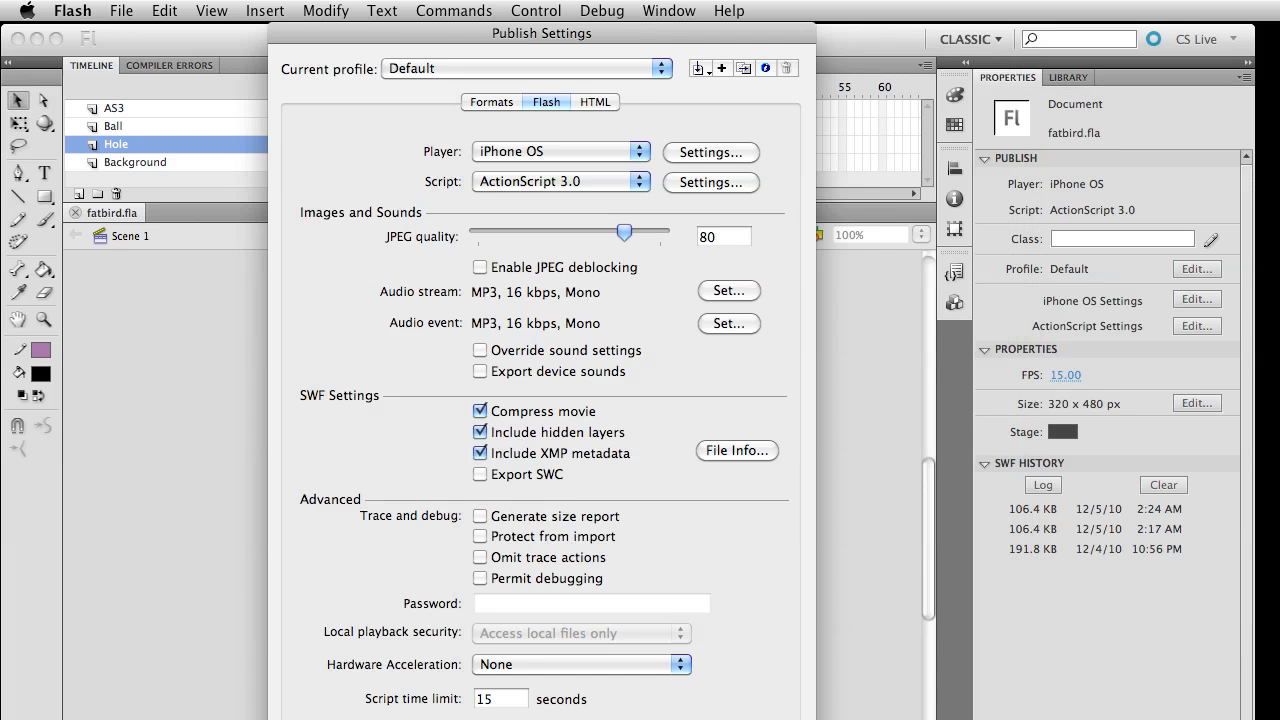
Select Certificates.p12 as the signing certificate in the deployment settings
{"action": "left_click", "coordinate": [710, 152]}
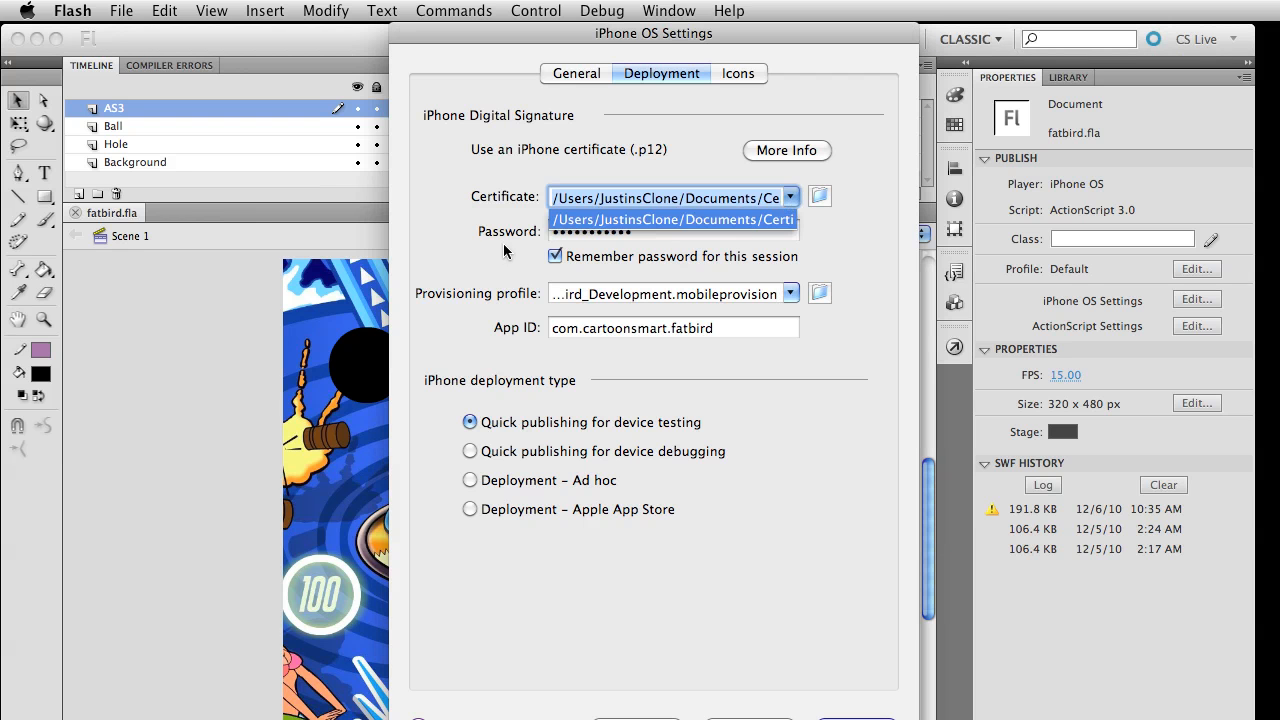
{"action": "left_click", "coordinate": [672, 219]}
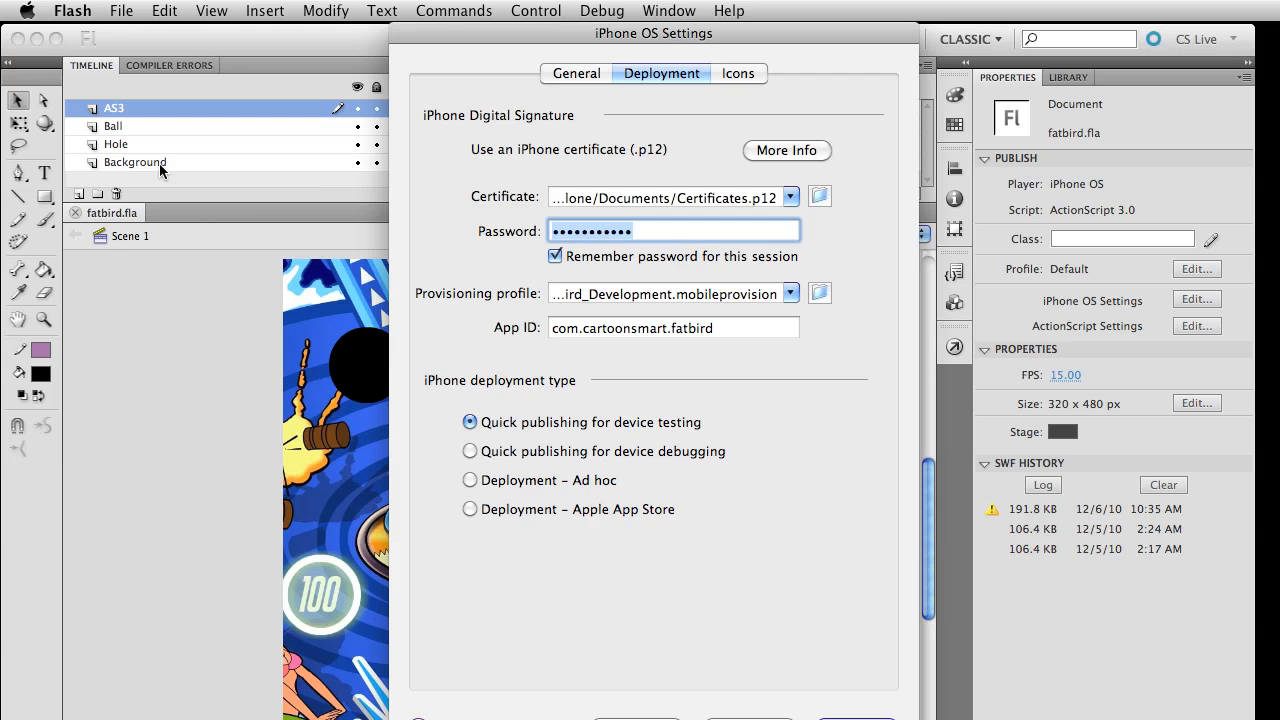
{"action": "mouse_move", "coordinate": [434, 247]}
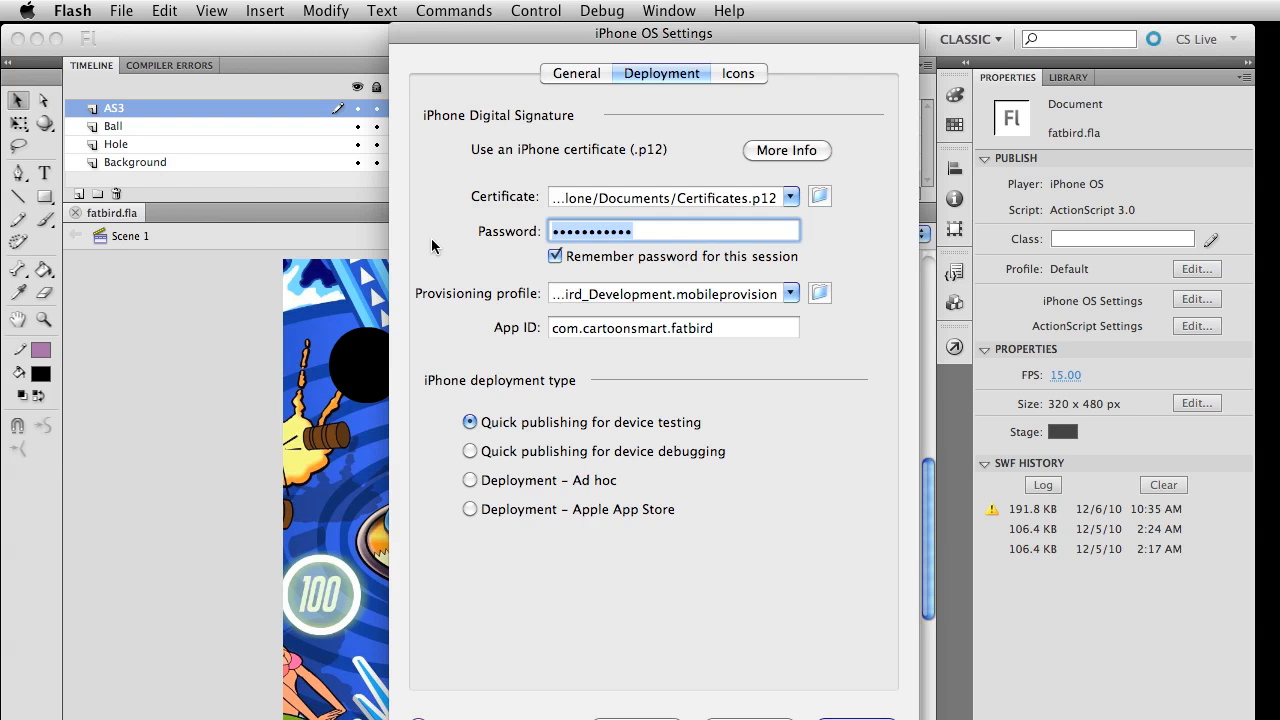
{"action": "mouse_move", "coordinate": [888, 427]}
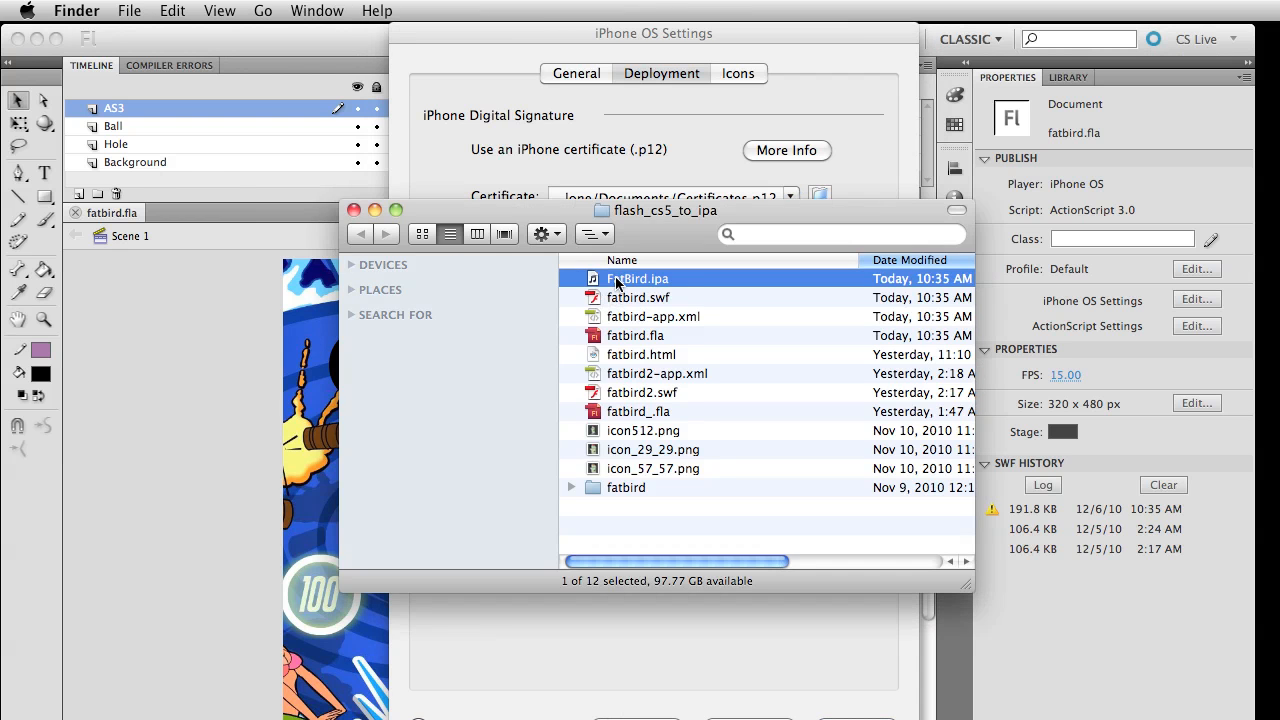
{"action": "mouse_move", "coordinate": [628, 283]}
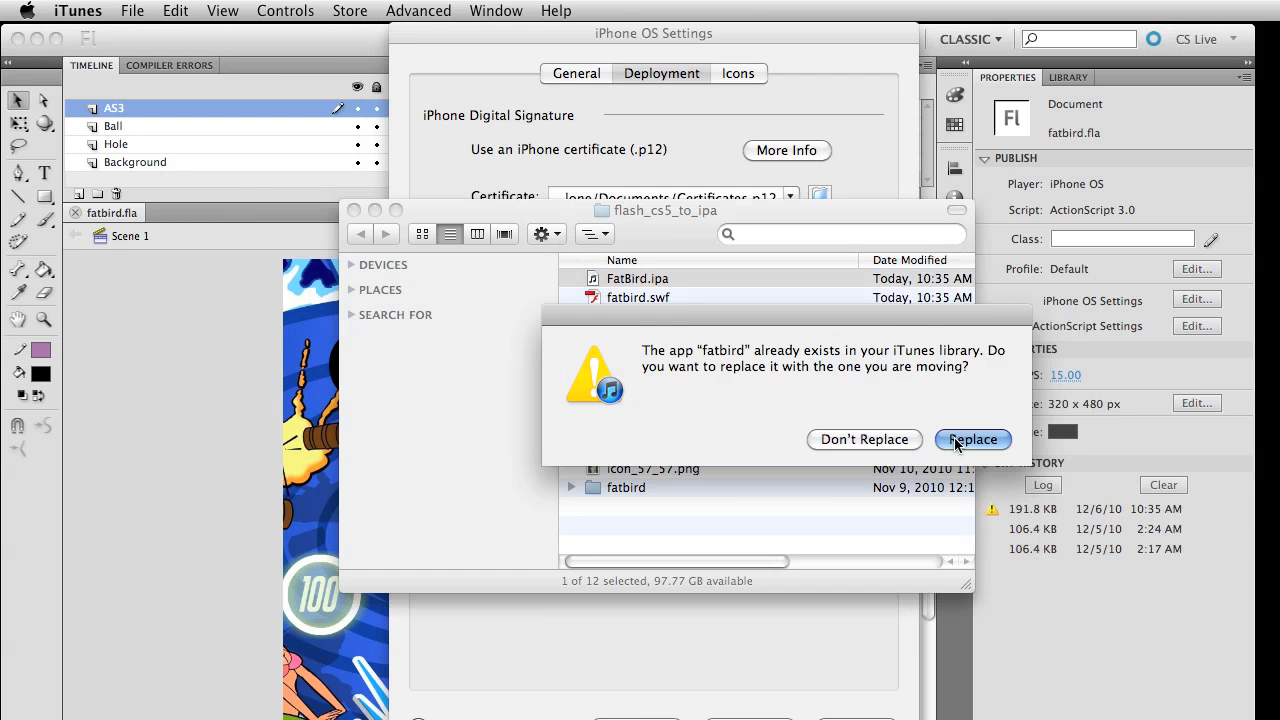
Replace the existing fatbird app in iTunes with FatBird.ipa
{"action": "left_click", "coordinate": [971, 439]}
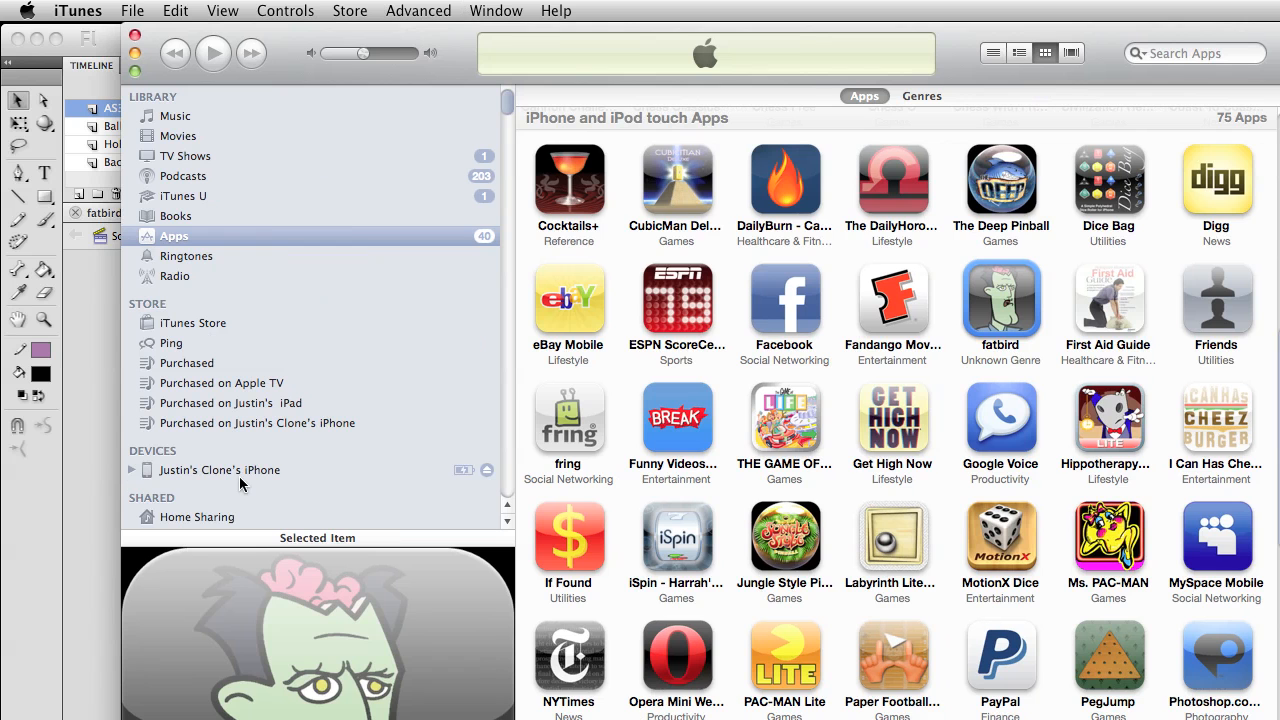
Open the iPhone's Apps sync list and scroll to confirm fatbird (7.5 MB) is checked
{"action": "left_click", "coordinate": [219, 470]}
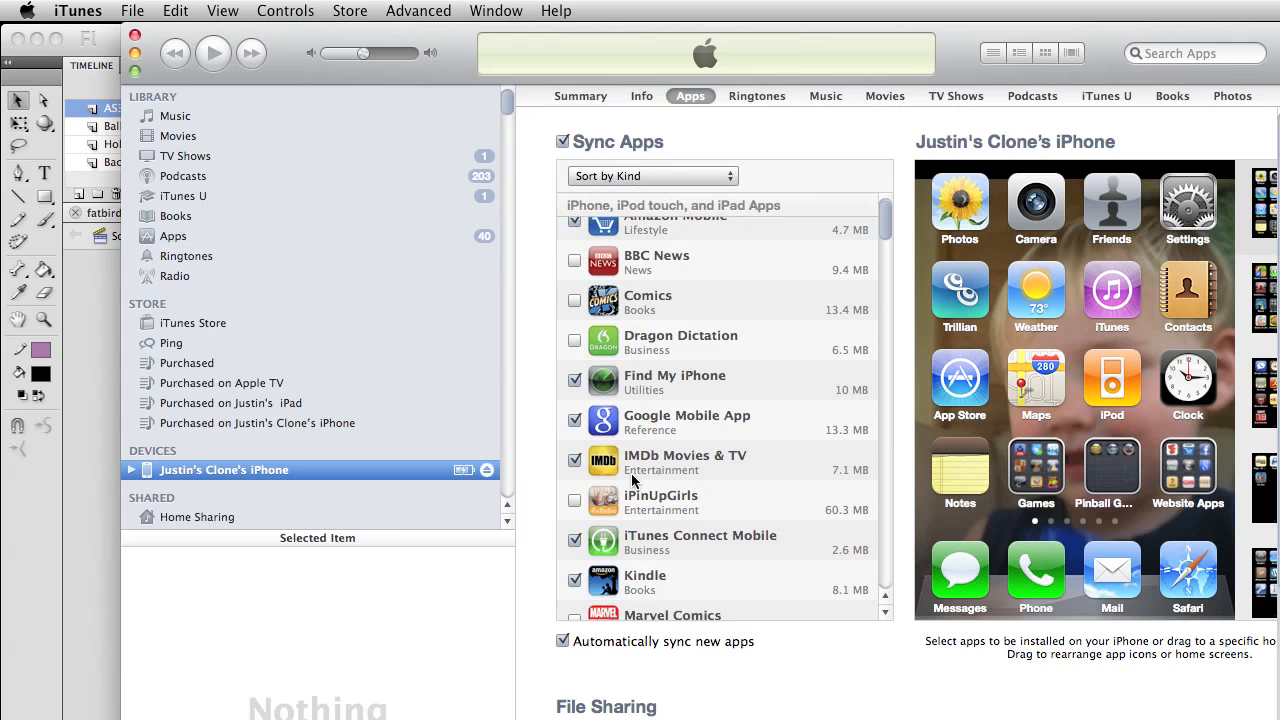
{"action": "scroll", "scroll_direction": "down", "scroll_amount": 3}
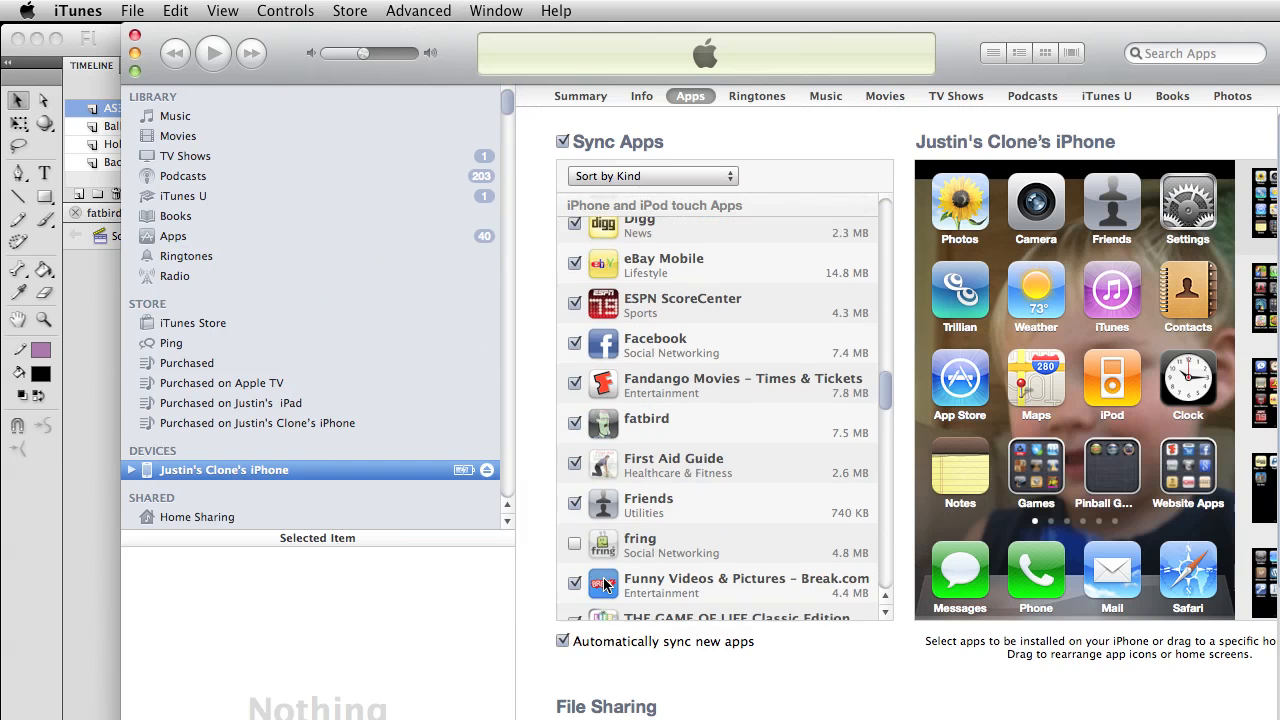
{"action": "scroll", "scroll_direction": "down", "scroll_amount": 3}
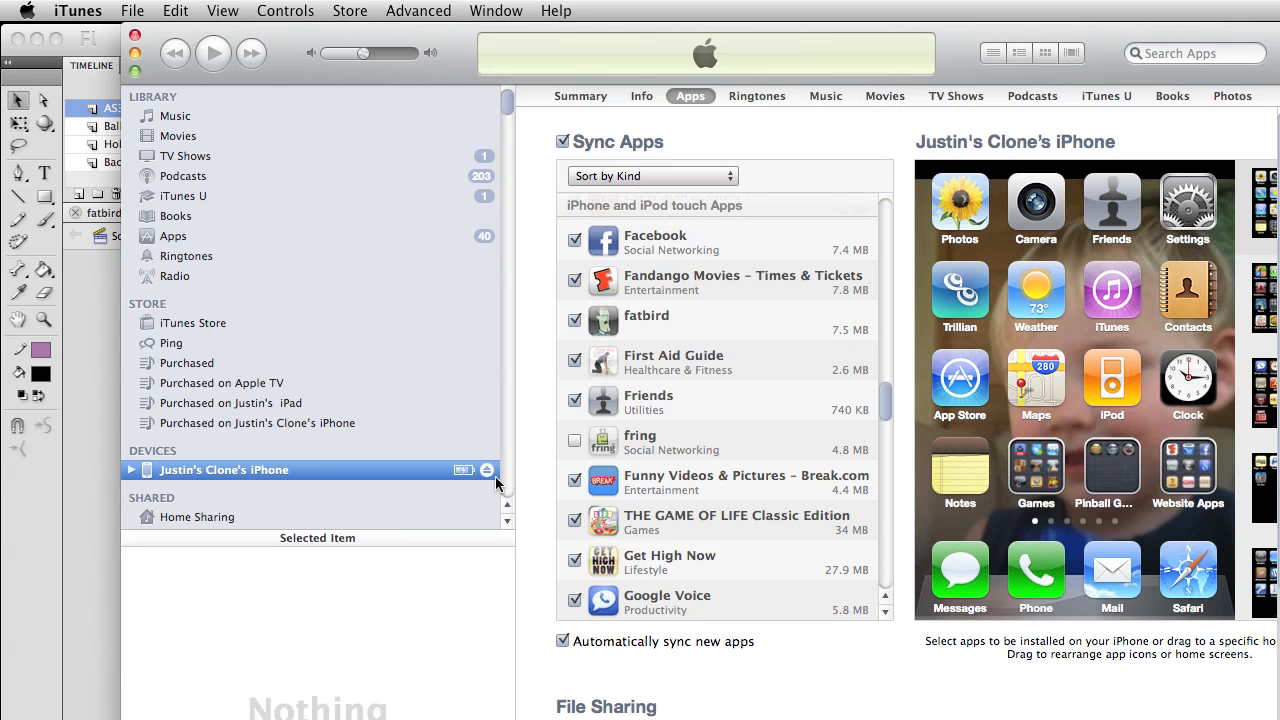
{"action": "mouse_move", "coordinate": [229, 25]}
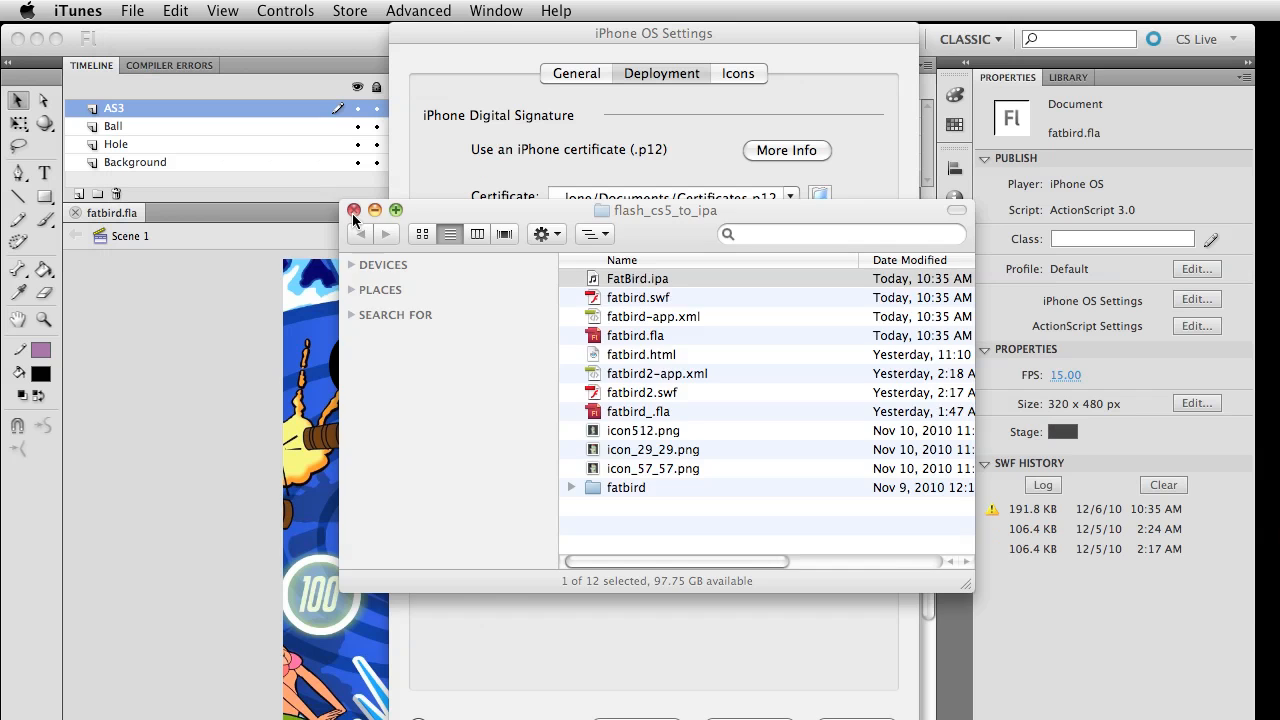
Close the flash_cs5_to_ipa Finder window
{"action": "left_click", "coordinate": [353, 210]}
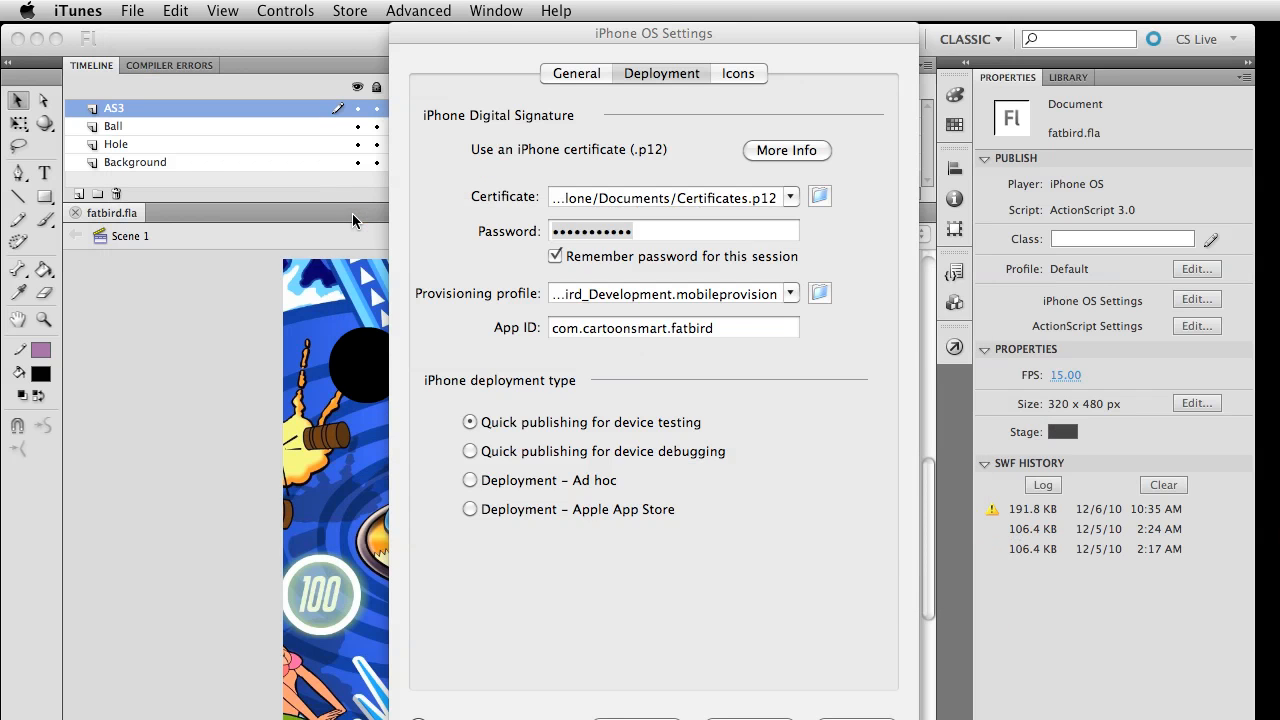
{"action": "mouse_move", "coordinate": [650, 298]}
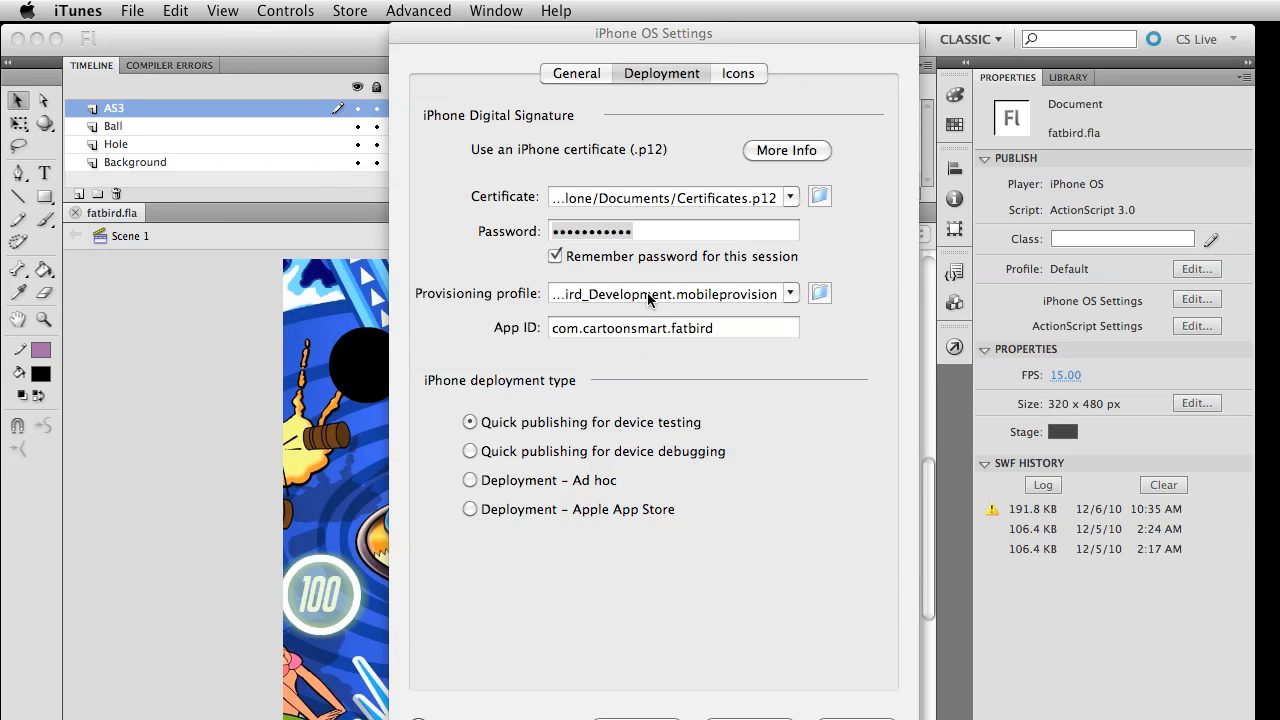
{"action": "mouse_move", "coordinate": [631, 300]}
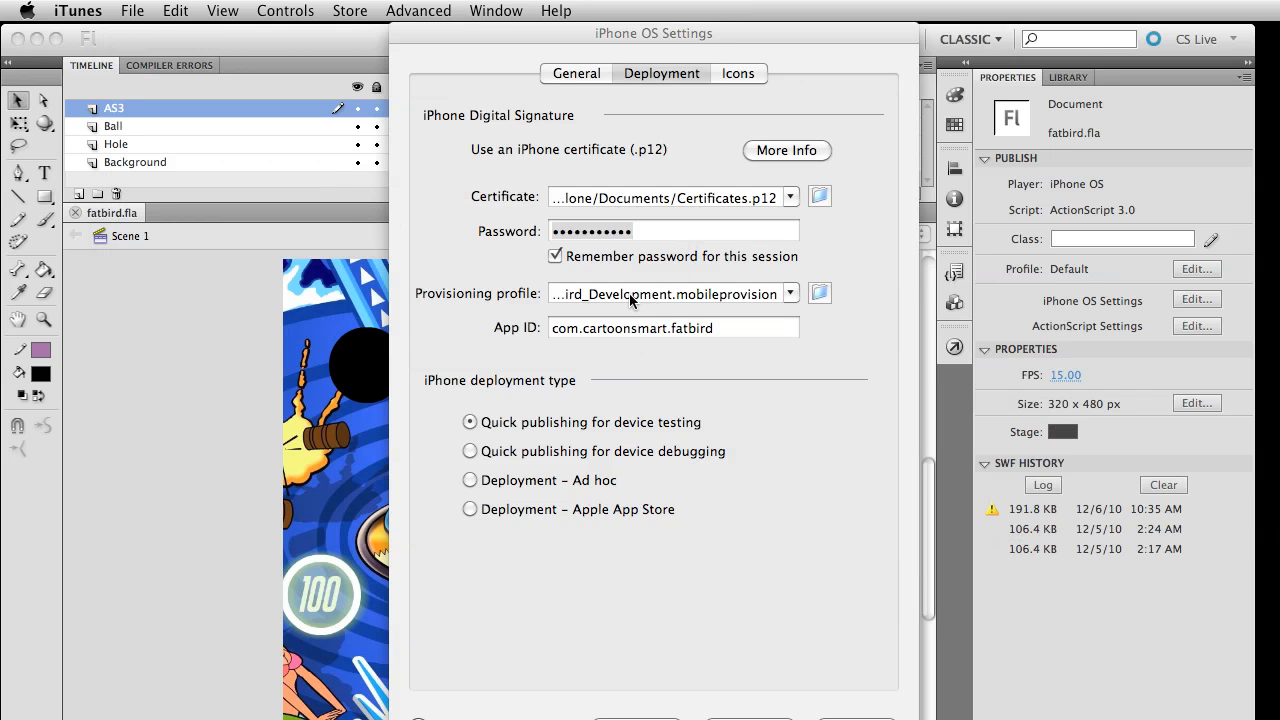